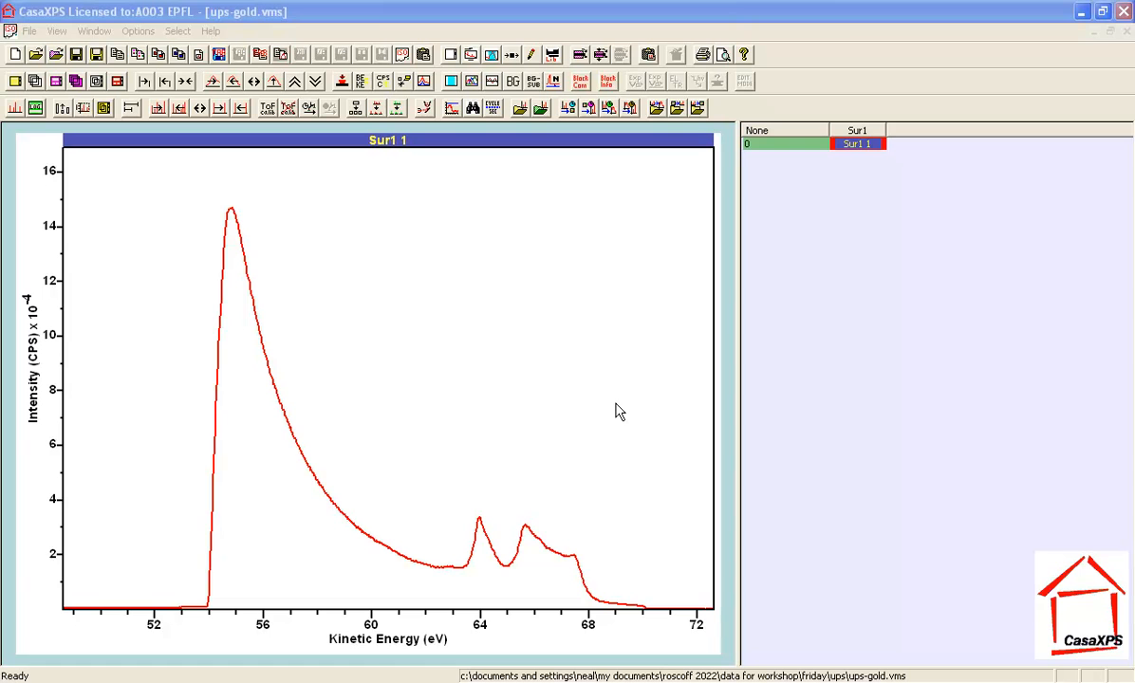
pyautogui.moveTo(184, 663)
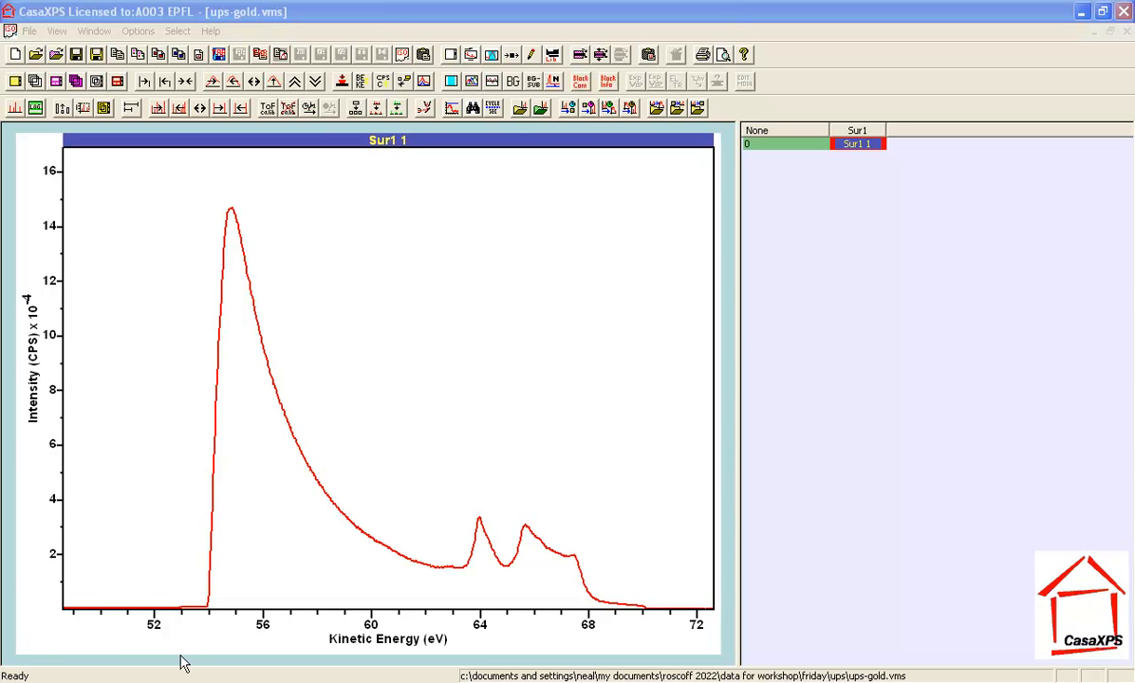
pyautogui.moveTo(596, 589)
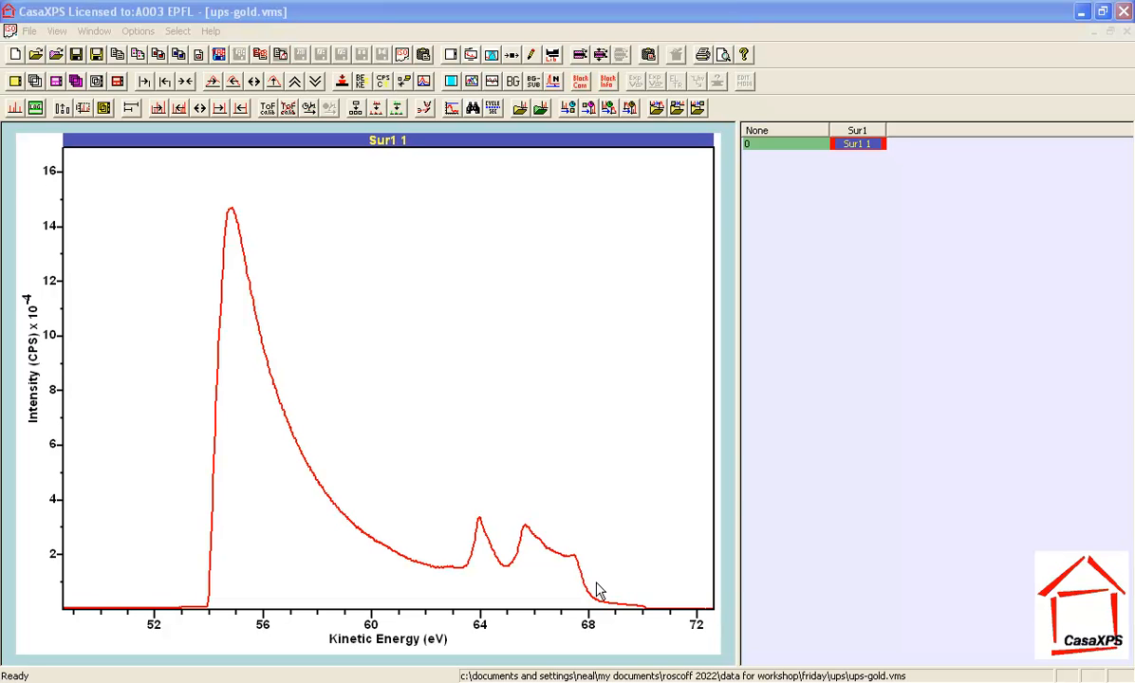
pyautogui.moveTo(385, 467)
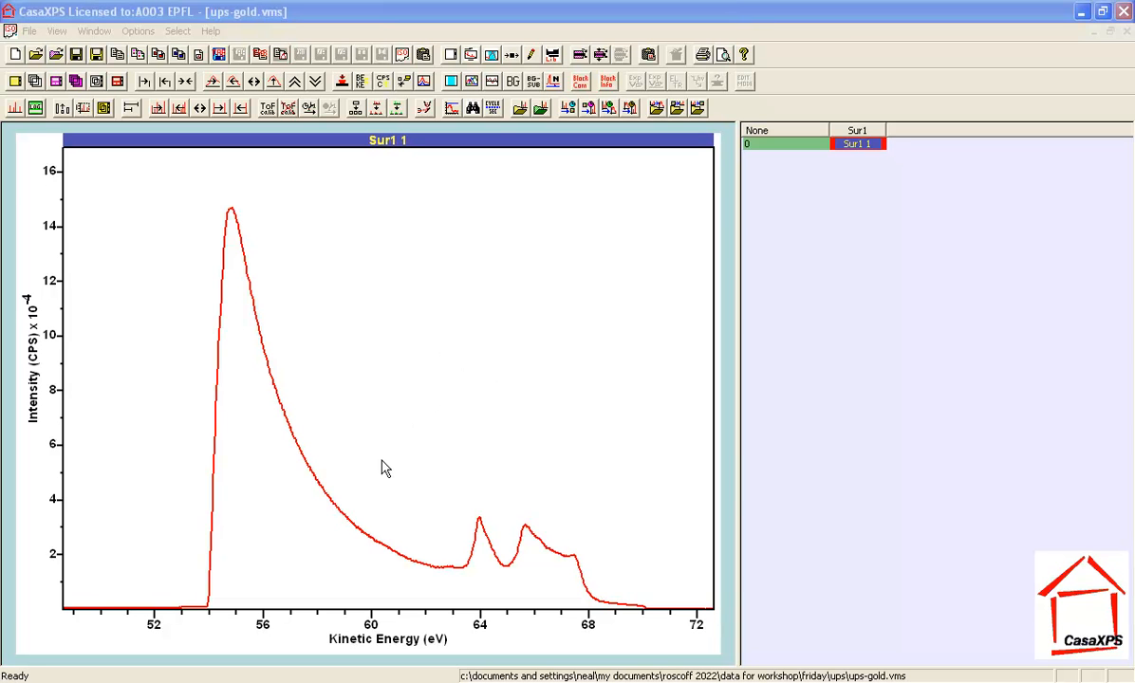
pyautogui.moveTo(380, 470)
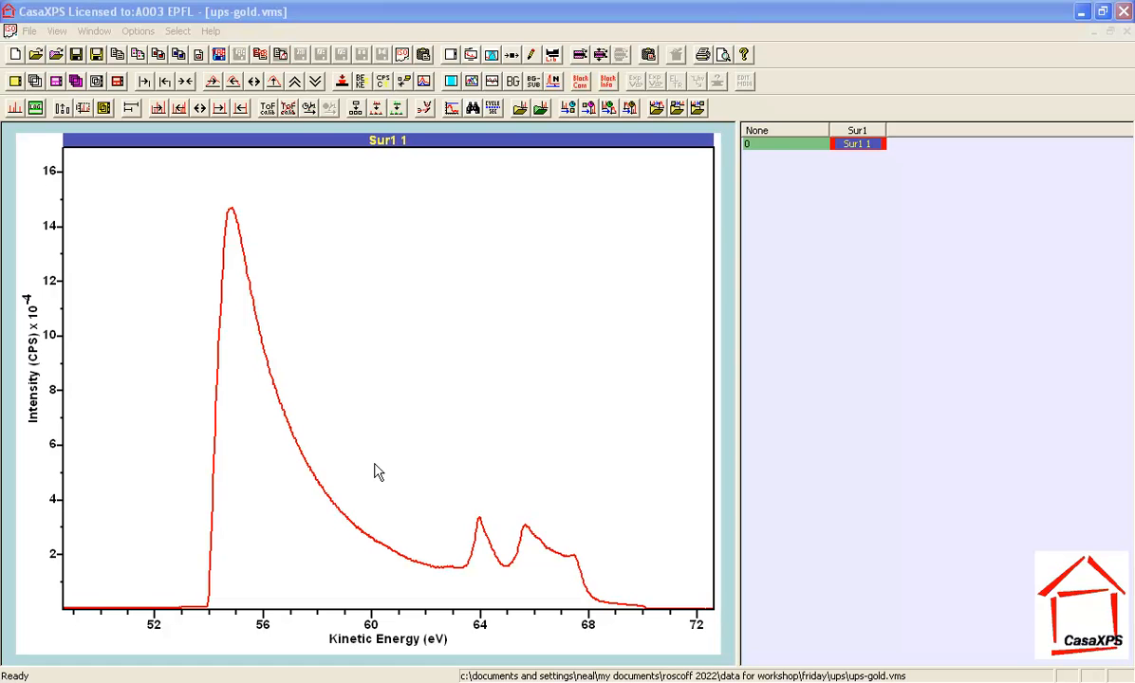
pyautogui.moveTo(384, 479)
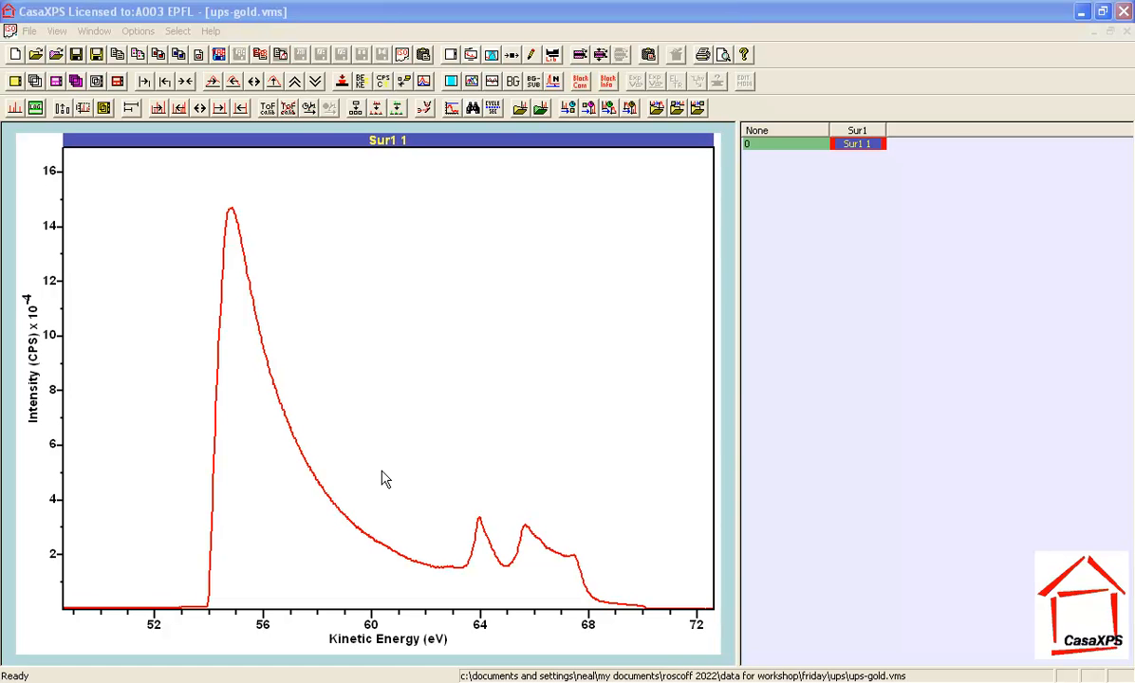
pyautogui.moveTo(209, 467)
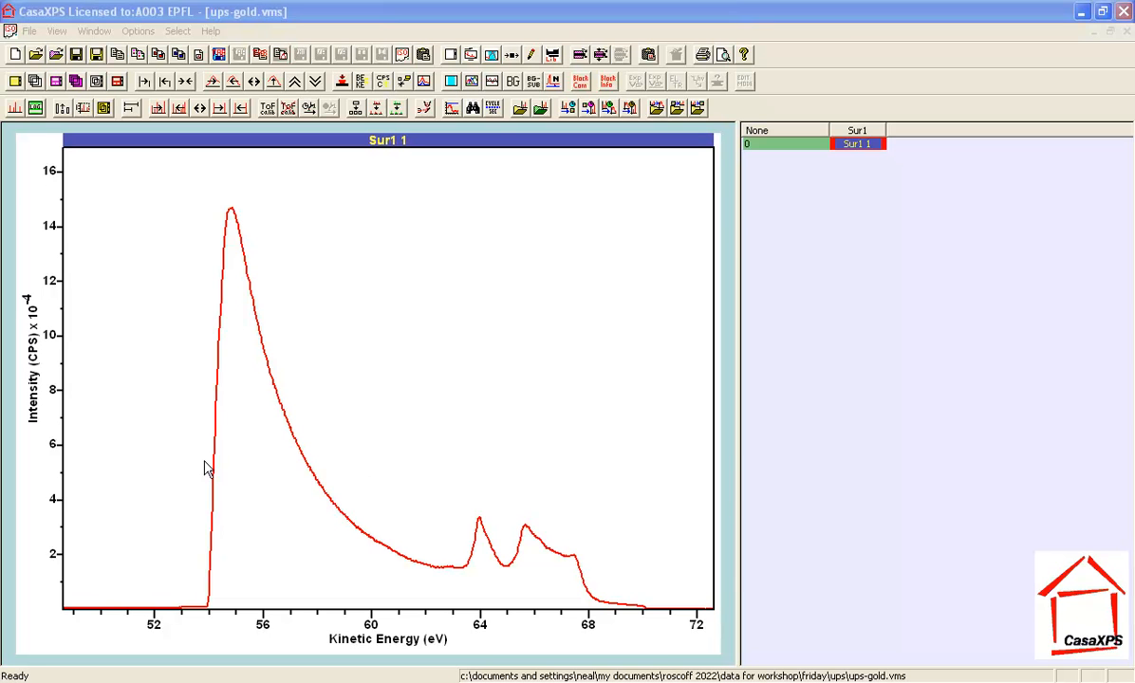
pyautogui.moveTo(213, 479)
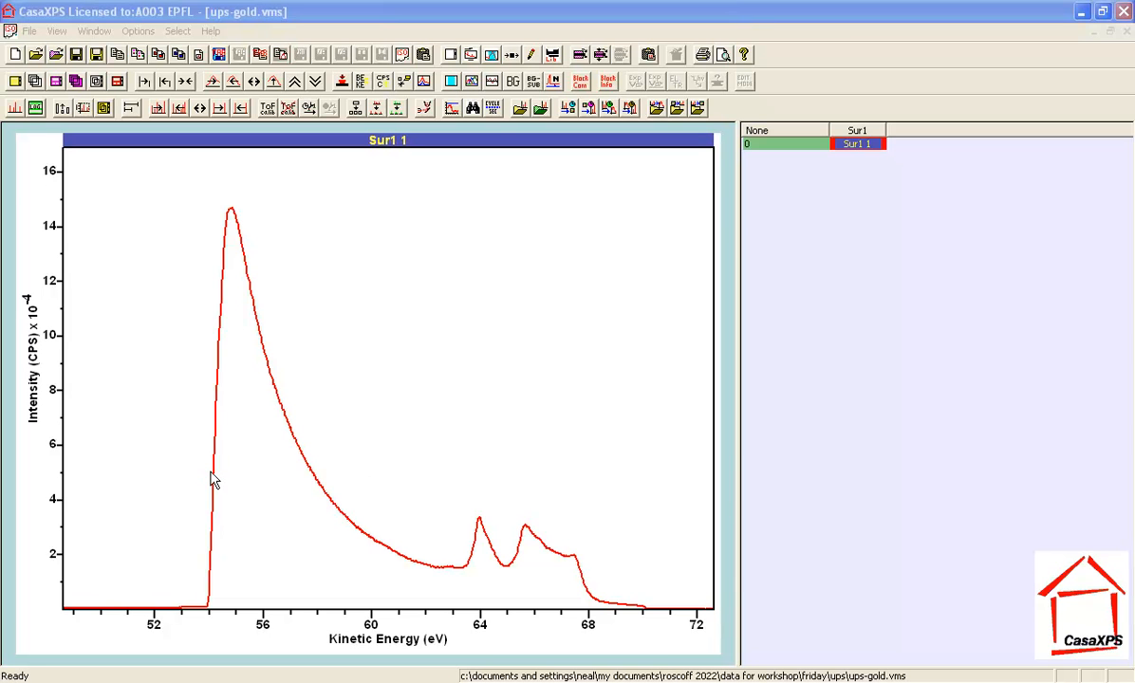
pyautogui.moveTo(214, 493)
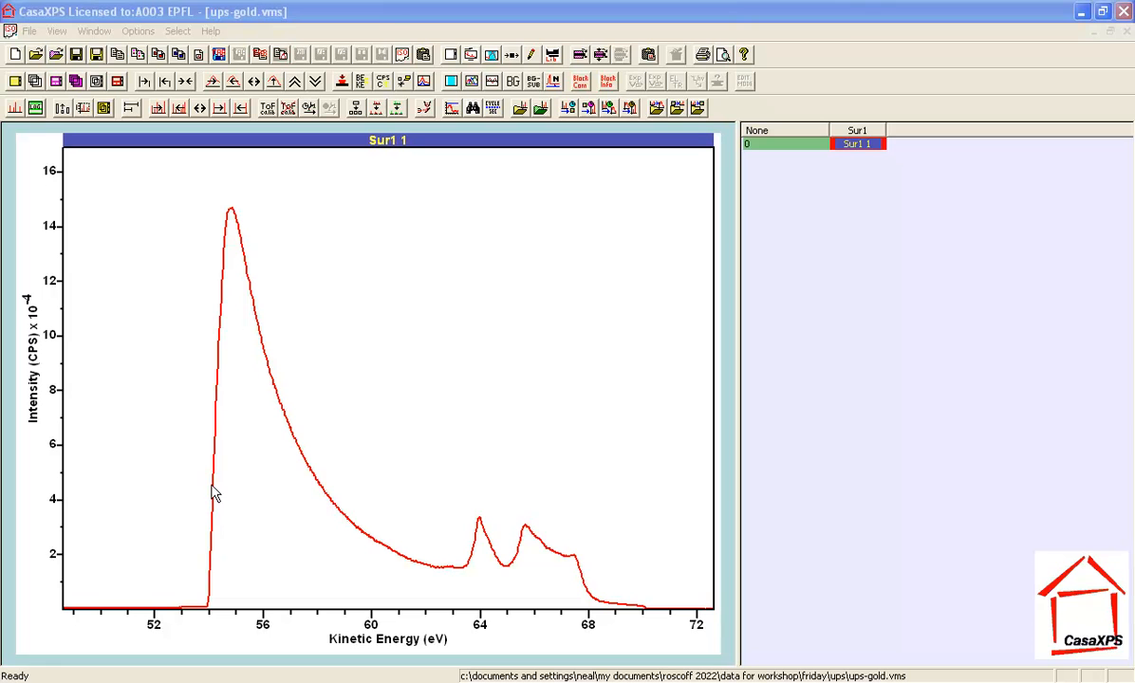
pyautogui.moveTo(167, 489)
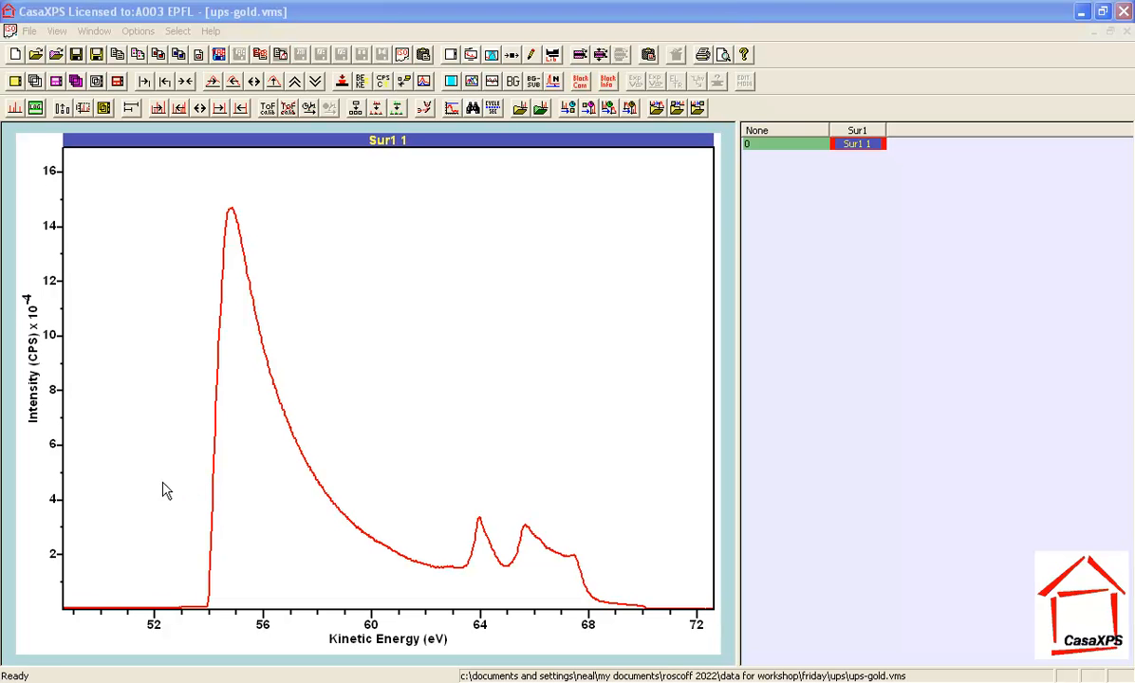
pyautogui.moveTo(528, 539)
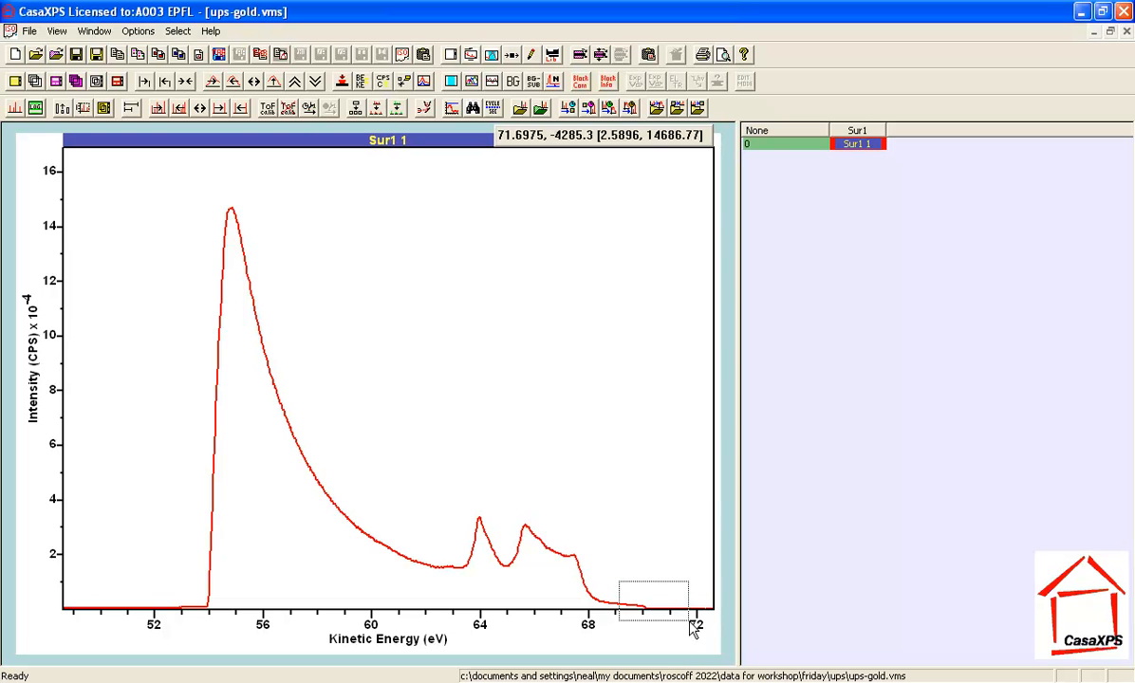
# Step: Zoom onto the cutoff edge near 70 eV and auto-scale the intensity axis to the visible data
pyautogui.moveTo(616, 573); pyautogui.dragTo(692, 627)
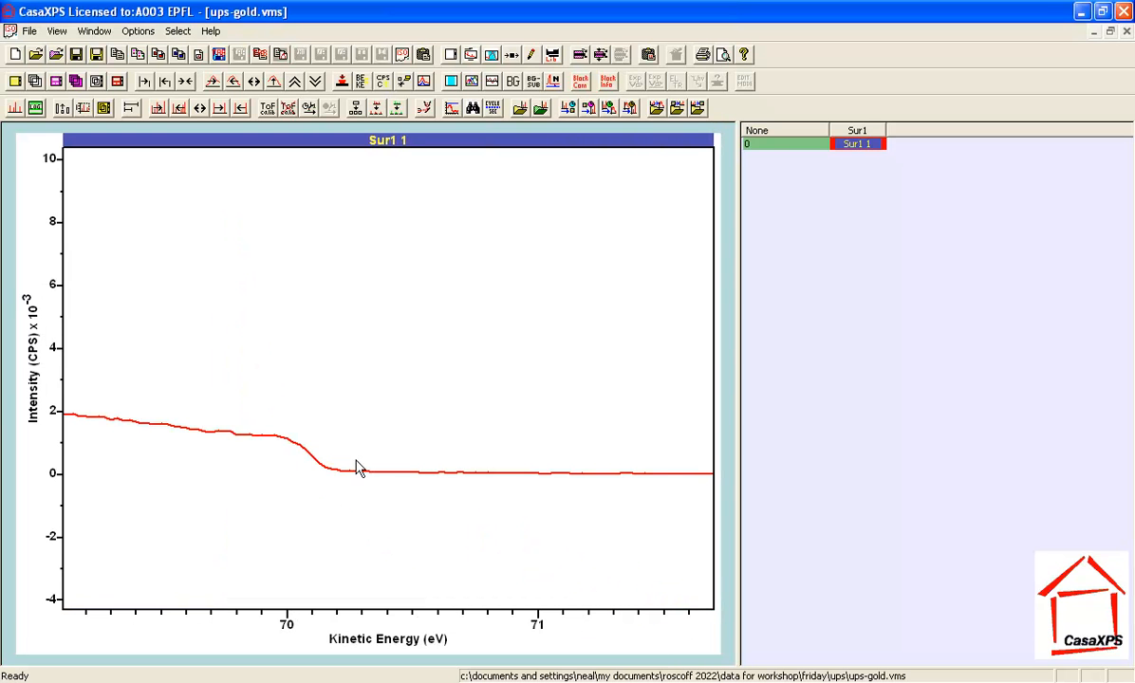
pyautogui.moveTo(607, 482)
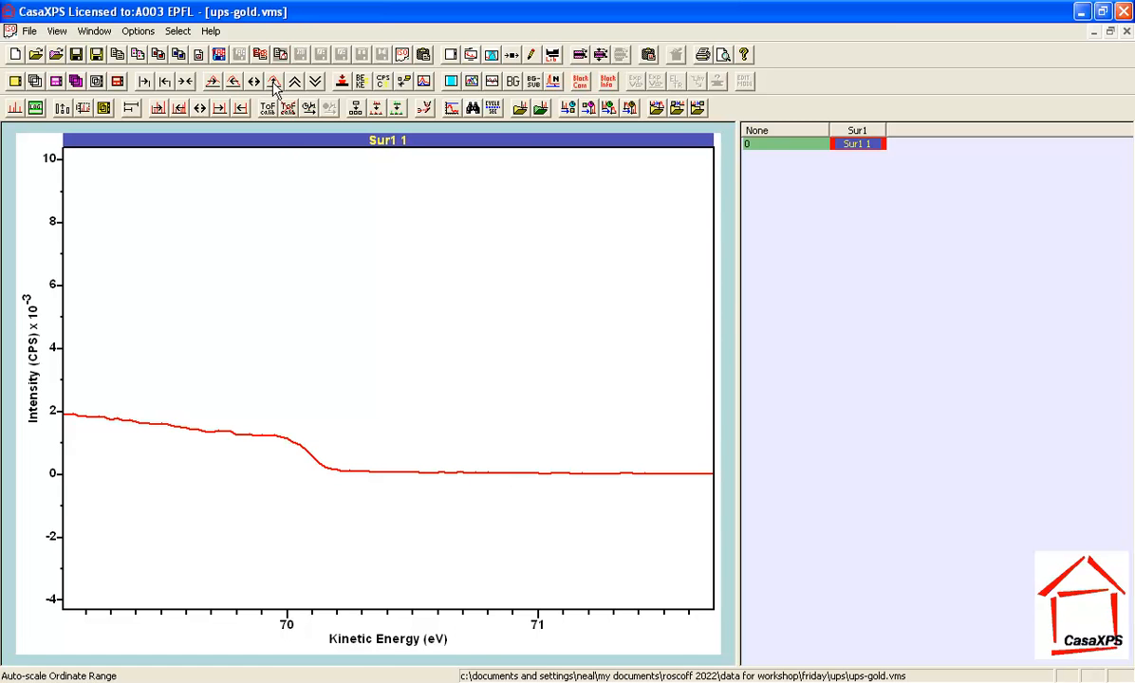
pyautogui.click(273, 80)
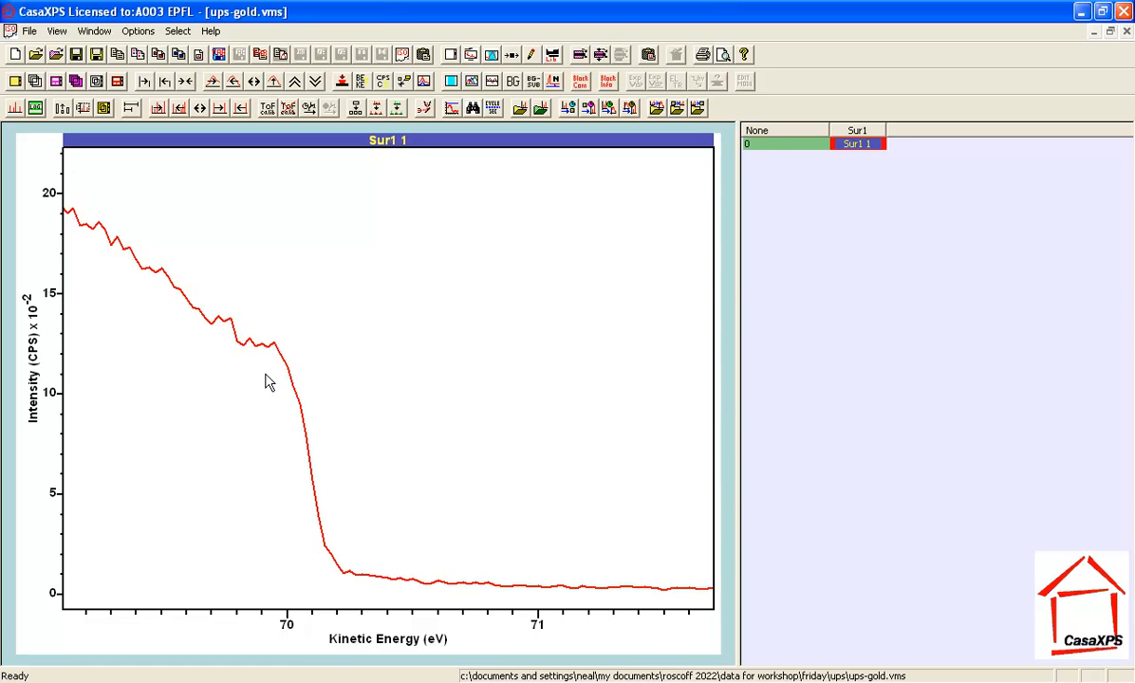
pyautogui.moveTo(281, 372)
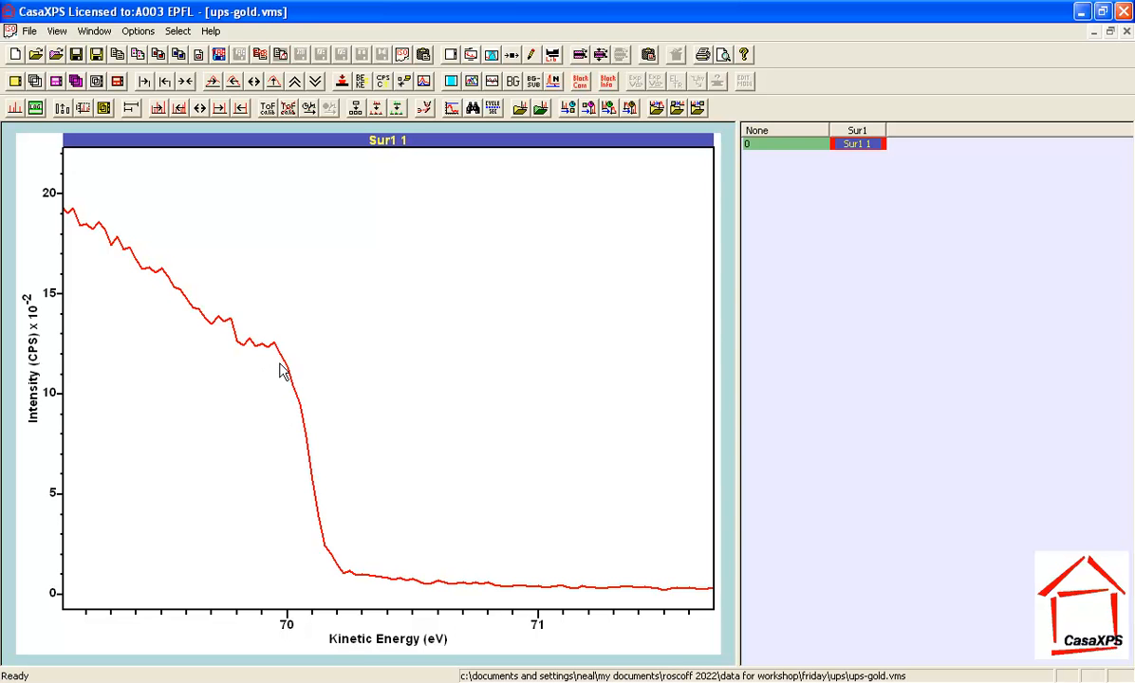
pyautogui.moveTo(372, 567)
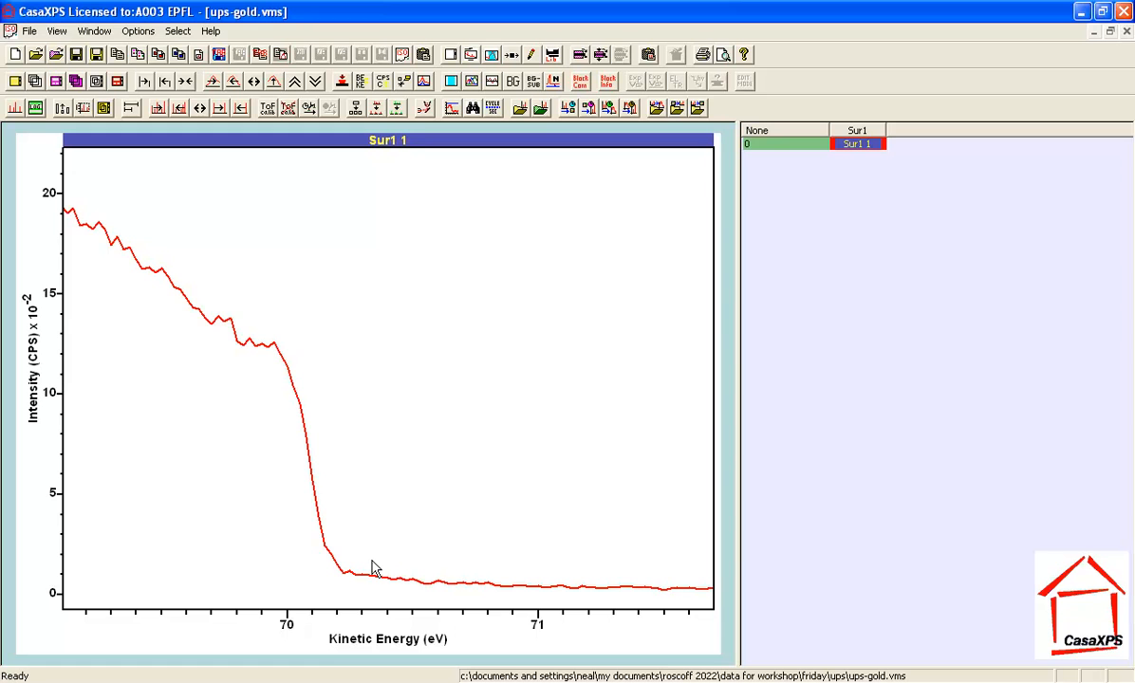
pyautogui.moveTo(520, 381)
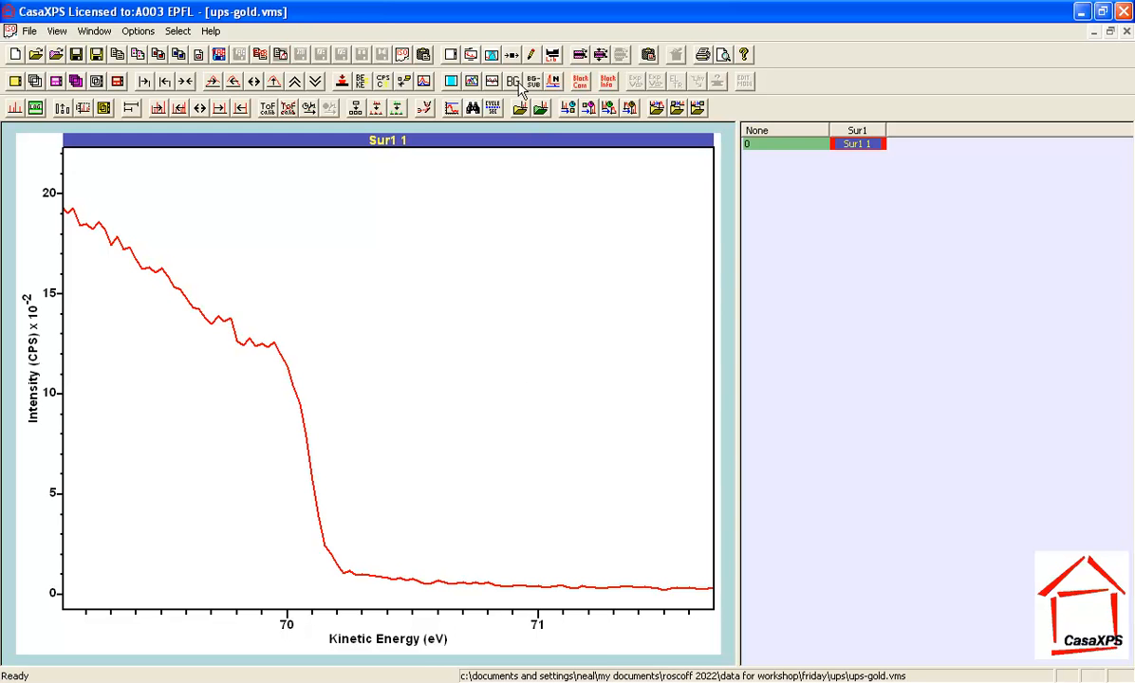
# Step: Create a quantification region with limits bracketing the cutoff edge, about 69.8 to 70.5 eV
pyautogui.click(512, 79)
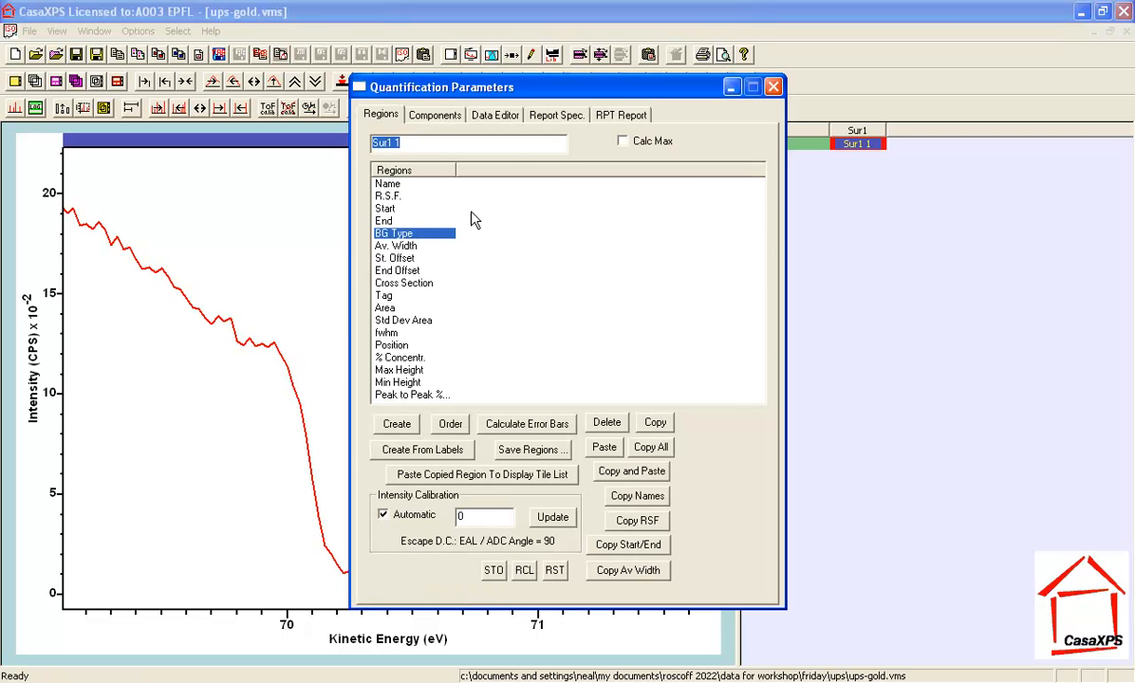
pyautogui.moveTo(441, 88); pyautogui.dragTo(723, 126)
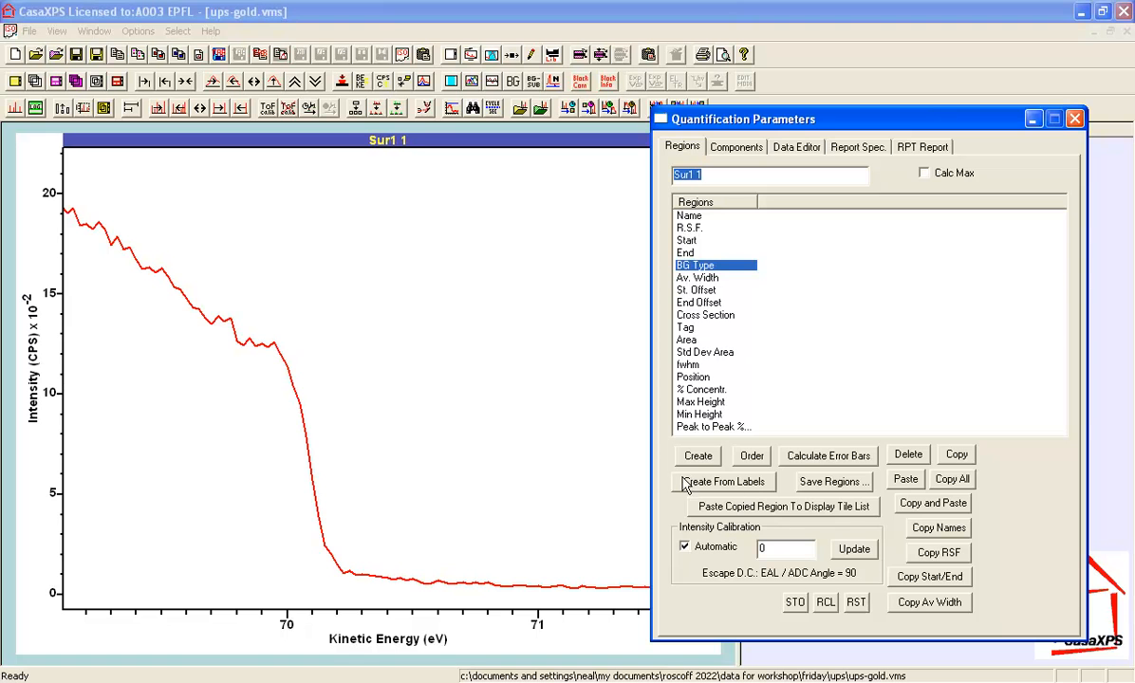
pyautogui.click(698, 455)
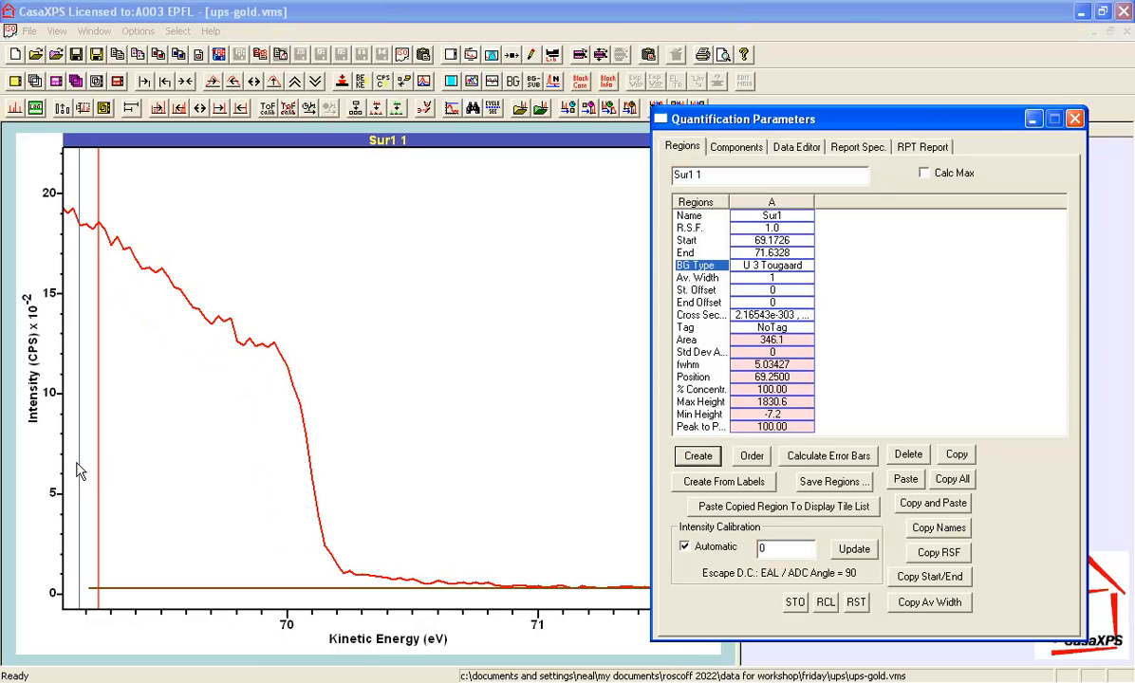
pyautogui.moveTo(95, 380); pyautogui.dragTo(243, 380)
pyautogui.write('sd')
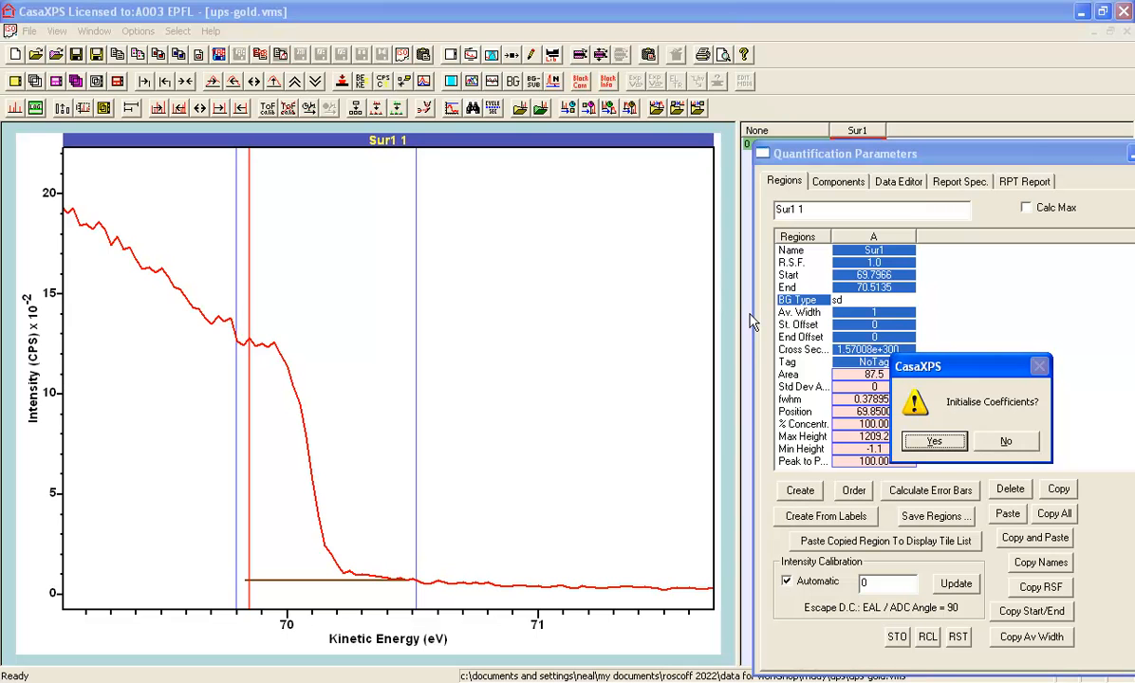
# Step: Accept initialising the coefficients so the step-down background fits the edge near 70.1 eV
pyautogui.click(932, 440)
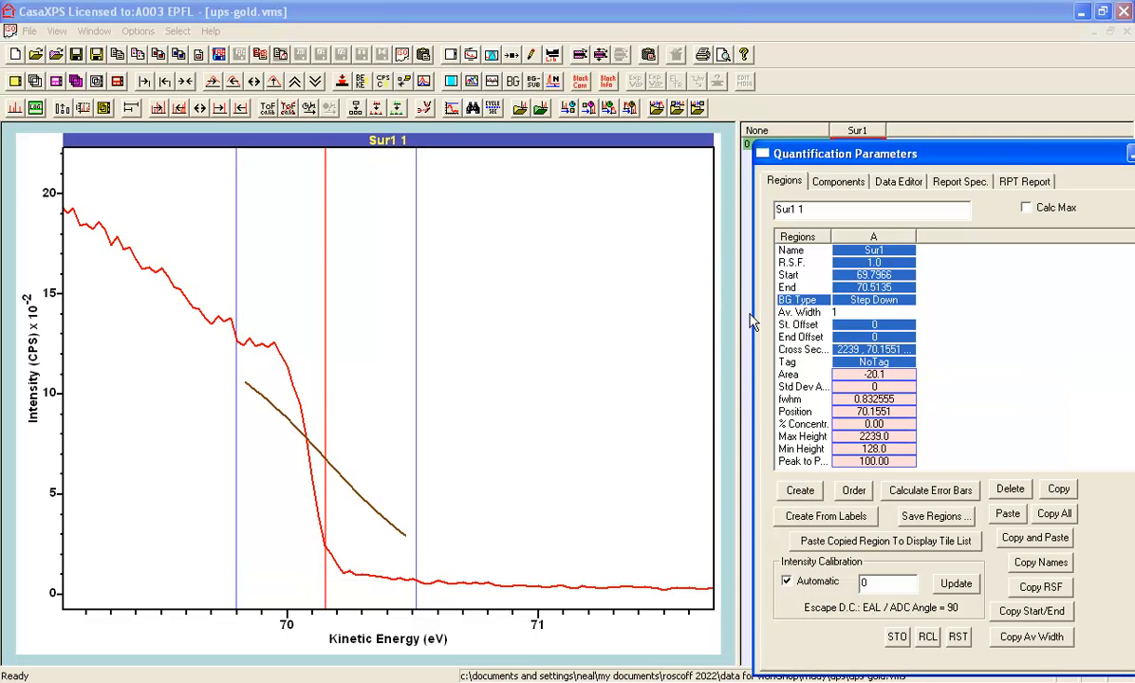
pyautogui.moveTo(319, 412)
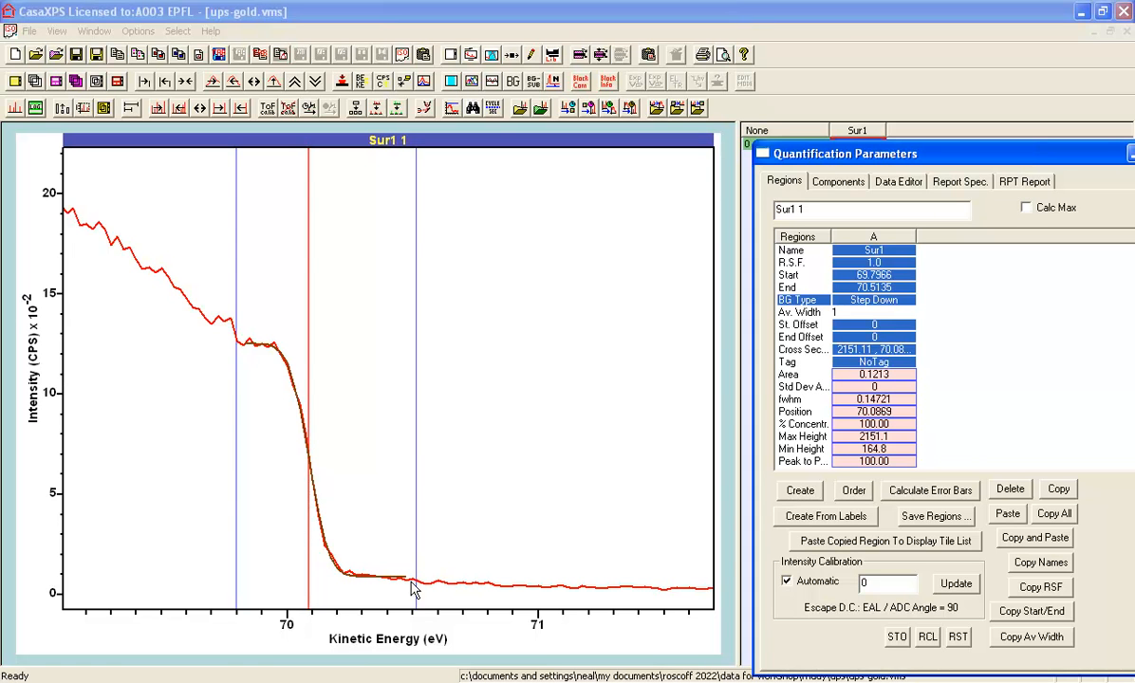
pyautogui.moveTo(256, 357)
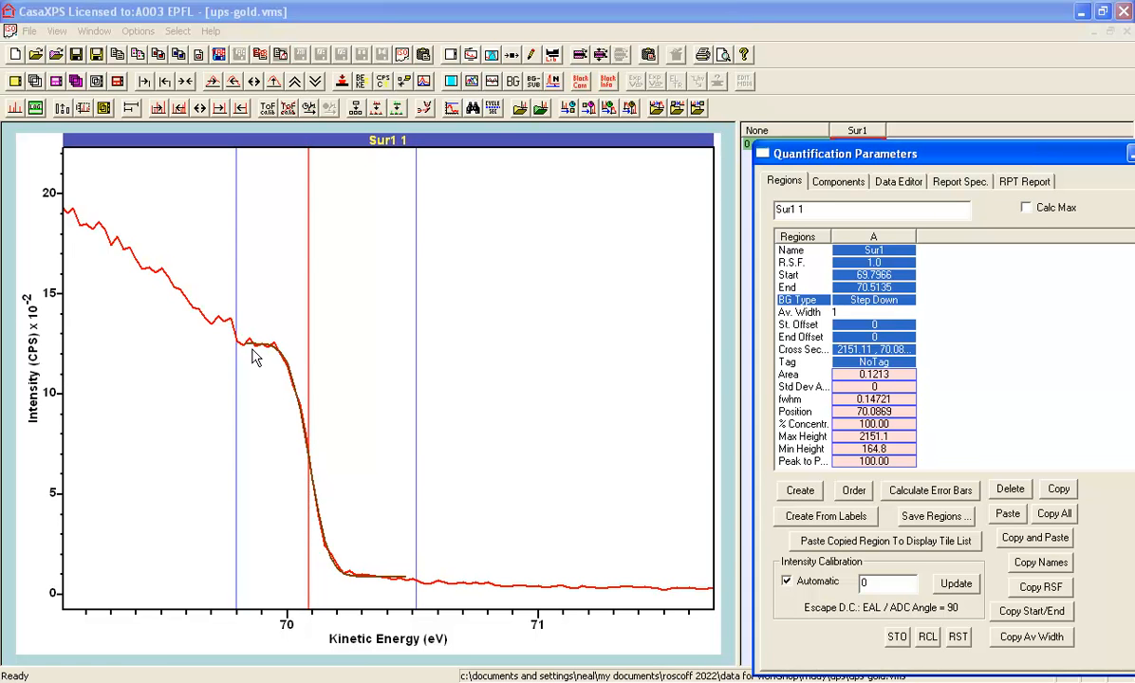
pyautogui.moveTo(395, 596)
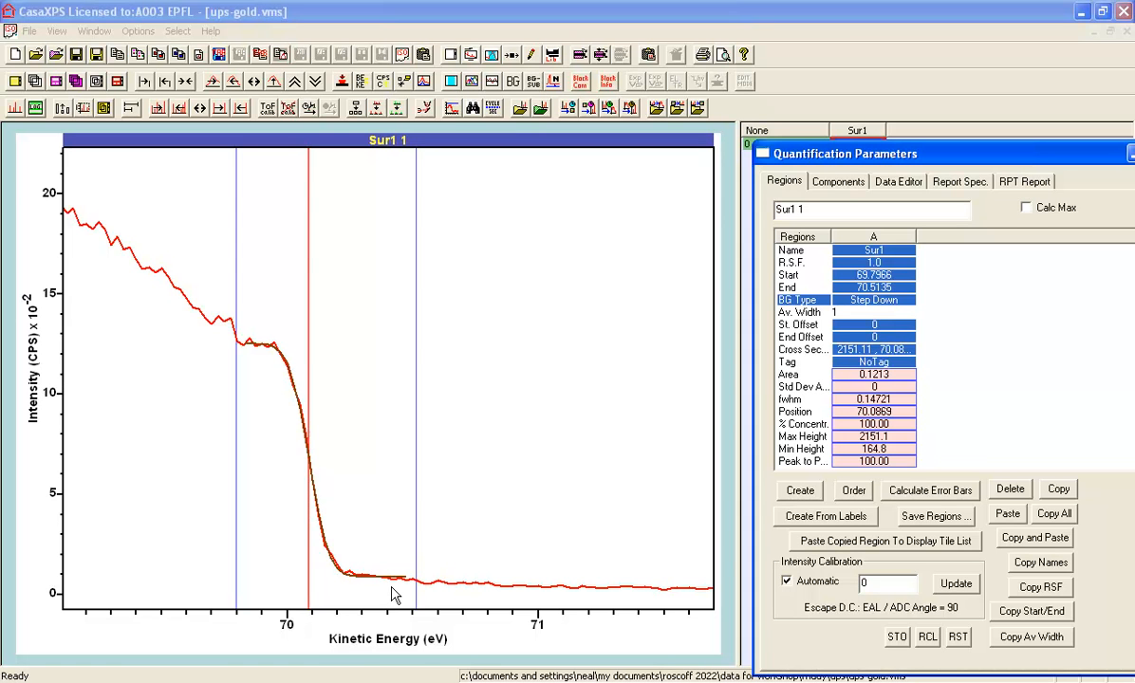
pyautogui.moveTo(311, 475)
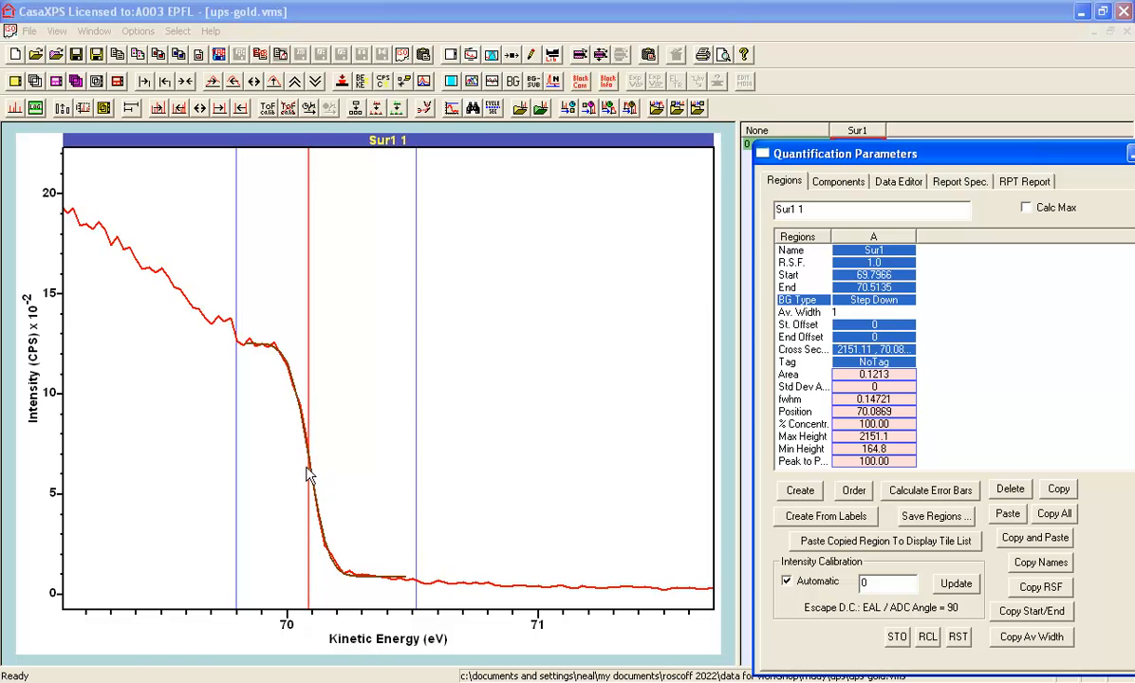
pyautogui.moveTo(319, 457)
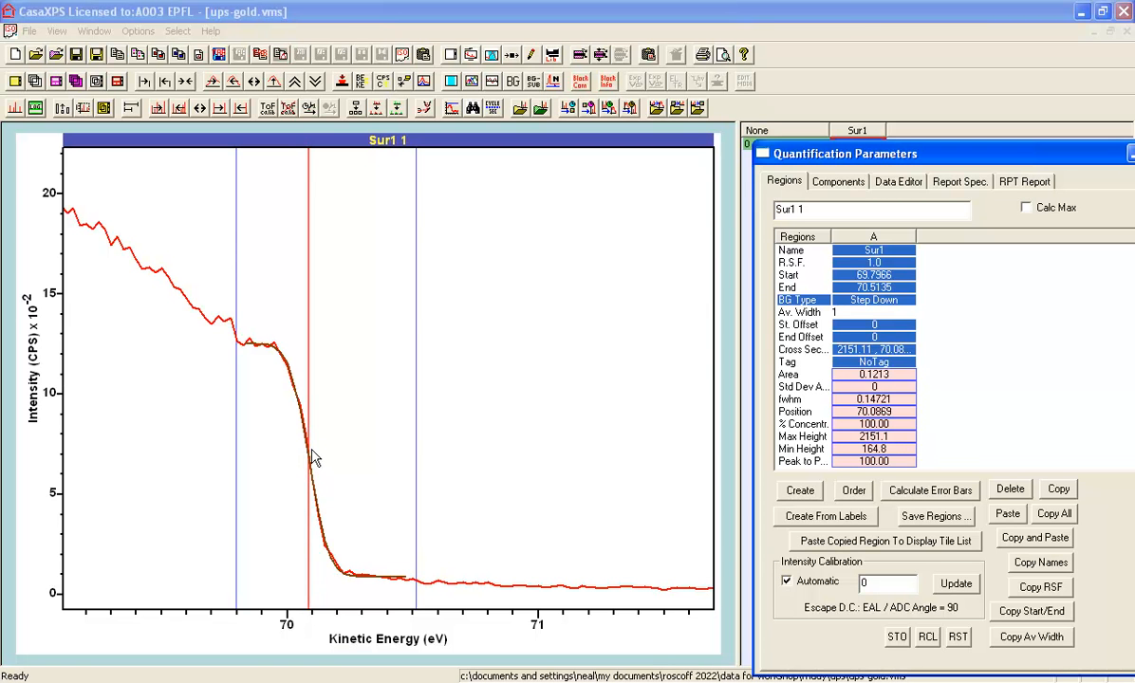
pyautogui.moveTo(317, 574)
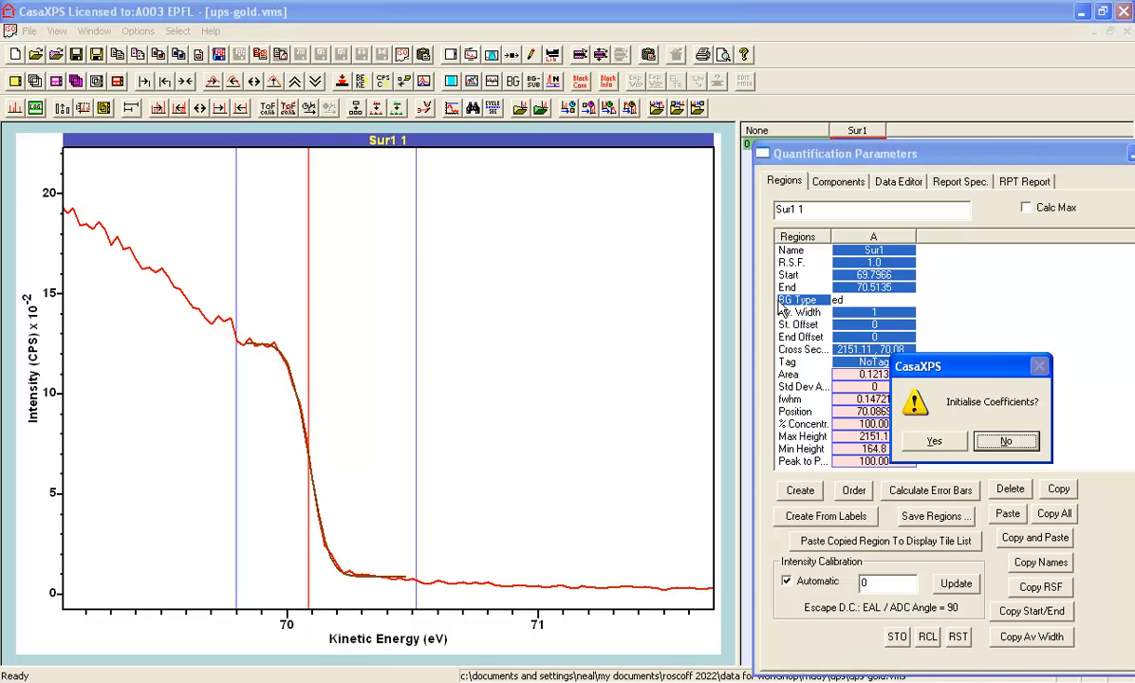
# Step: Answer the Initialise Coefficients prompt so the Edge Down background is fitted to the region
pyautogui.click(933, 440)
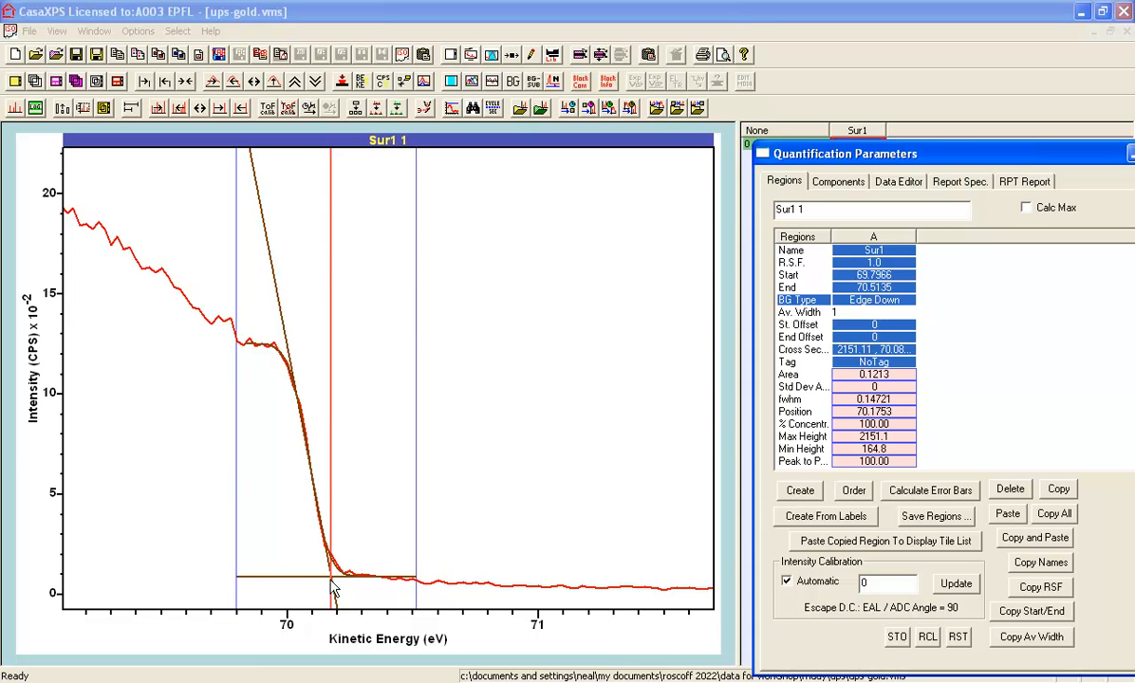
pyautogui.moveTo(308, 455)
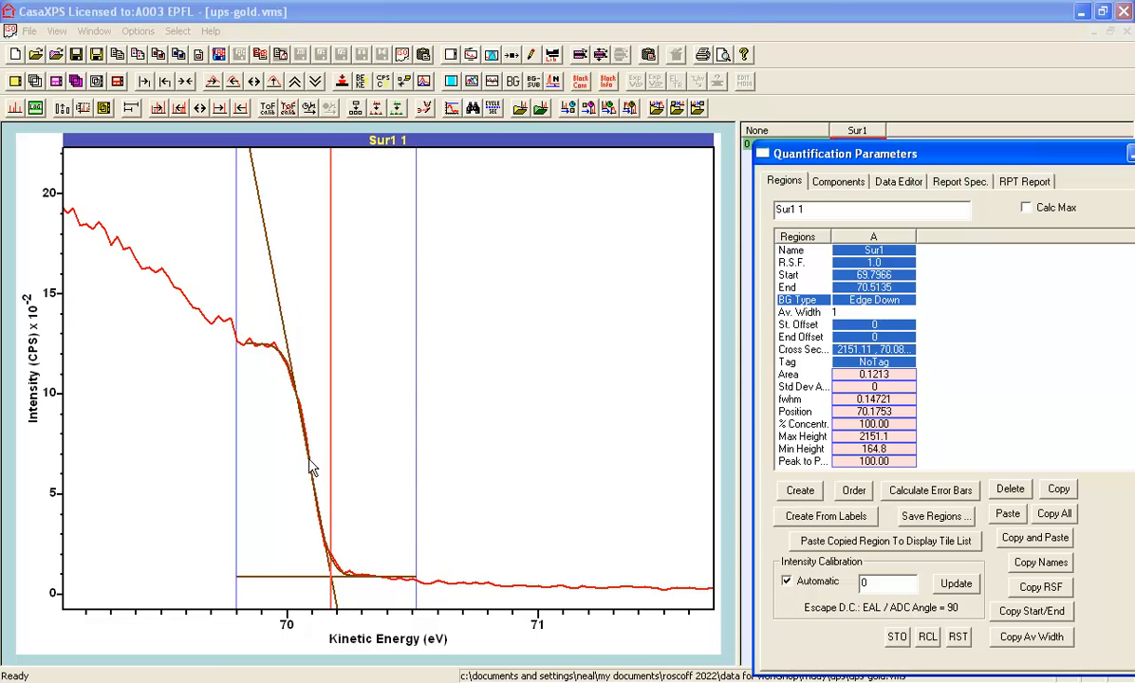
pyautogui.moveTo(281, 314)
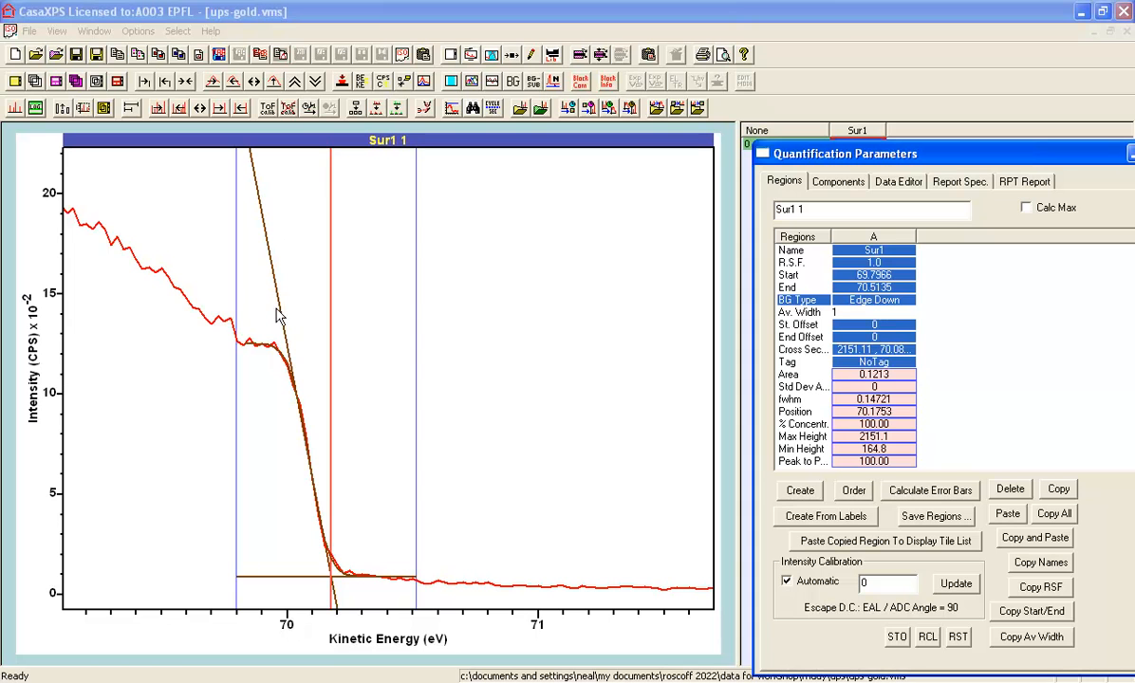
pyautogui.moveTo(314, 478)
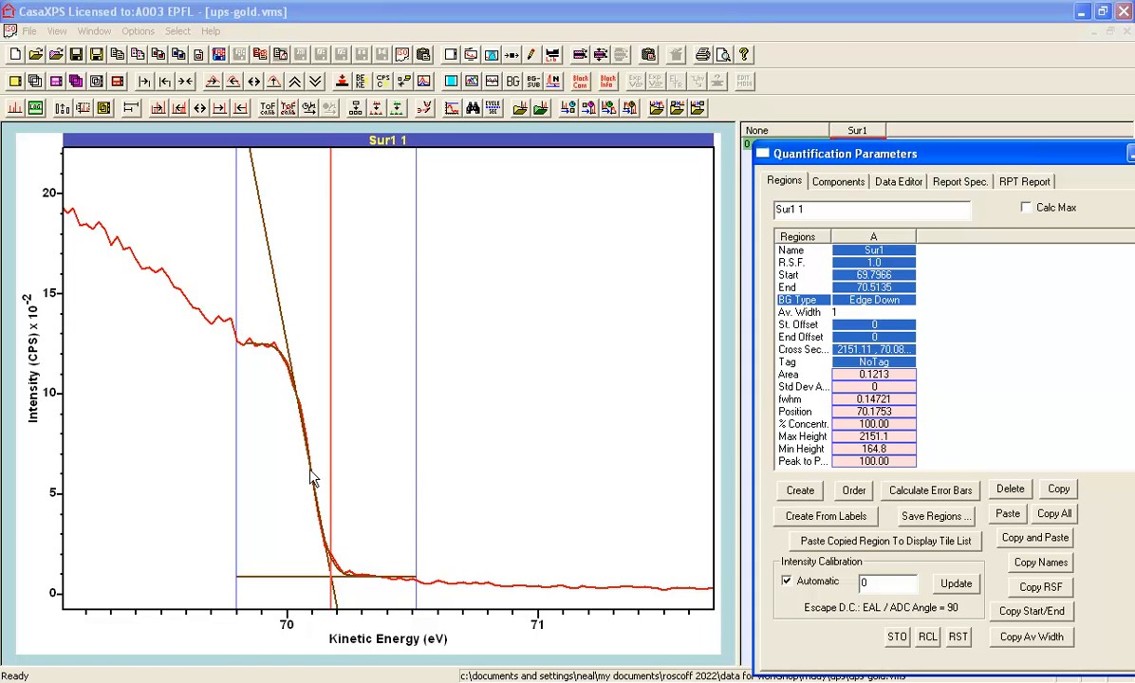
pyautogui.moveTo(332, 588)
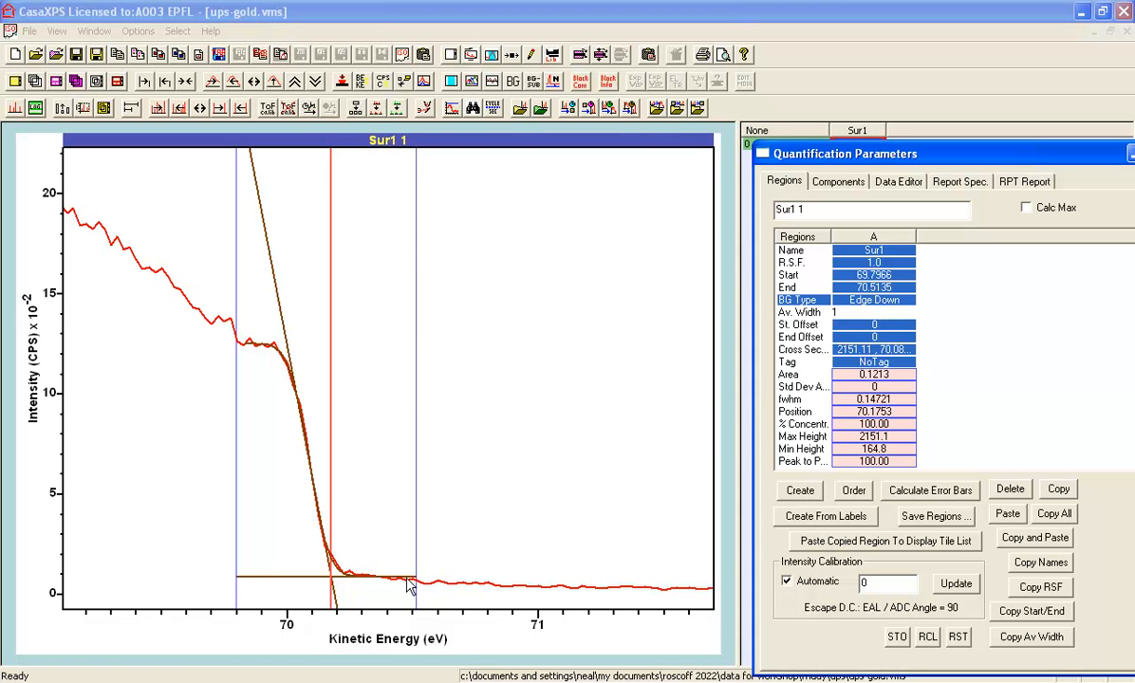
pyautogui.moveTo(338, 579)
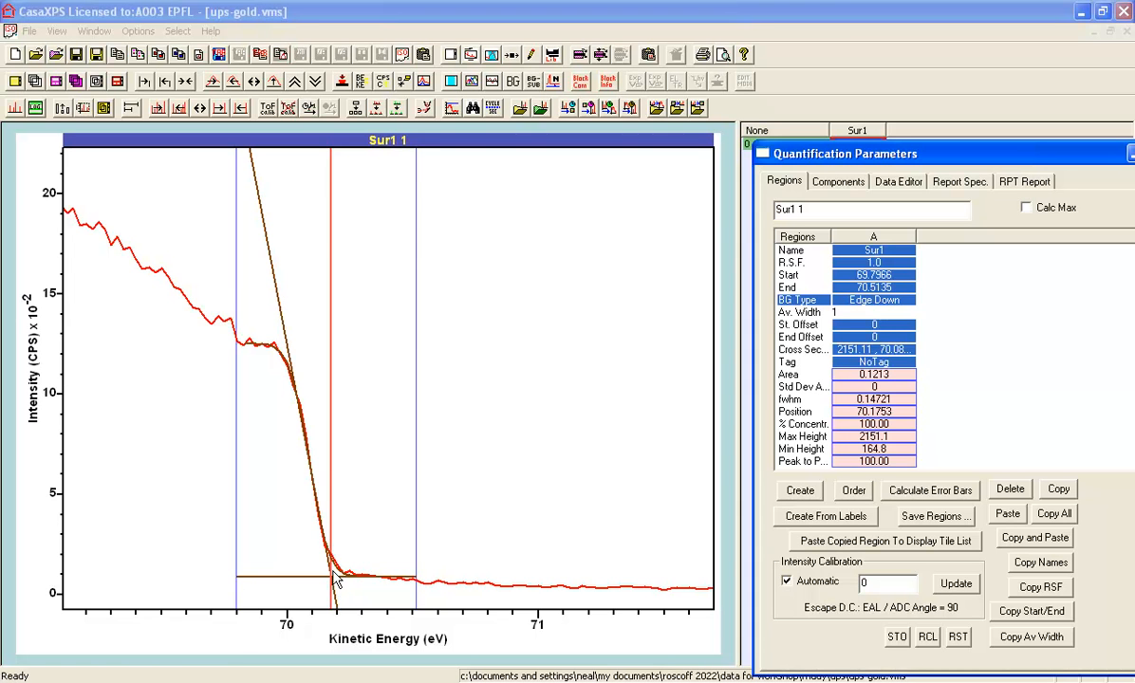
pyautogui.moveTo(336, 580)
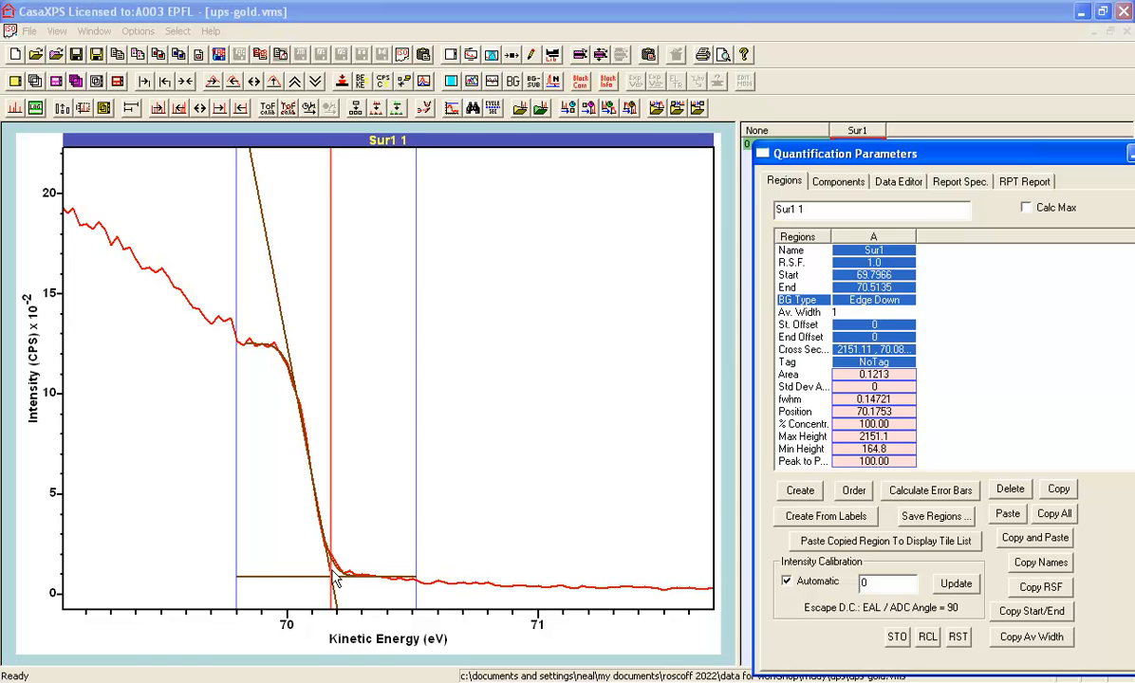
pyautogui.moveTo(478, 393)
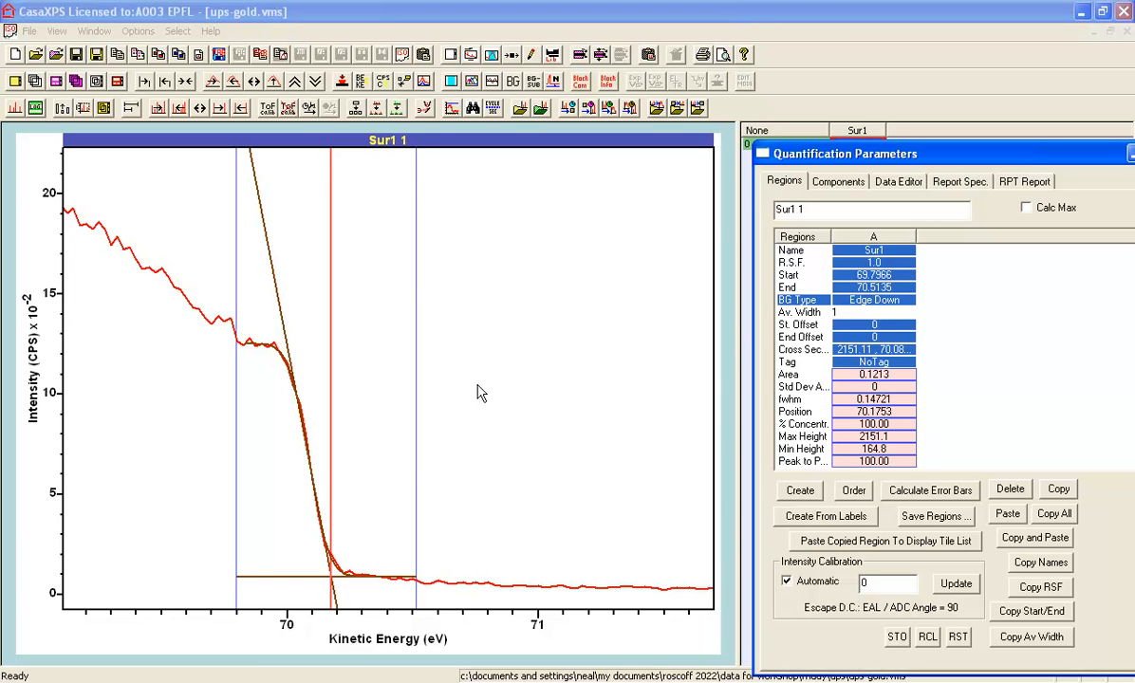
pyautogui.moveTo(814, 422)
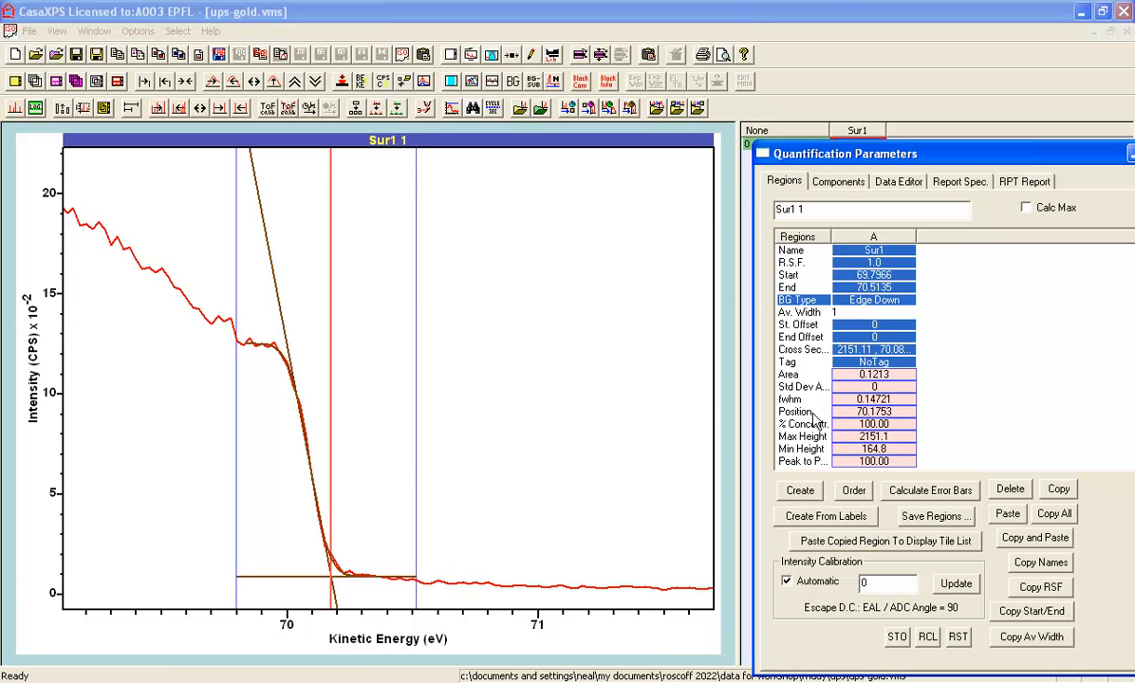
pyautogui.moveTo(334, 551)
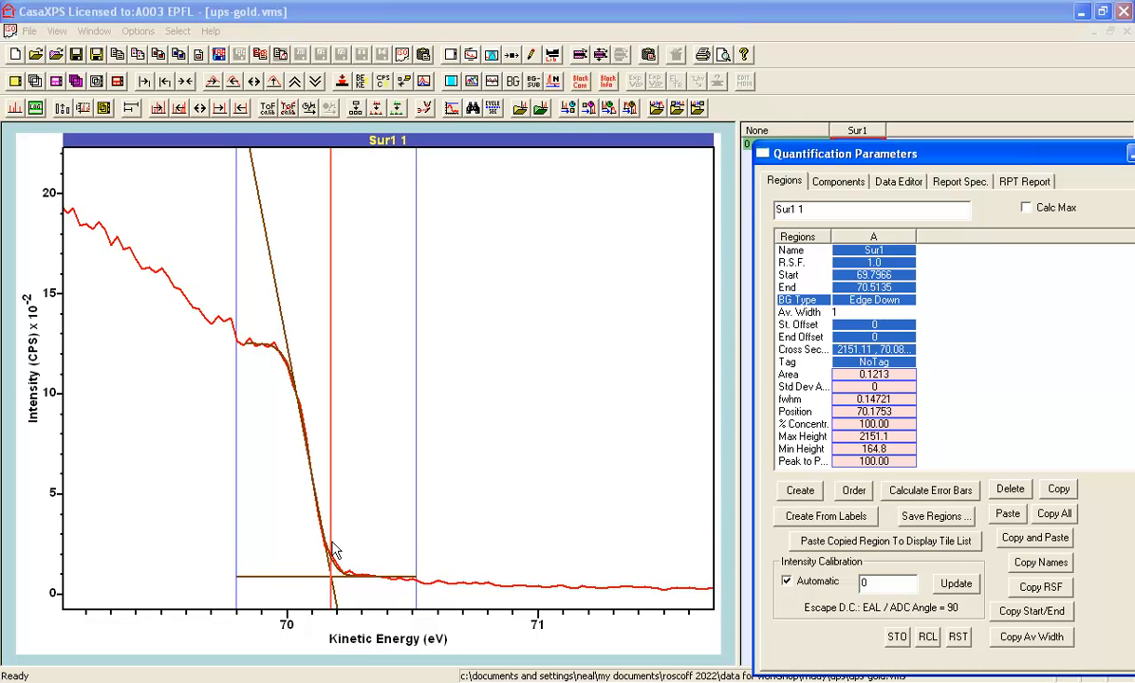
pyautogui.moveTo(440, 586)
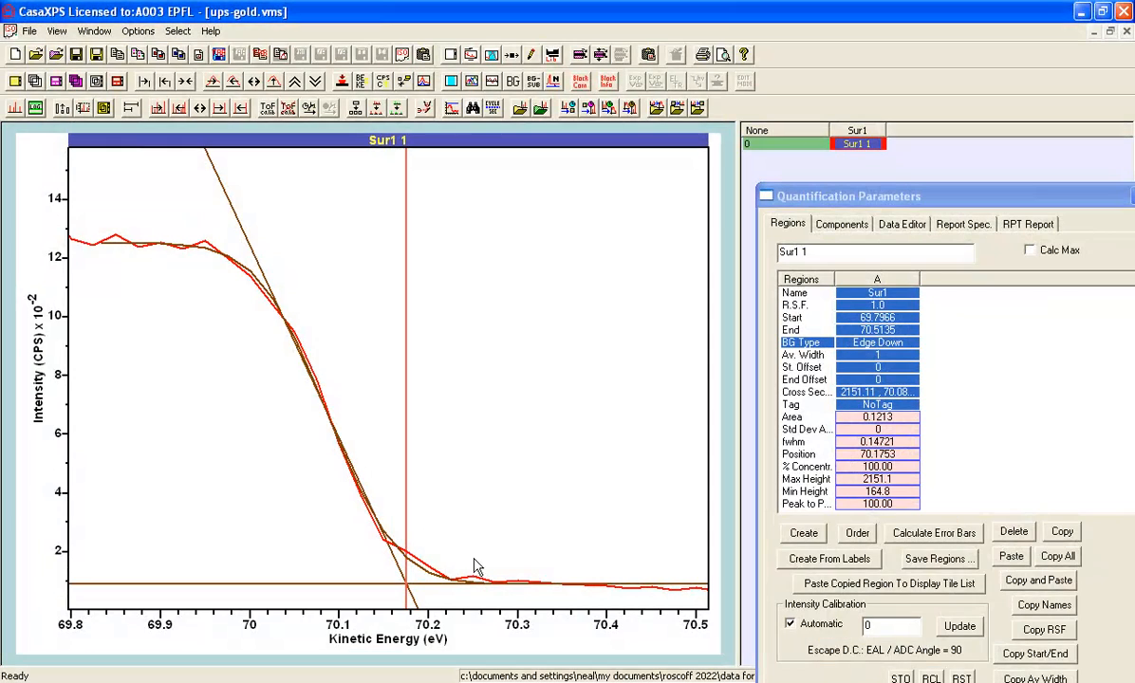
pyautogui.moveTo(270, 262)
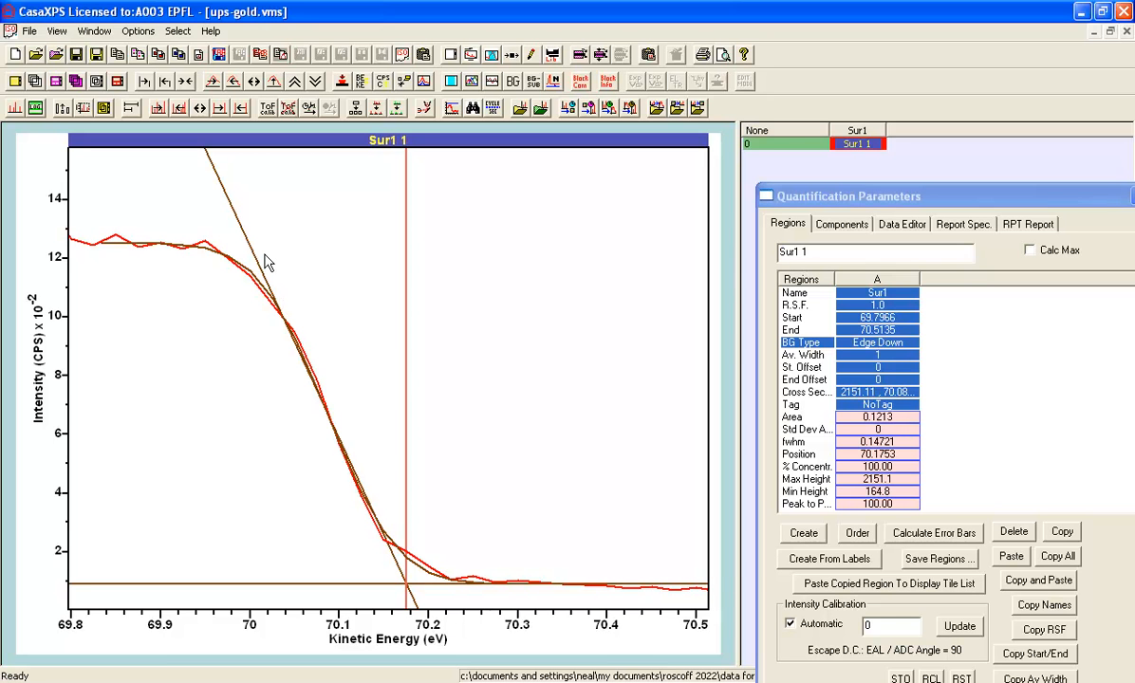
pyautogui.moveTo(786, 125)
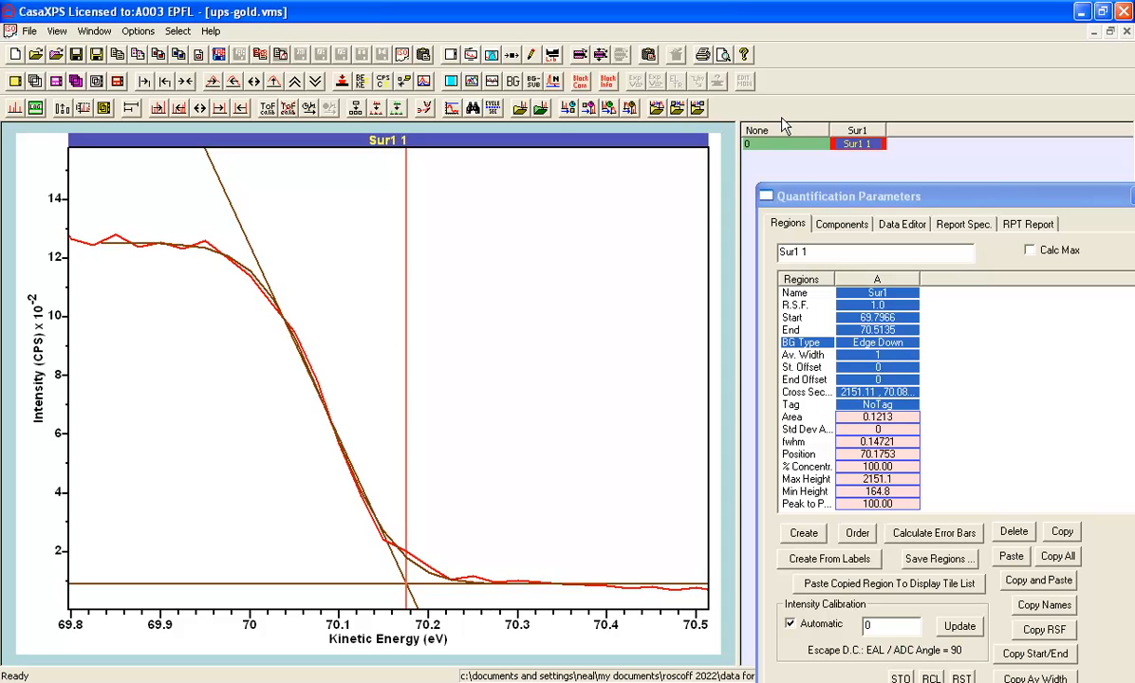
pyautogui.moveTo(122, 231)
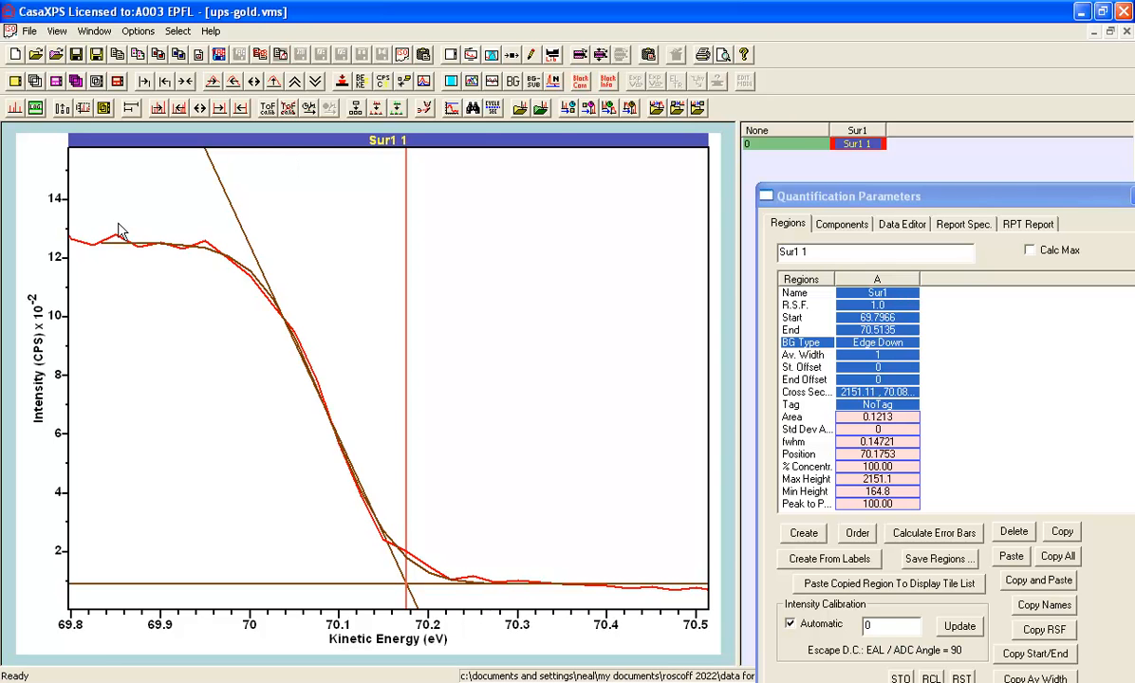
pyautogui.moveTo(459, 581)
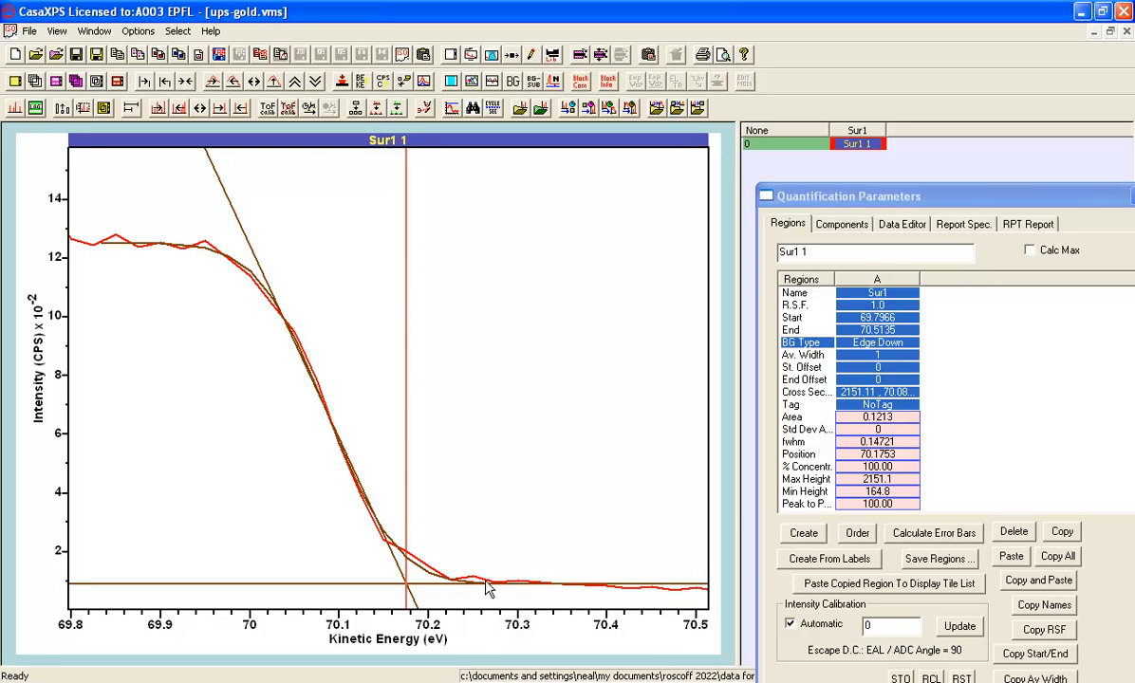
pyautogui.moveTo(474, 582)
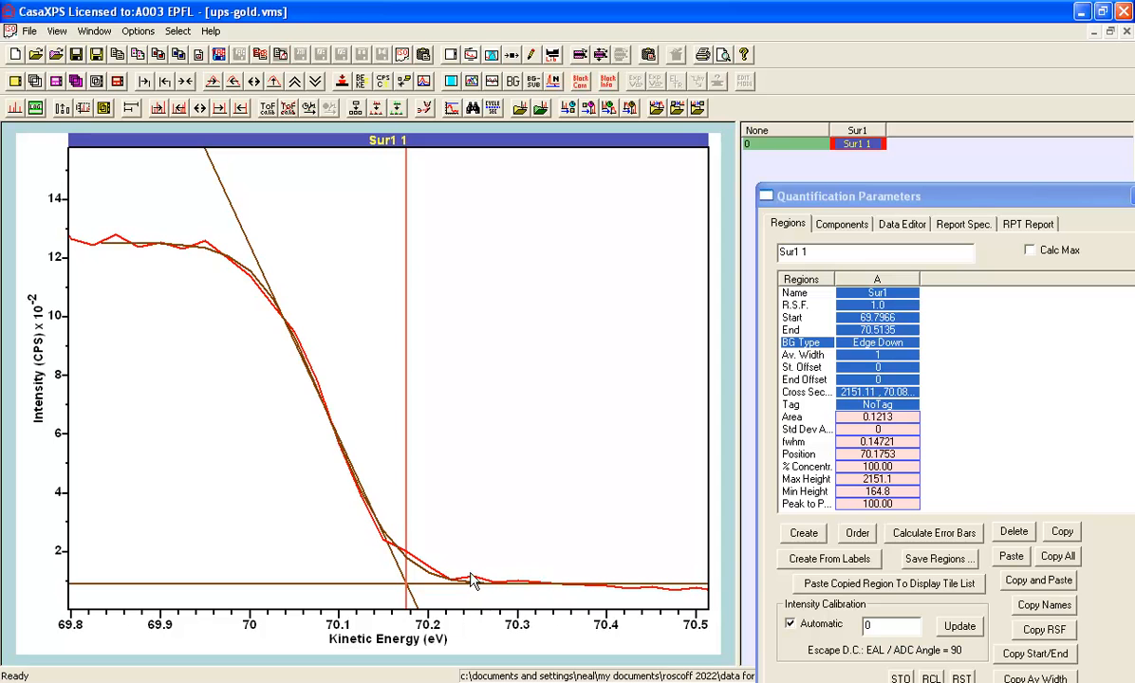
pyautogui.moveTo(283, 283)
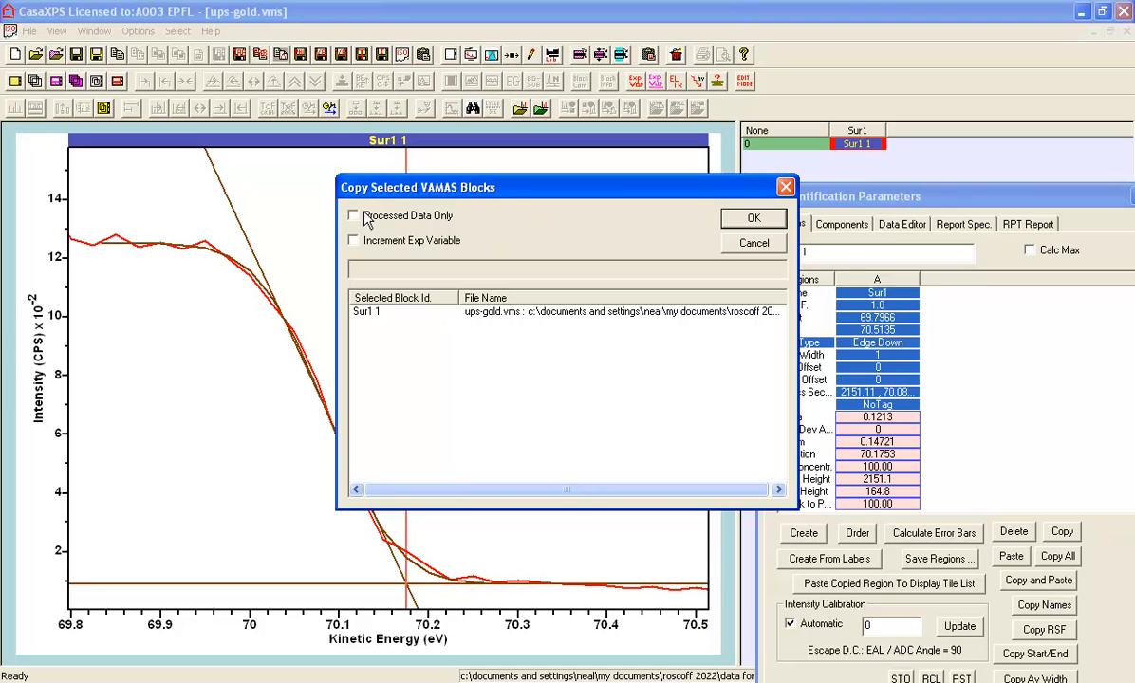
# Step: Confirm copying the Sur1 1 block and select the new copy in the block browser
pyautogui.click(752, 216)
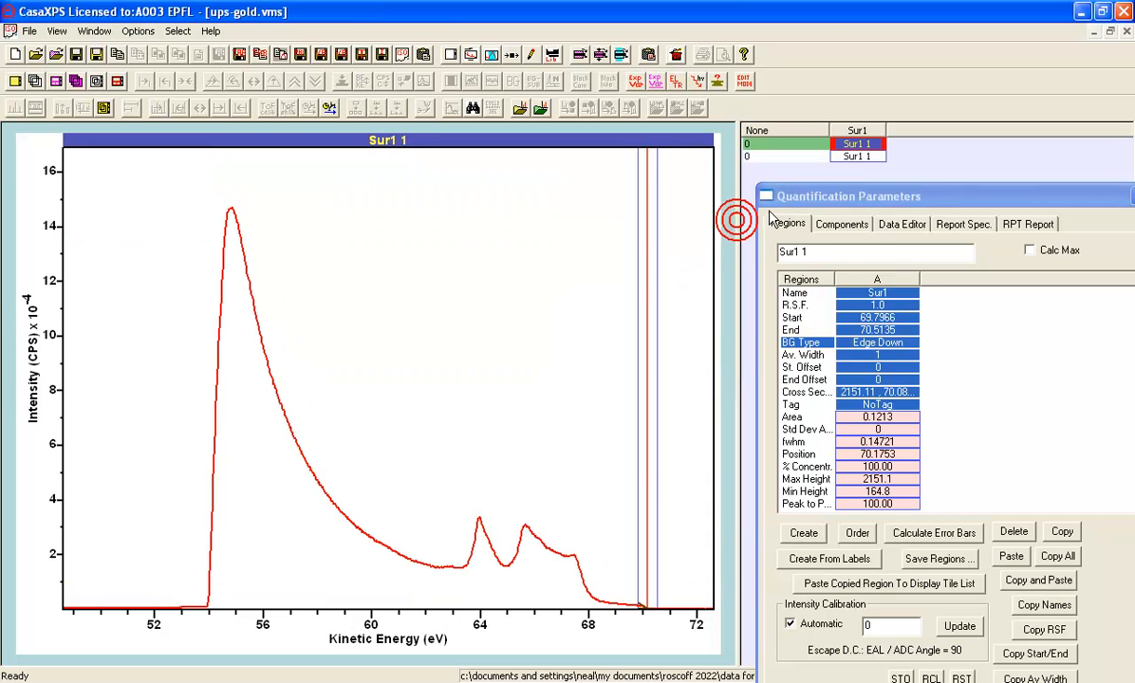
pyautogui.click(858, 156)
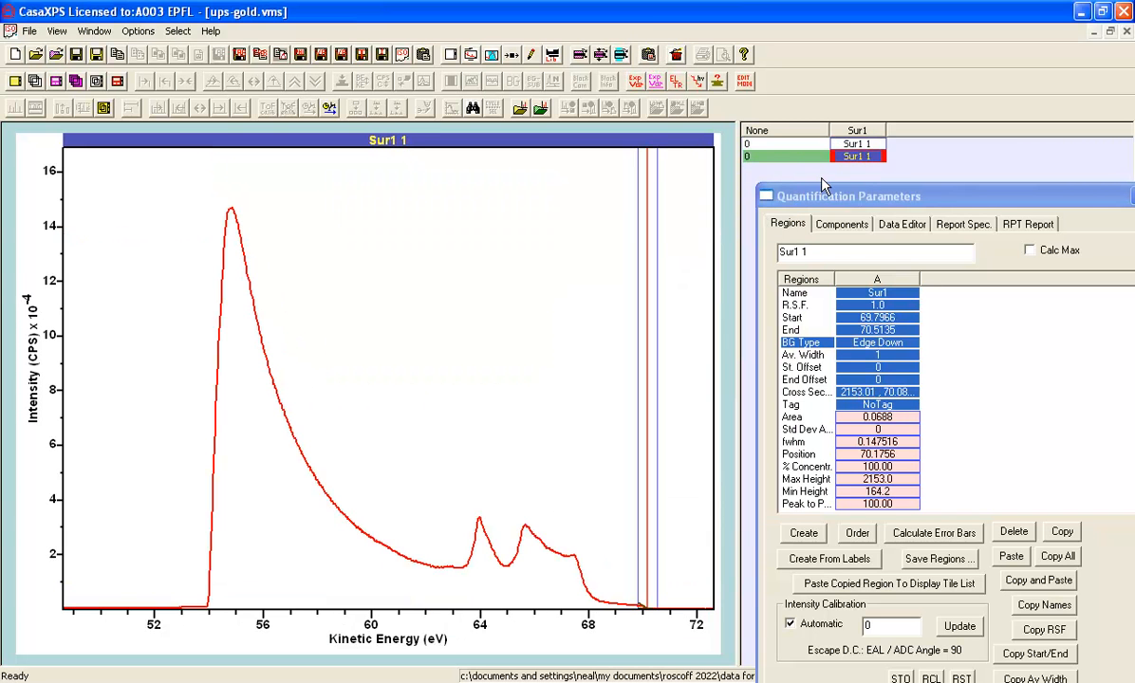
pyautogui.moveTo(858, 140)
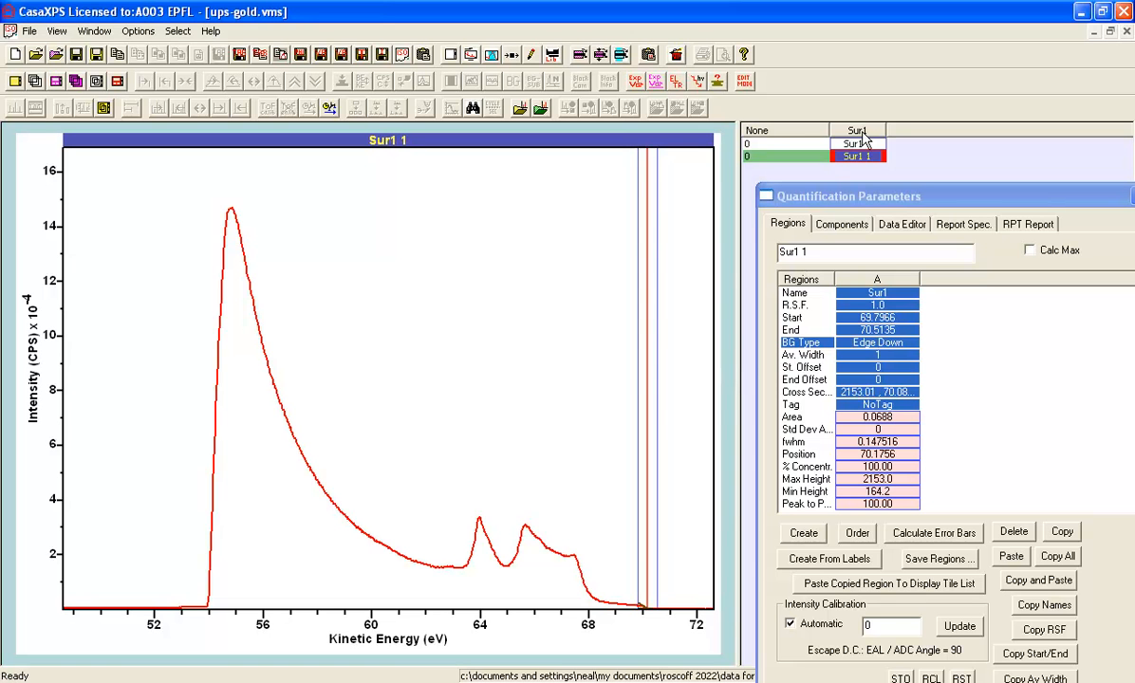
pyautogui.moveTo(878, 350)
pyautogui.write('m')
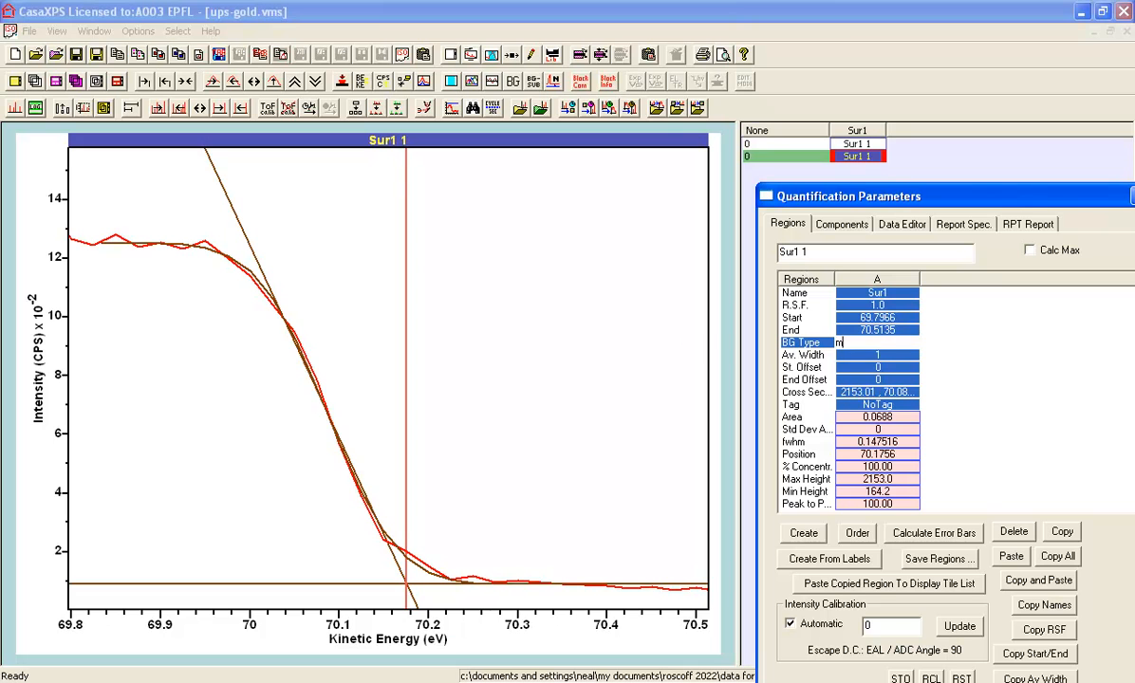
# Step: Set the copy's background type to Min Limits and show the empty Components list
pyautogui.click(877, 342)
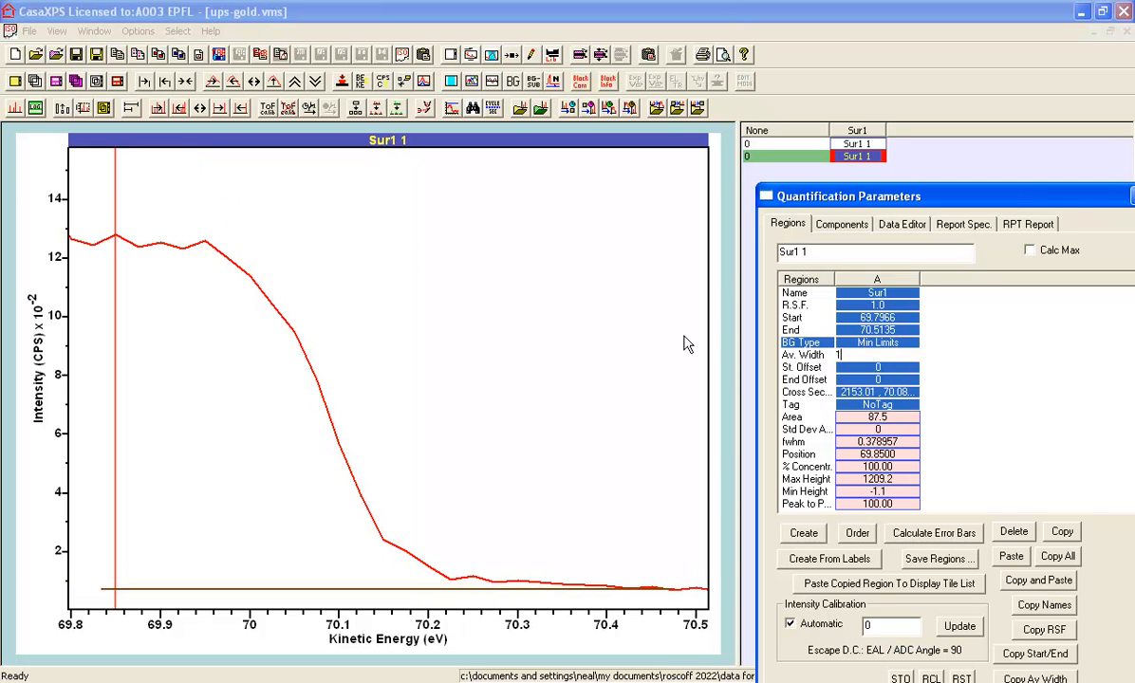
pyautogui.moveTo(467, 497)
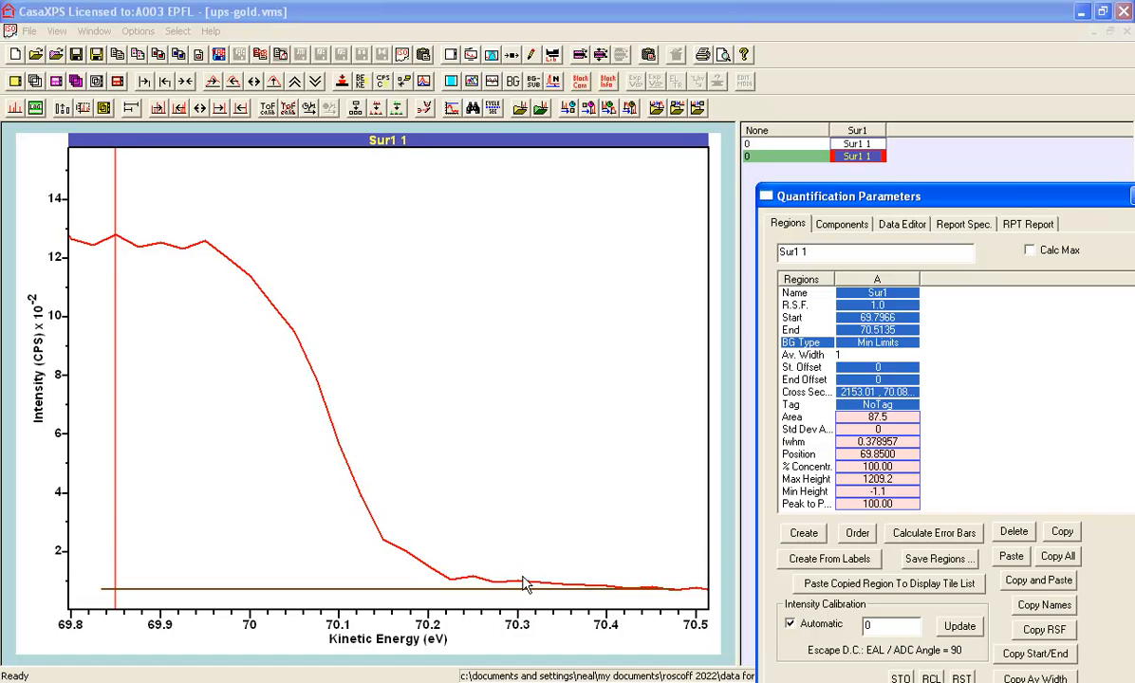
pyautogui.moveTo(486, 577)
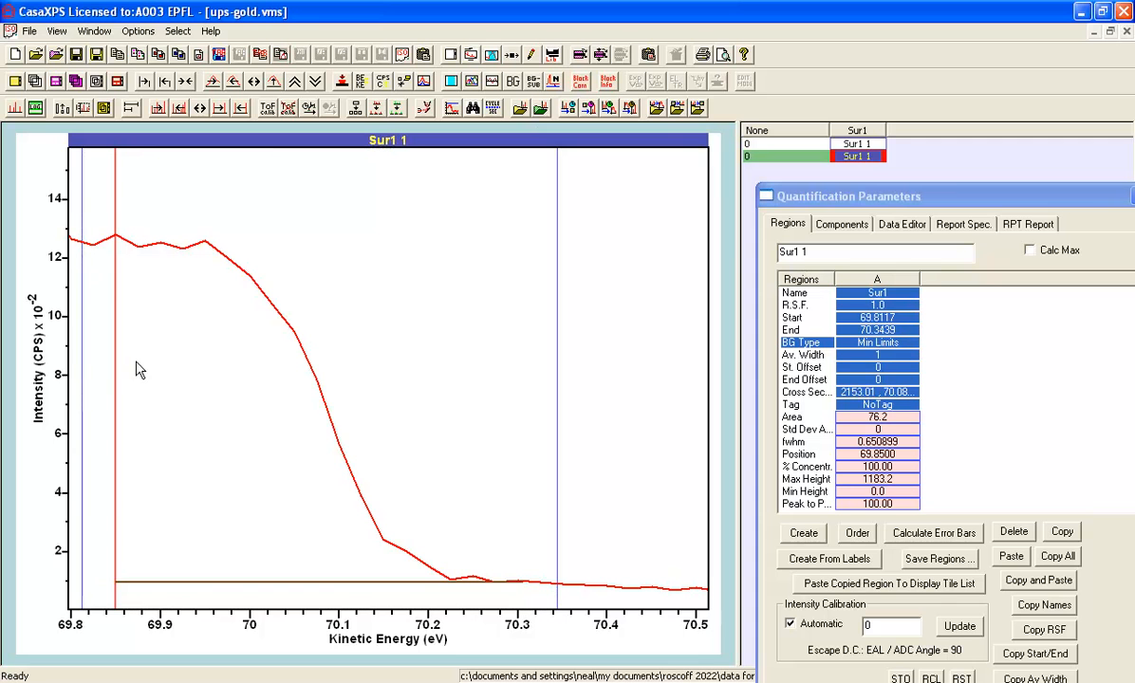
pyautogui.moveTo(251, 302)
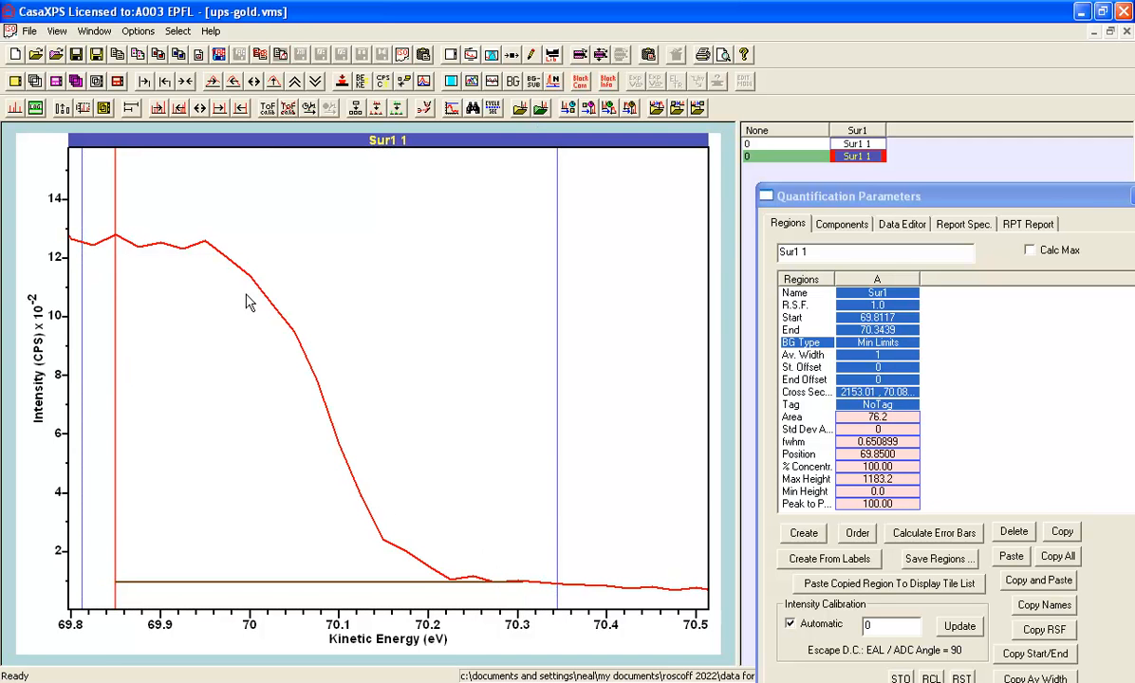
pyautogui.moveTo(789, 311)
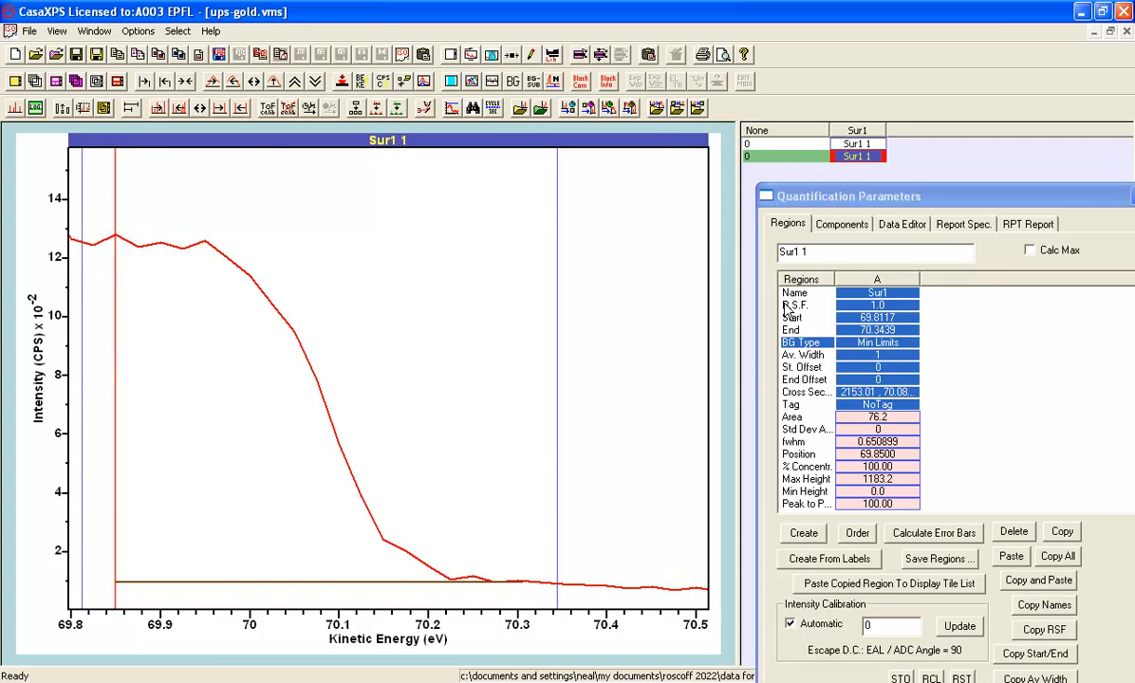
pyautogui.click(841, 224)
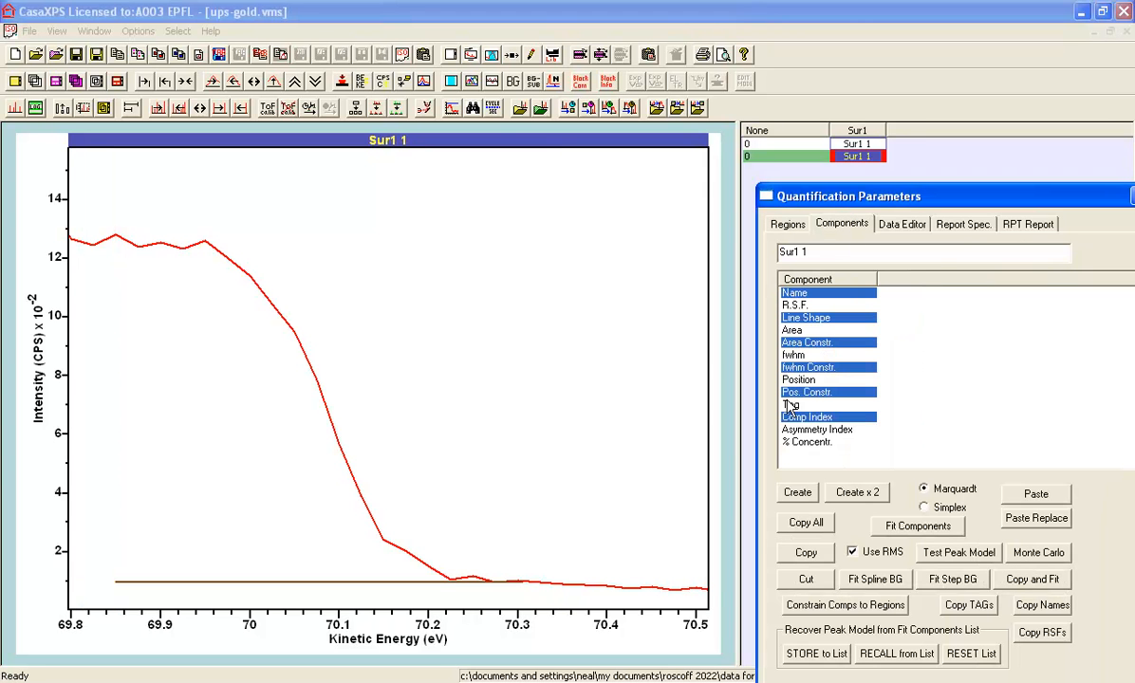
# Step: Add component Sur1, adjust its starting area, and fit it to the cutoff edge
pyautogui.click(797, 493)
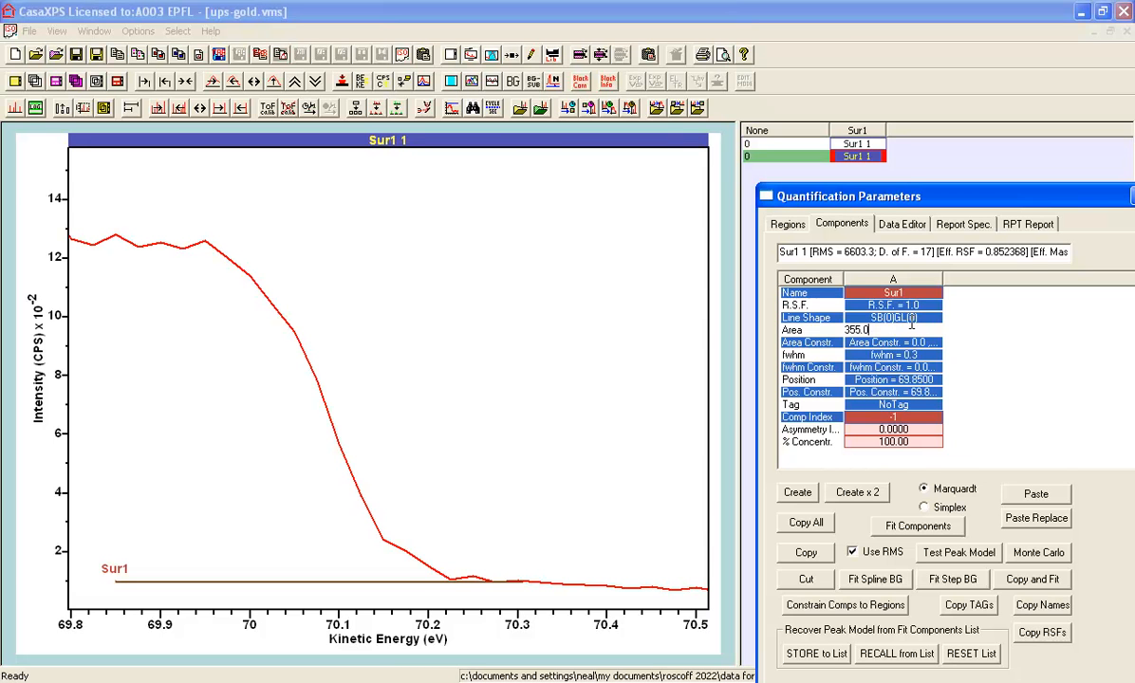
pyautogui.click(892, 342)
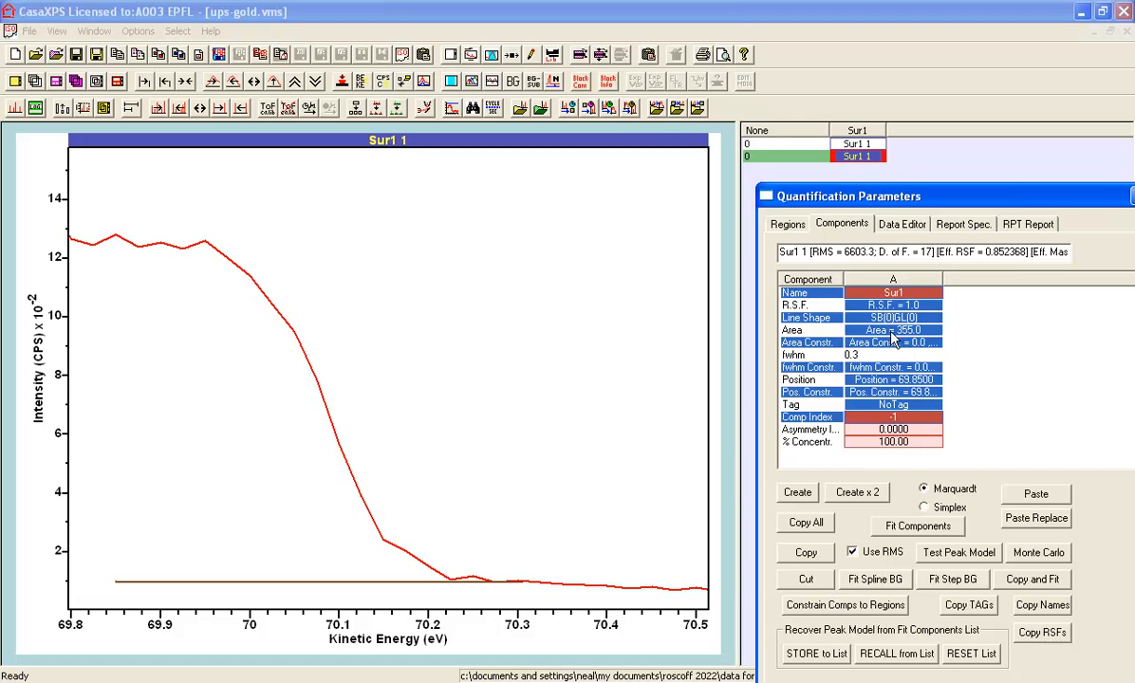
pyautogui.moveTo(899, 535)
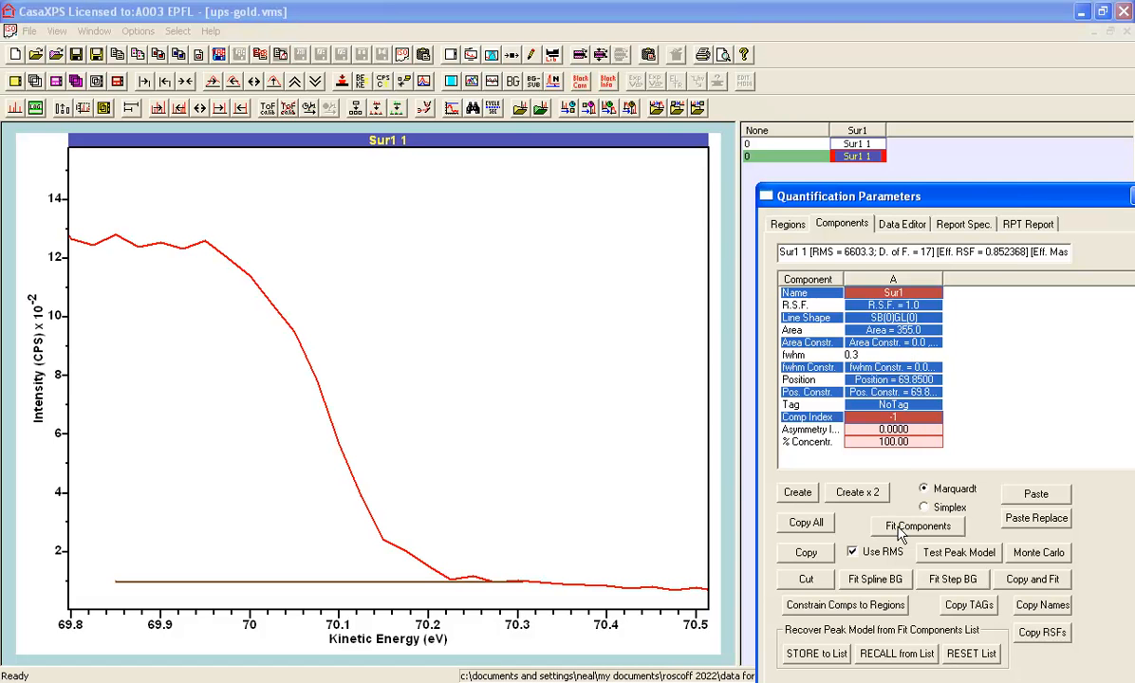
pyautogui.click(916, 527)
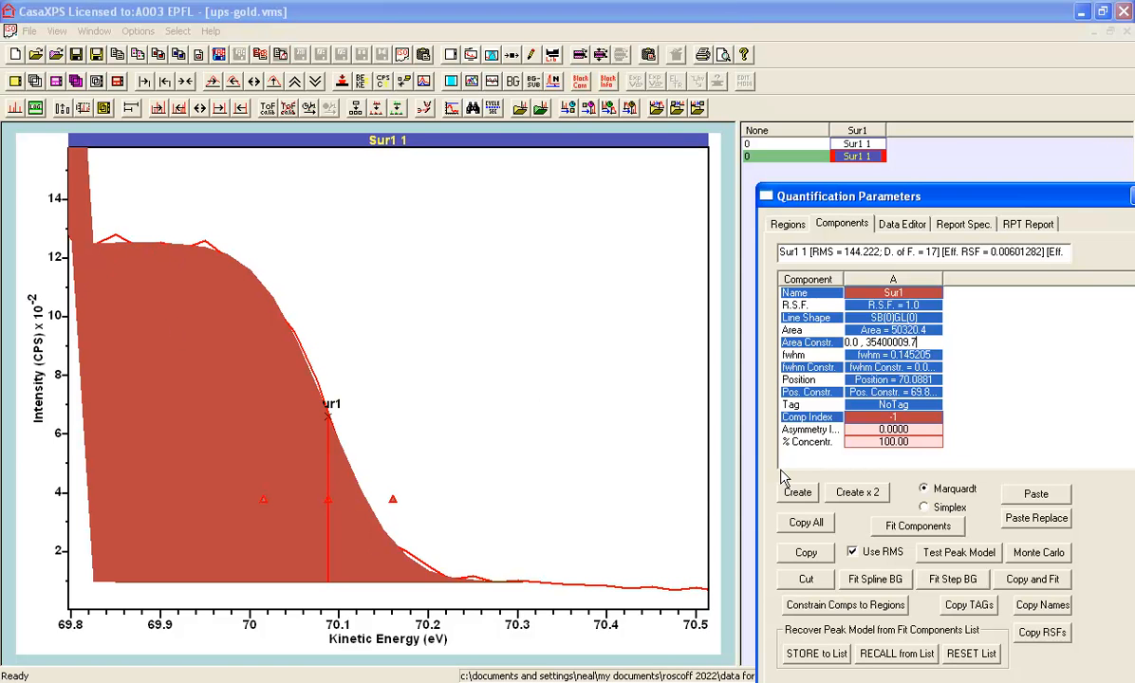
pyautogui.moveTo(908, 391)
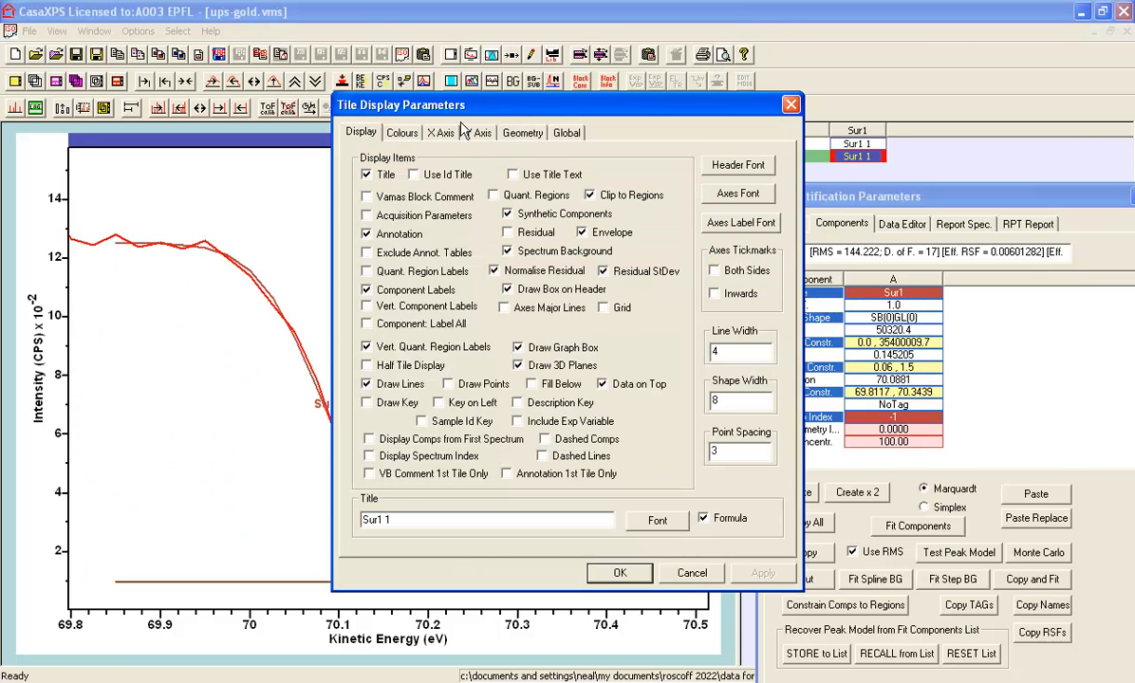
# Step: Enable Mark Comp Position in the Colours settings so the component's position is marked near 70.08 eV
pyautogui.click(403, 133)
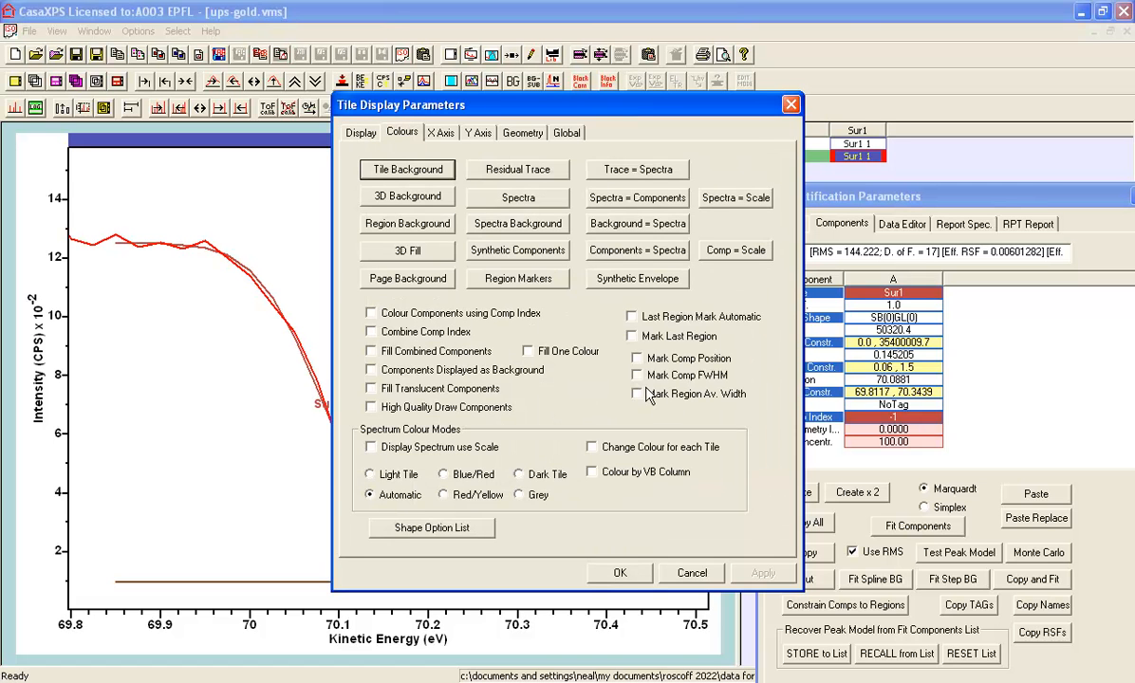
pyautogui.click(638, 357)
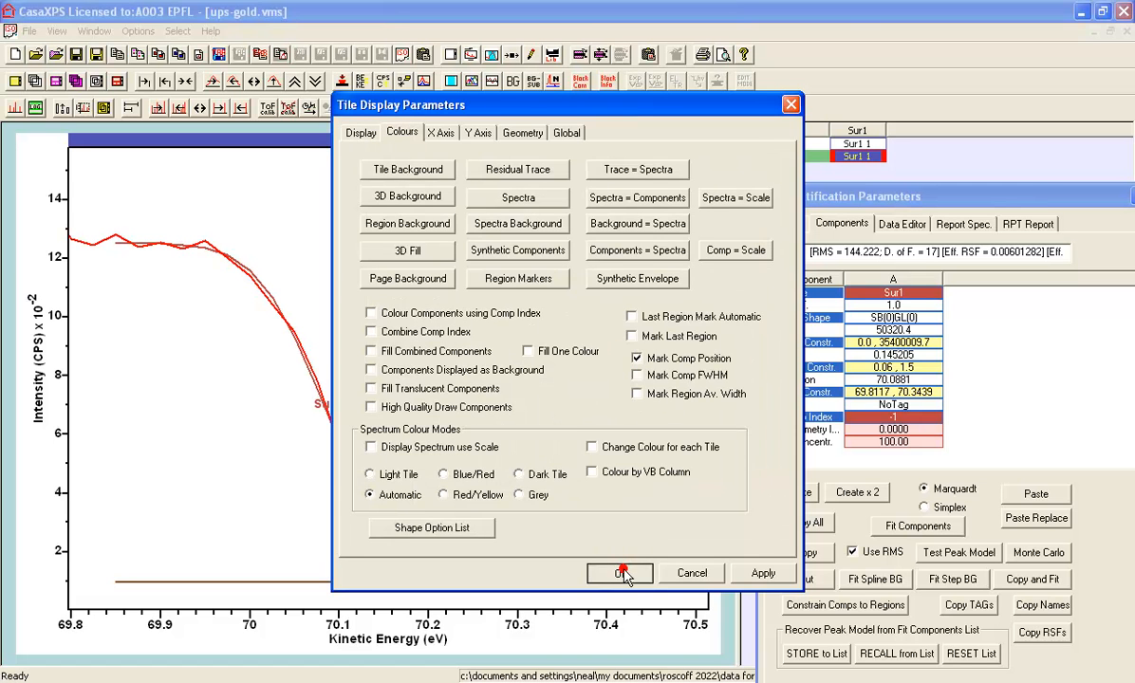
pyautogui.click(618, 573)
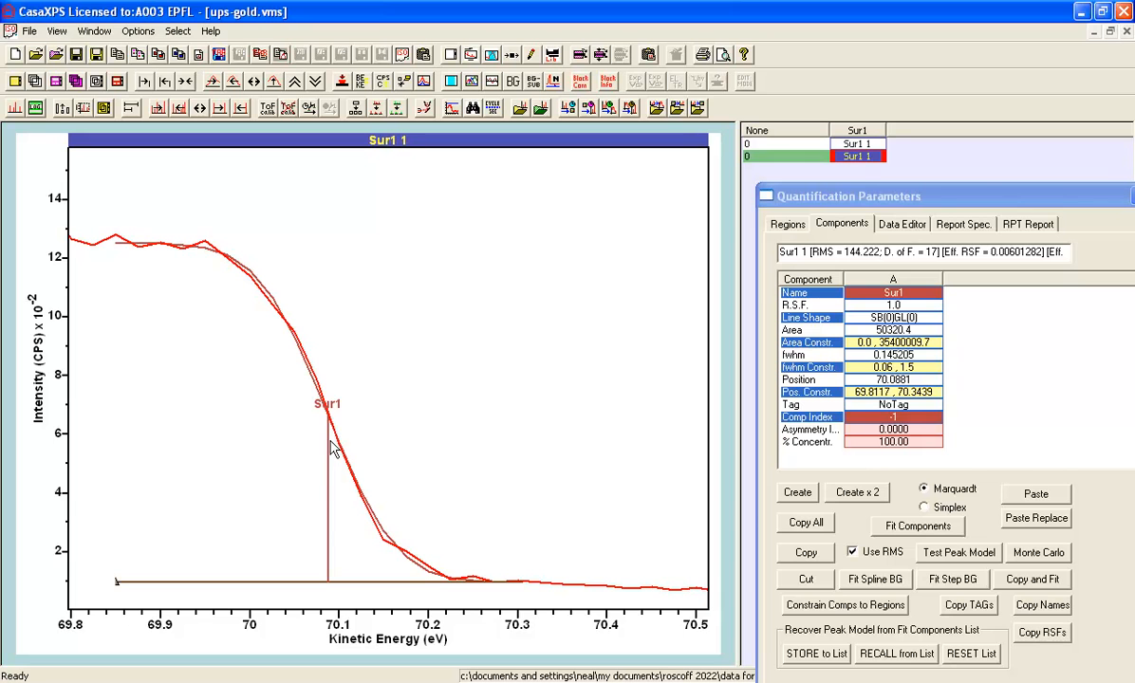
pyautogui.moveTo(327, 437)
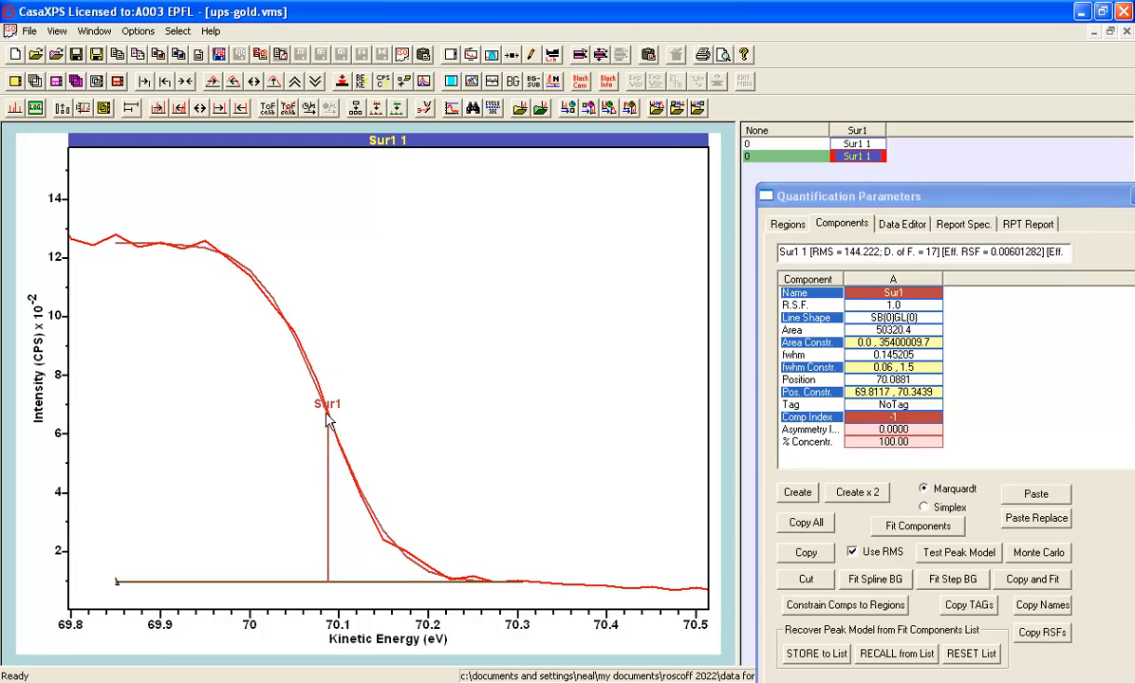
pyautogui.moveTo(328, 586)
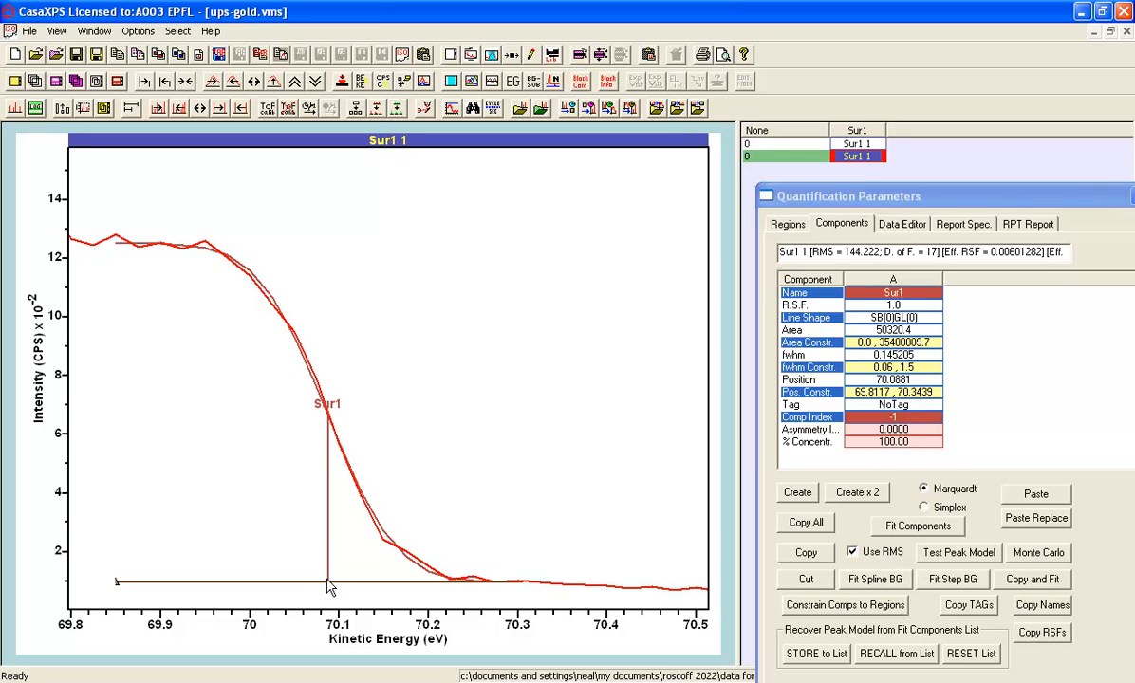
pyautogui.moveTo(714, 321)
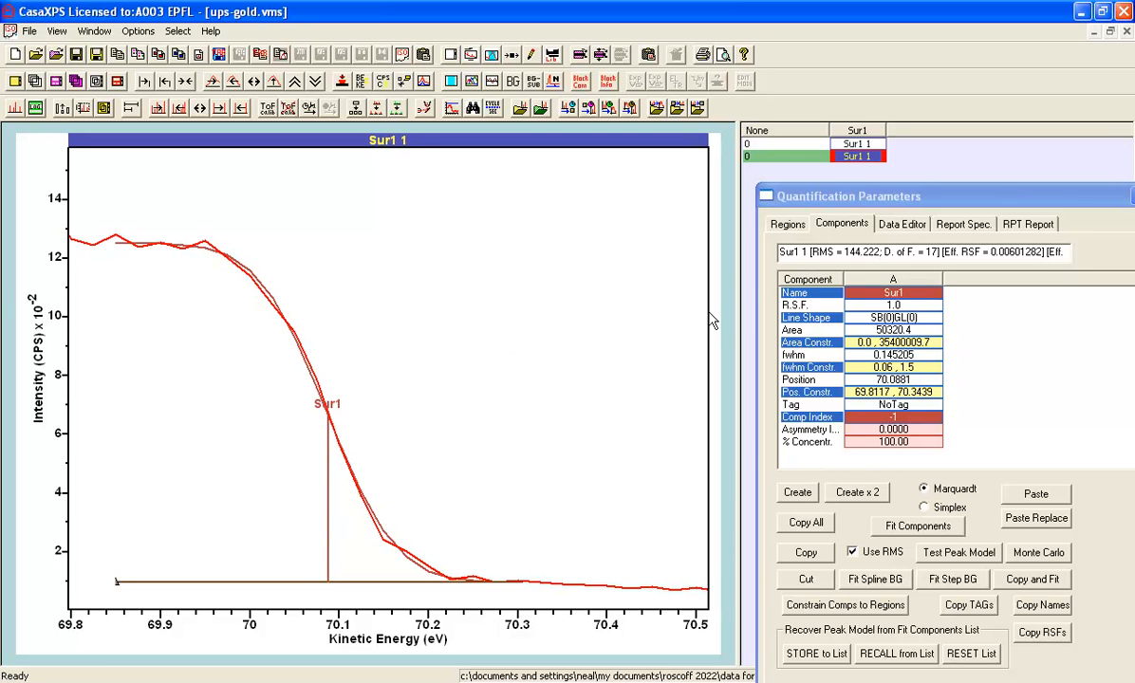
pyautogui.moveTo(273, 284)
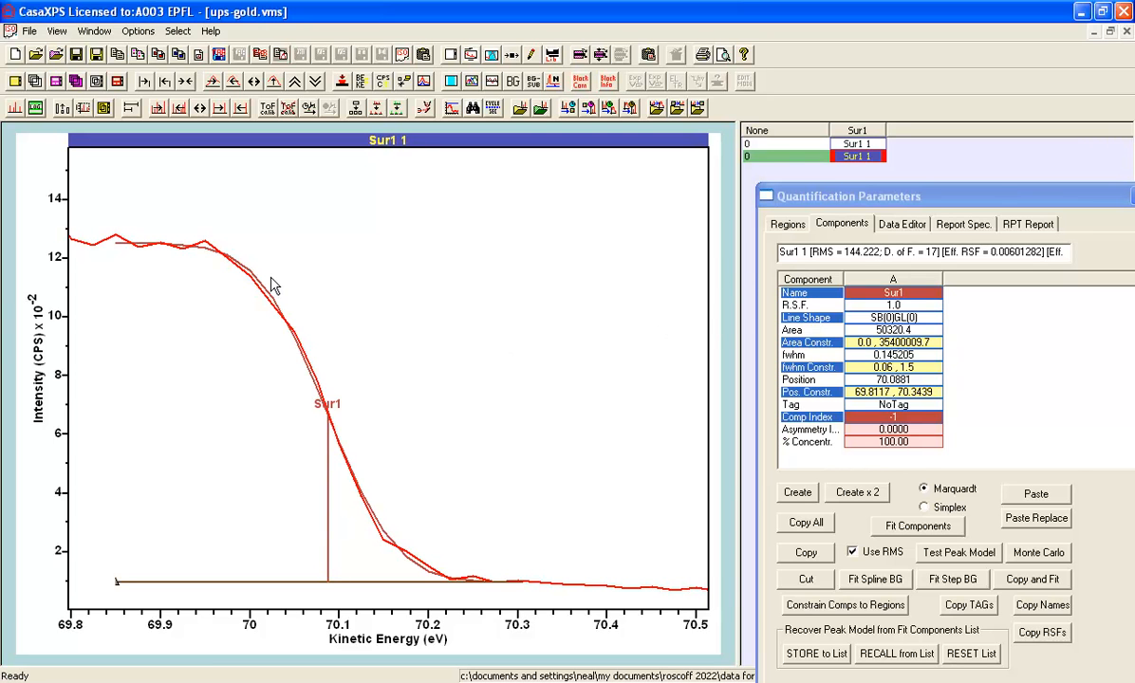
pyautogui.moveTo(194, 266)
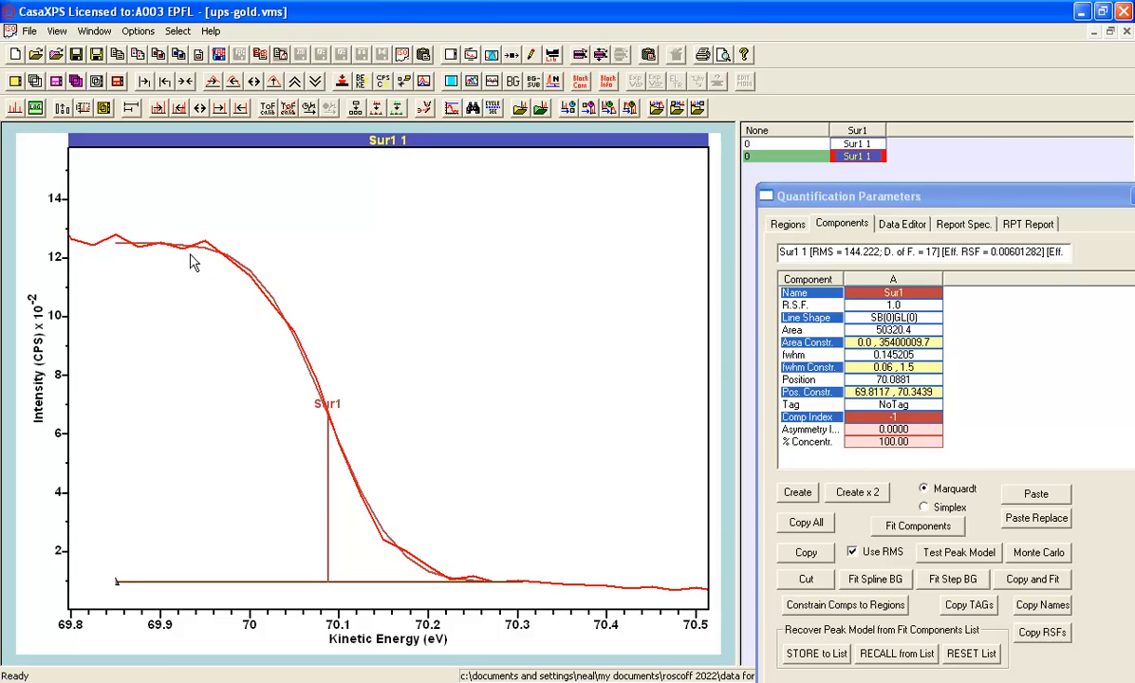
pyautogui.moveTo(343, 387)
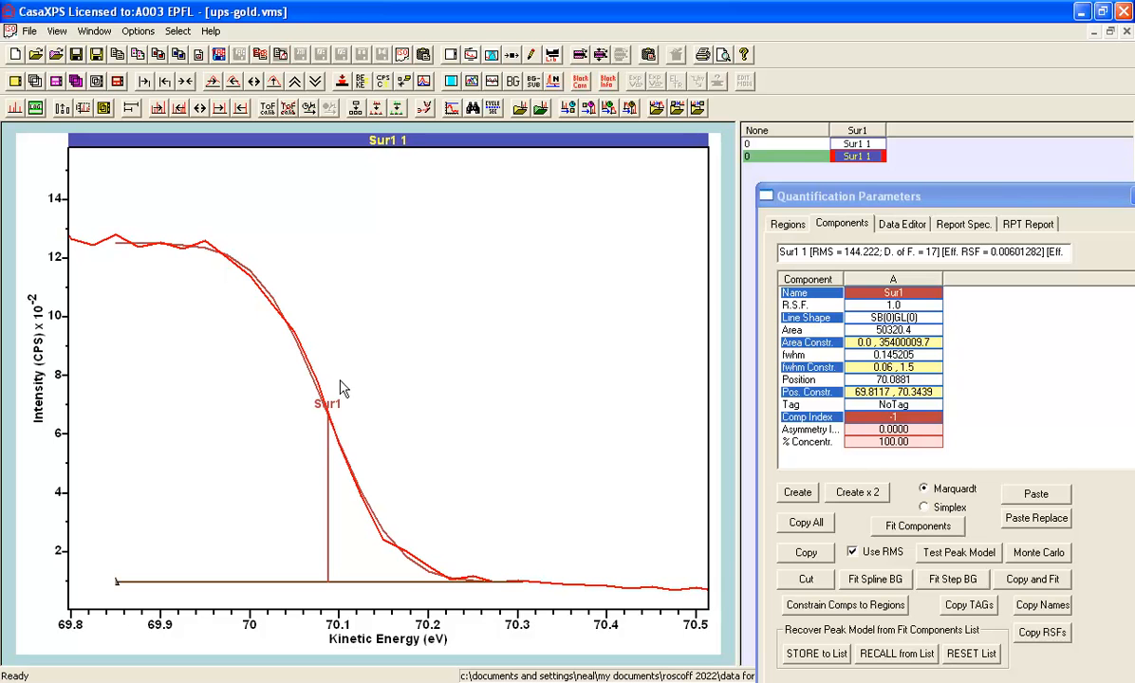
pyautogui.moveTo(482, 569)
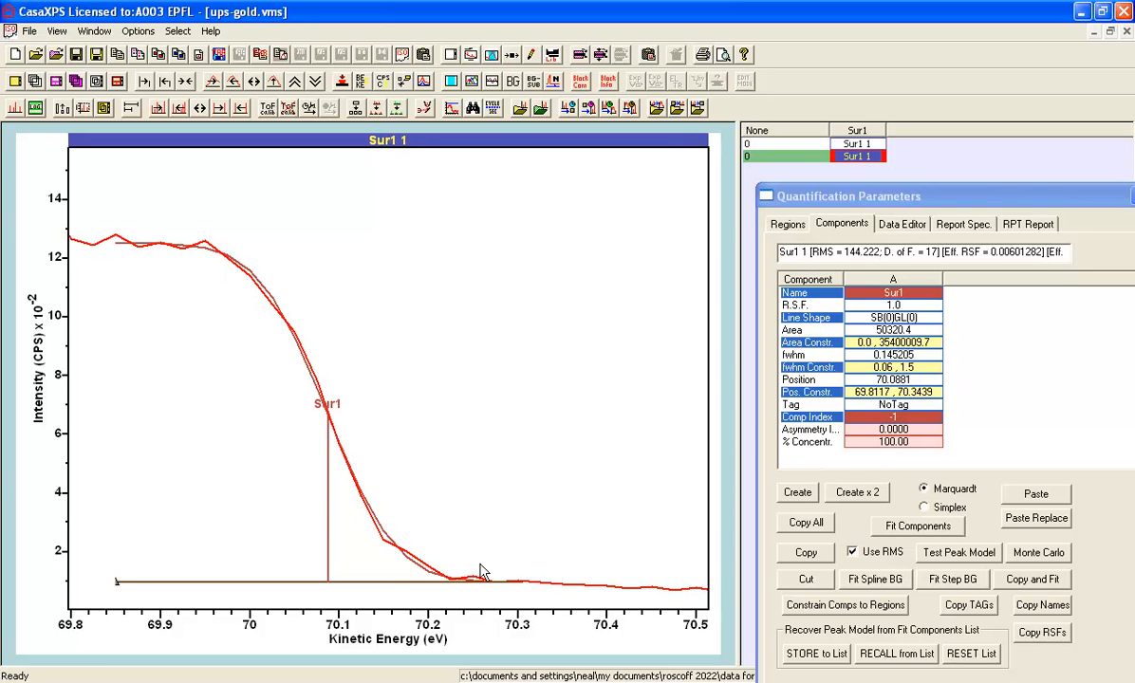
pyautogui.moveTo(383, 534)
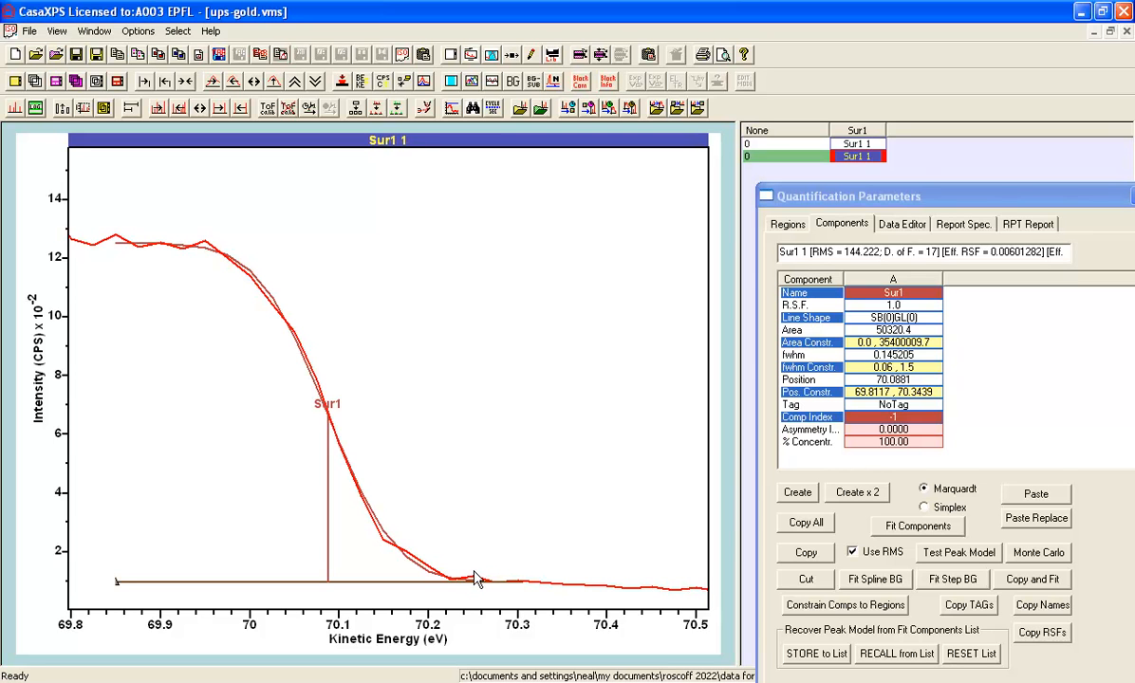
pyautogui.moveTo(493, 585)
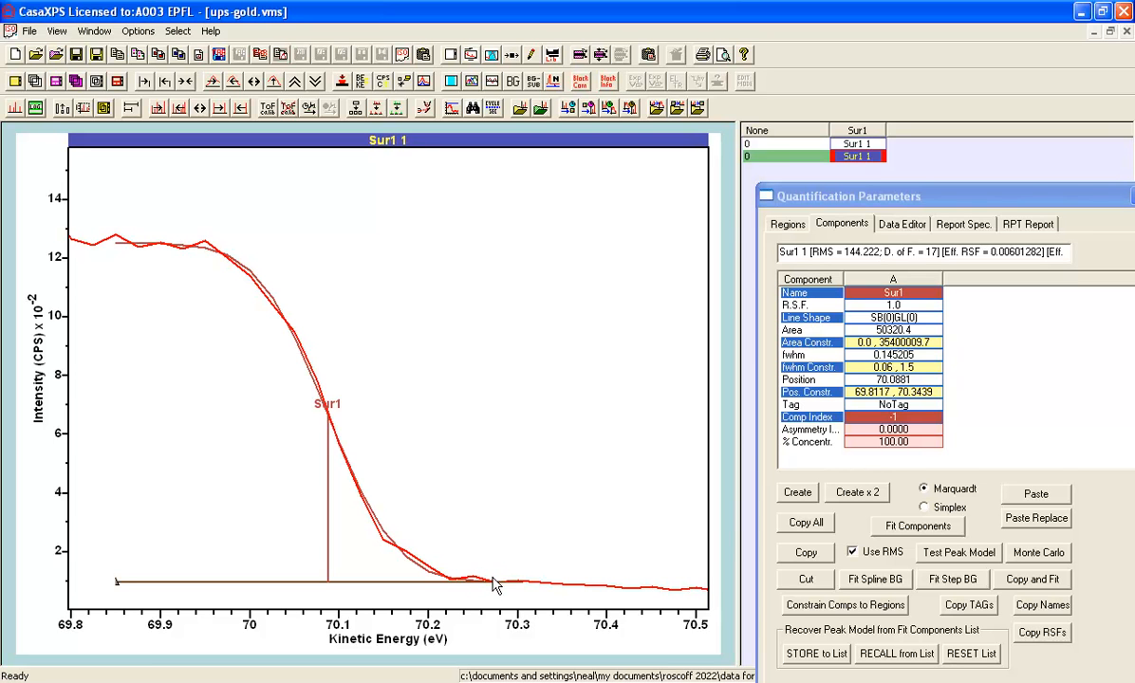
pyautogui.moveTo(418, 573)
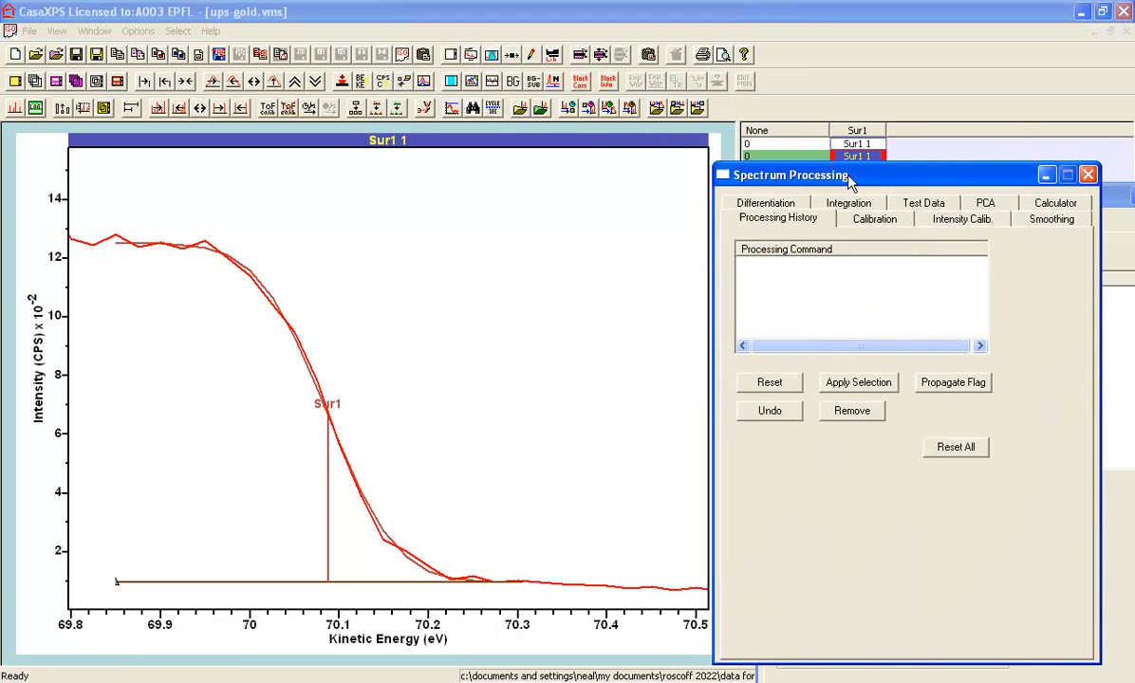
pyautogui.moveTo(342, 543)
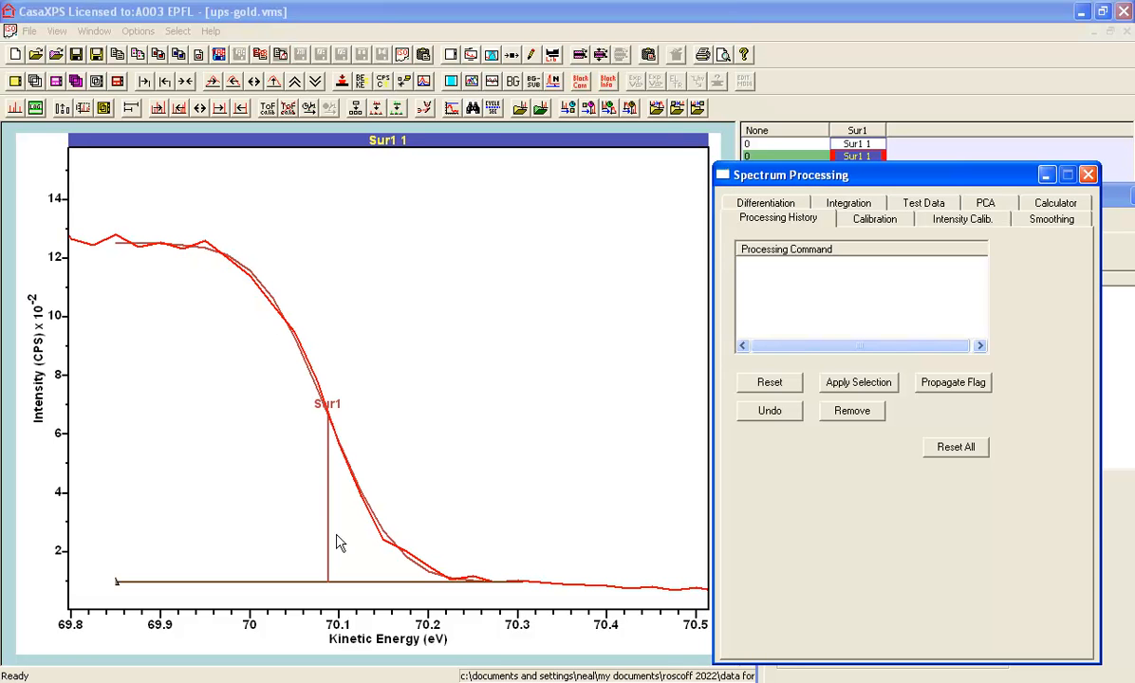
pyautogui.moveTo(372, 520)
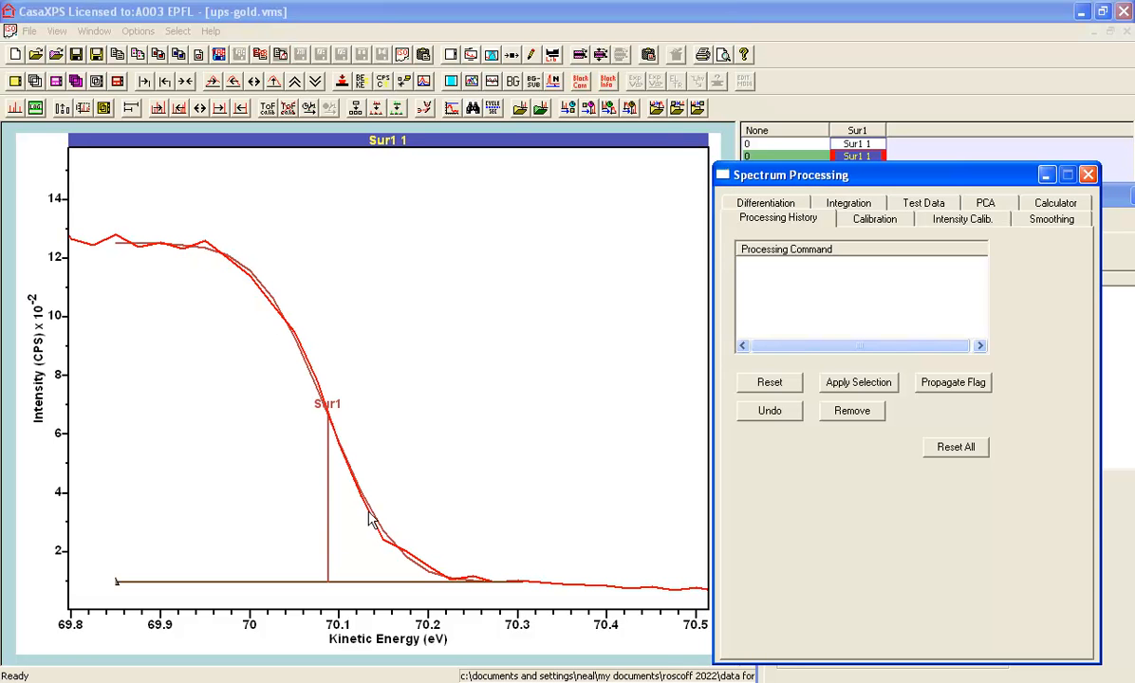
pyautogui.moveTo(498, 599)
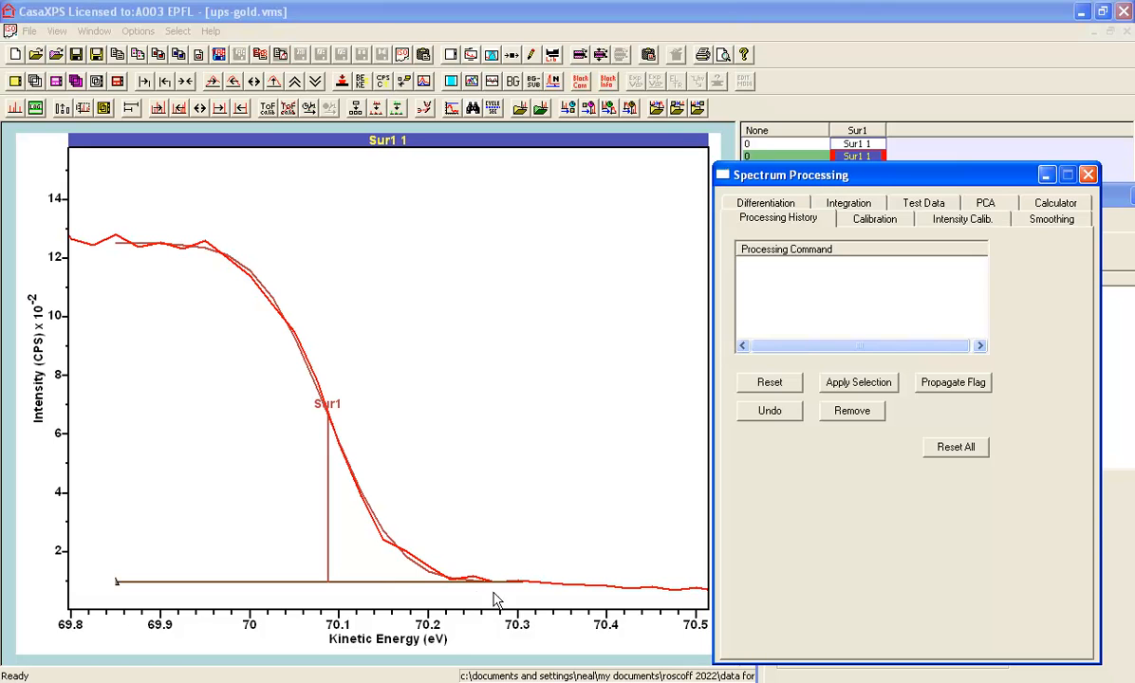
pyautogui.moveTo(460, 560)
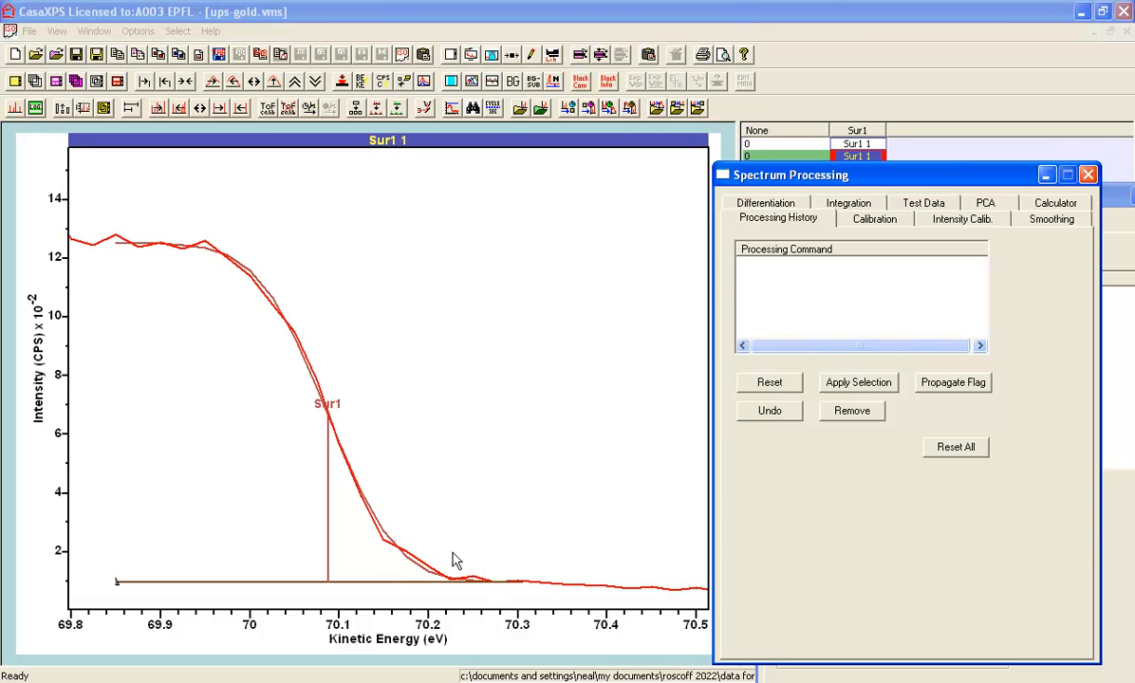
pyautogui.moveTo(474, 520)
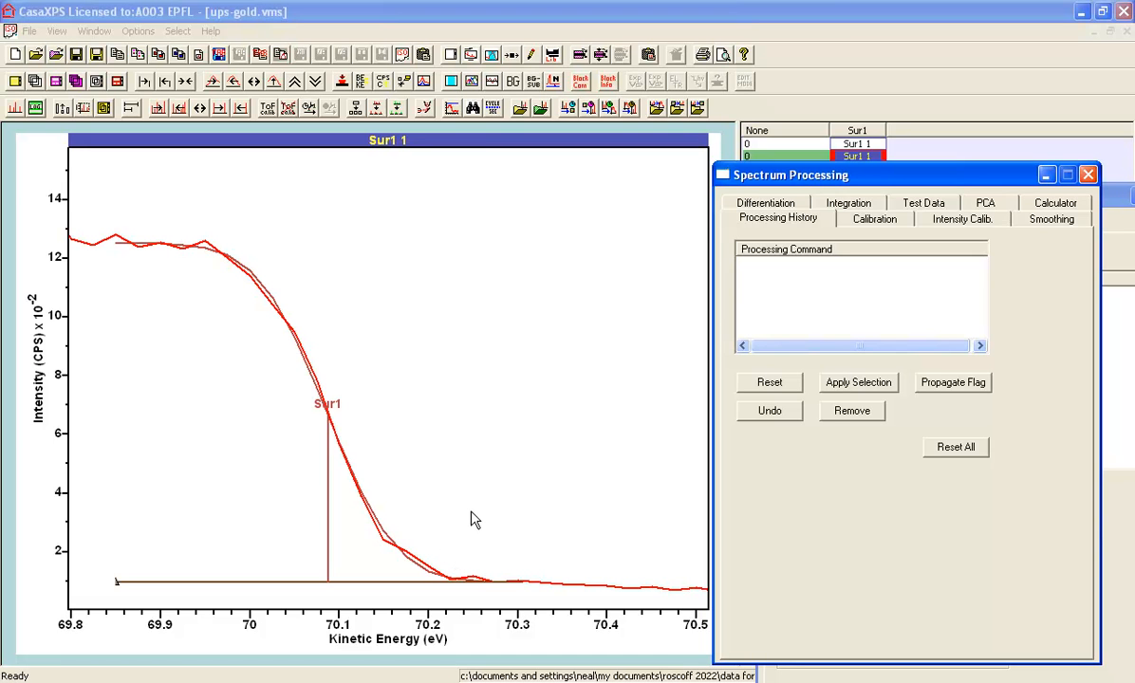
pyautogui.moveTo(465, 518)
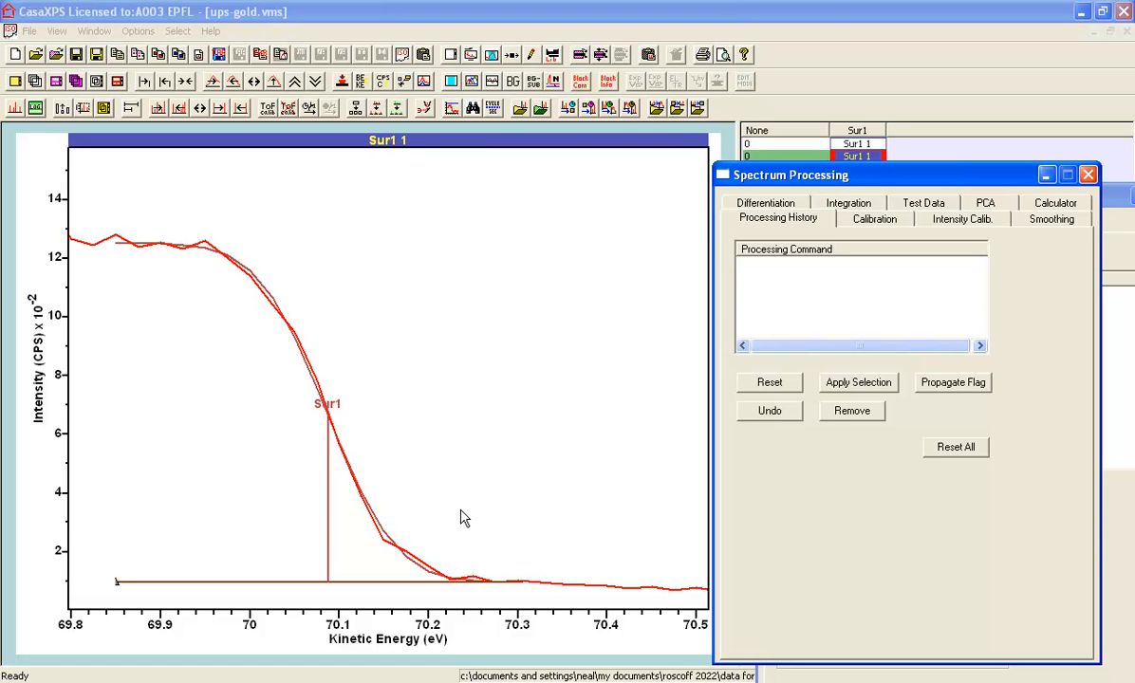
pyautogui.moveTo(431, 524)
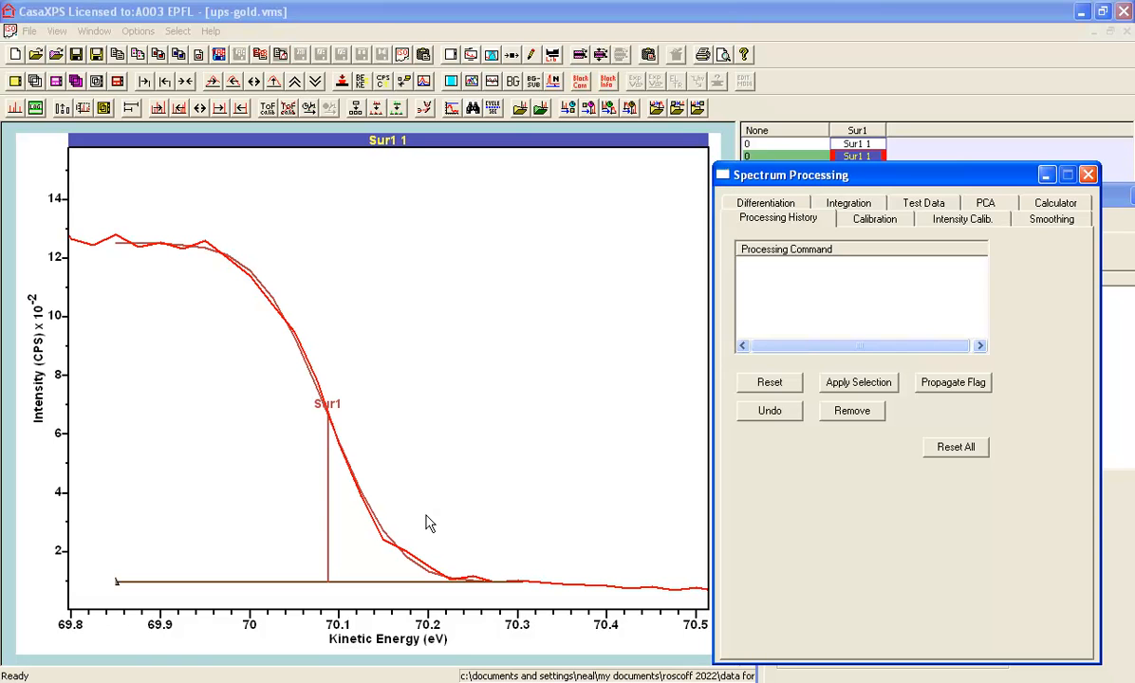
pyautogui.moveTo(431, 573)
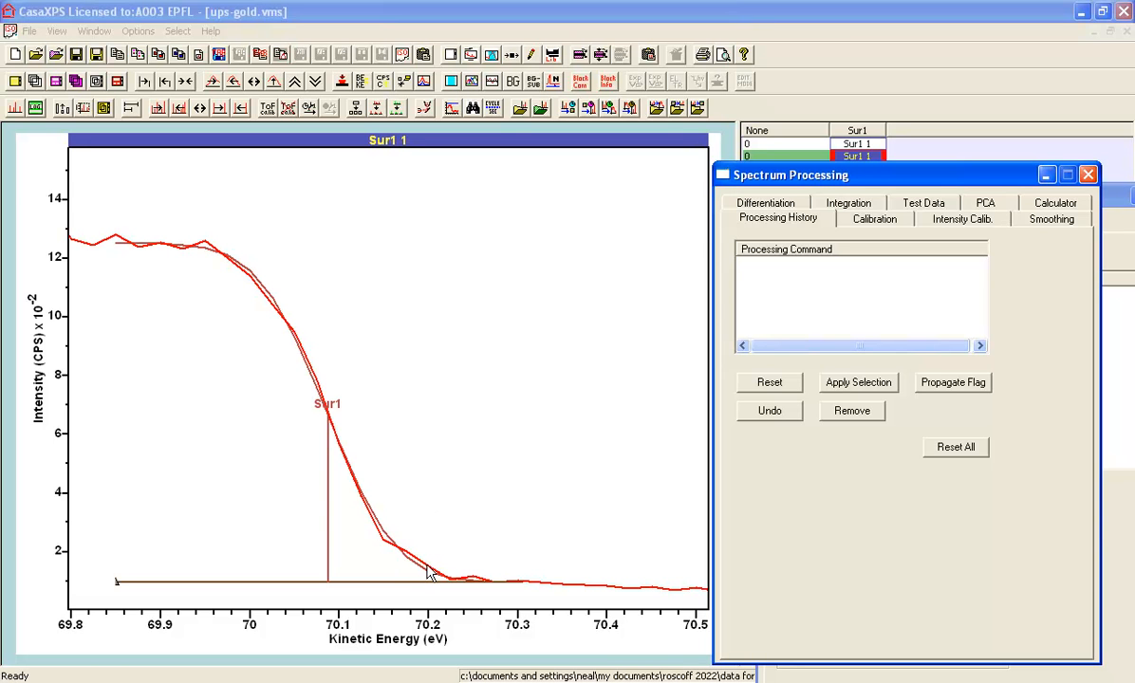
pyautogui.moveTo(840, 244)
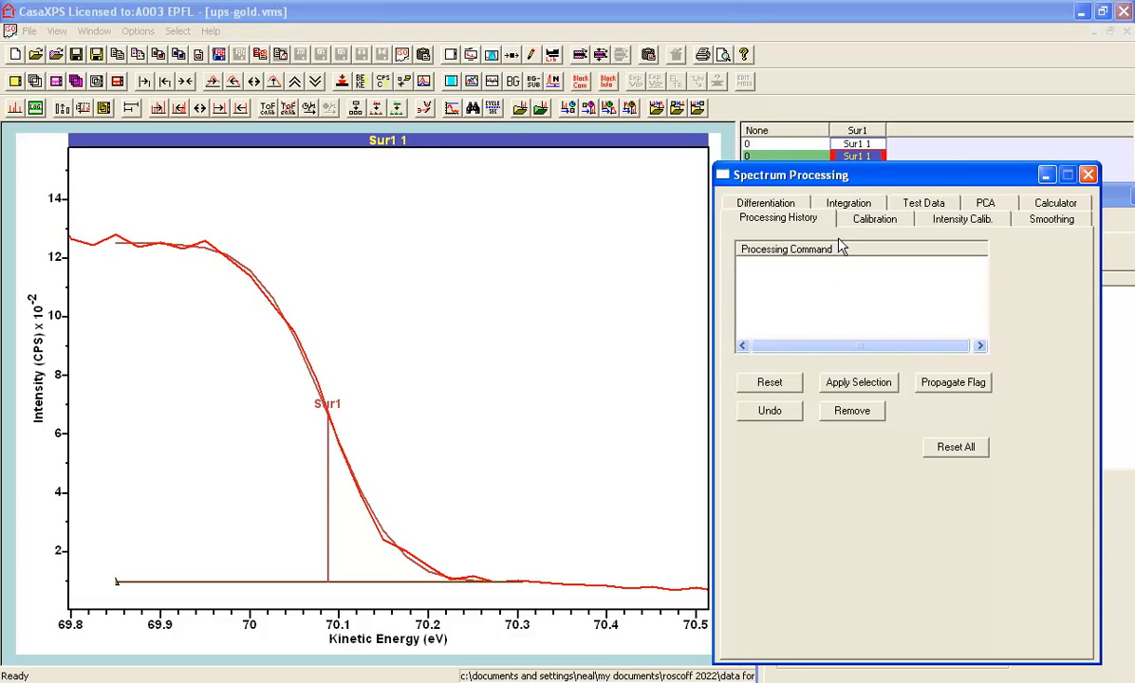
# Step: Show the Test Data tools and reposition the Sur1 component settings beside them
pyautogui.click(922, 203)
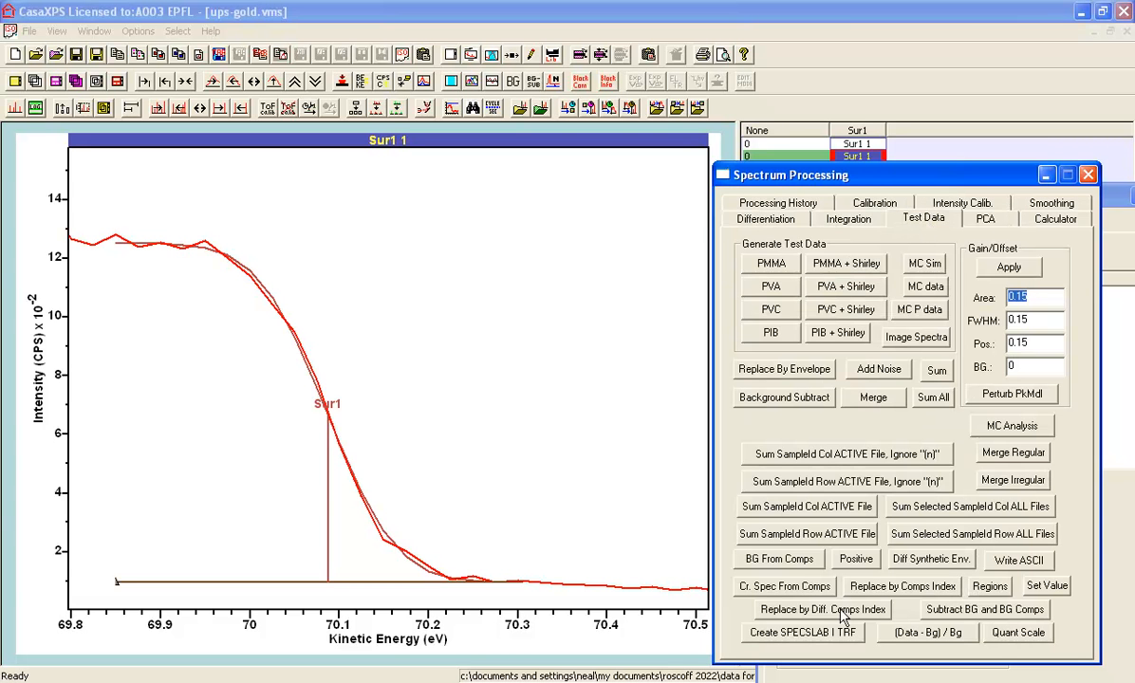
pyautogui.moveTo(806, 617)
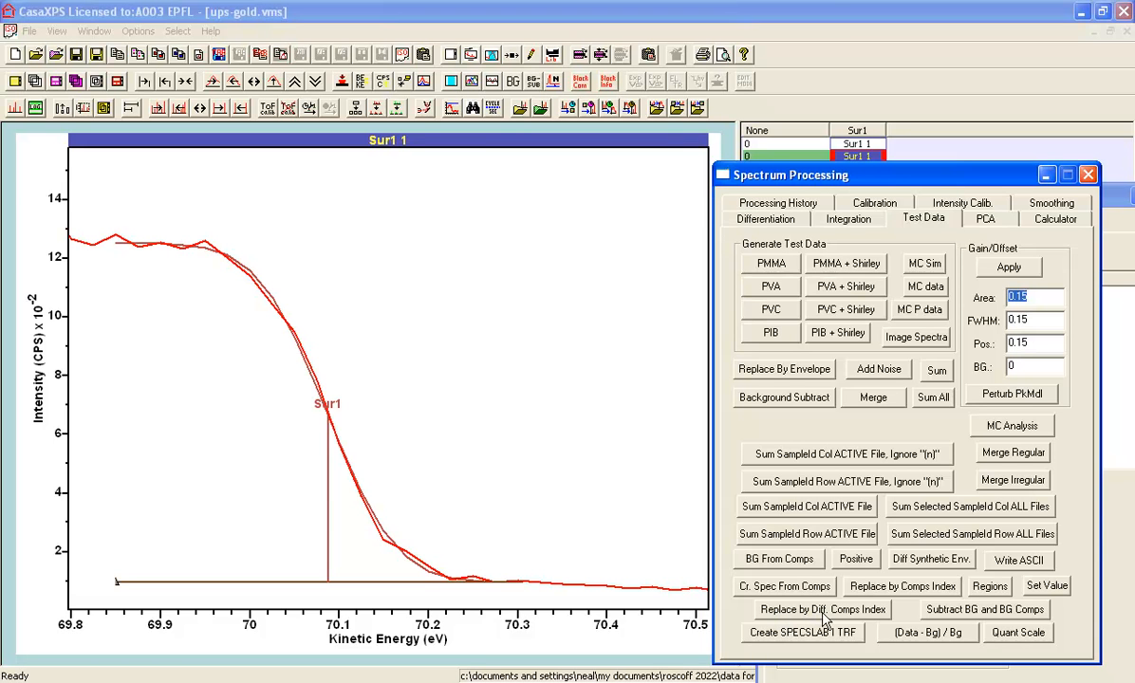
pyautogui.moveTo(850, 618)
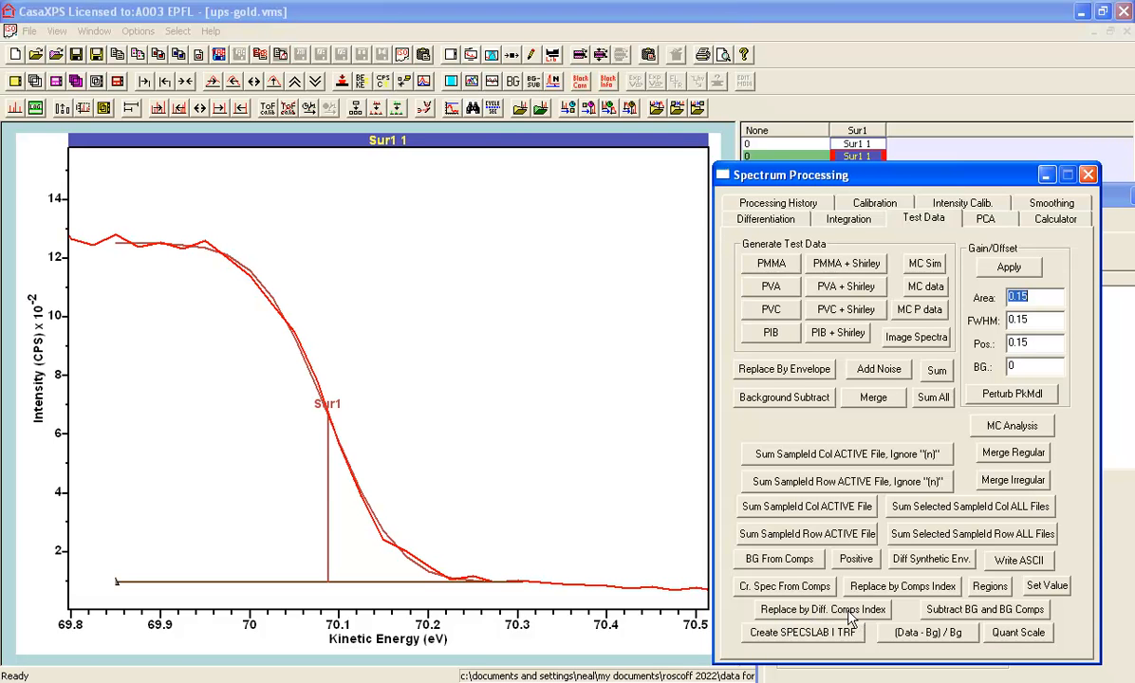
pyautogui.moveTo(793, 175); pyautogui.dragTo(607, 137)
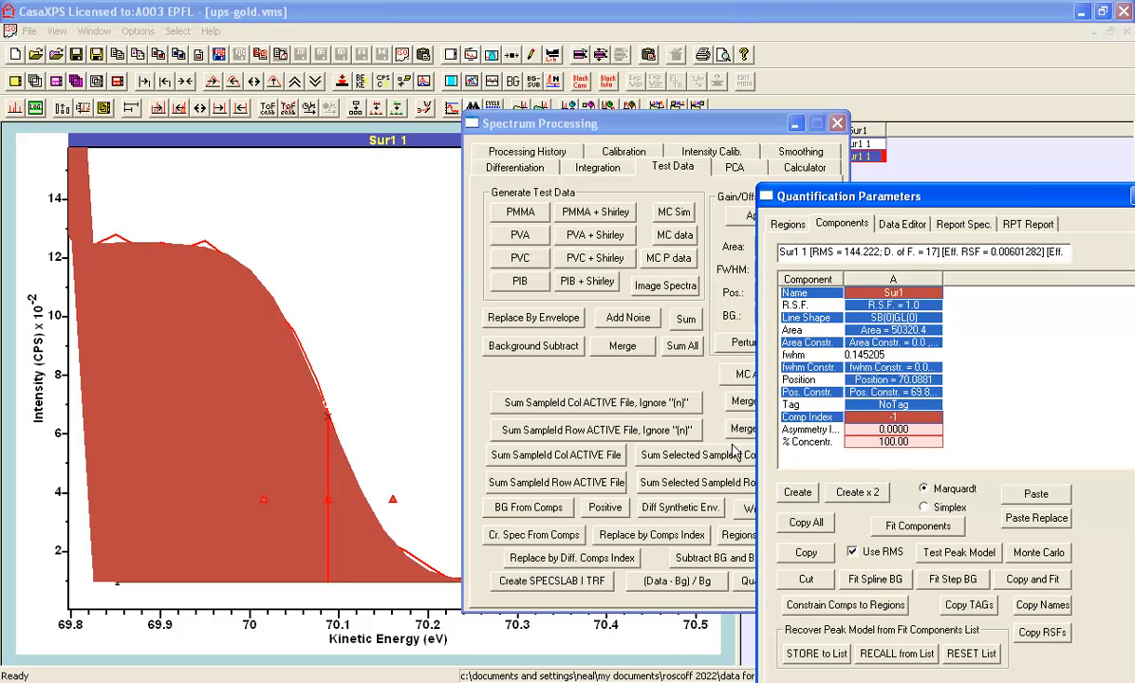
pyautogui.moveTo(580, 564)
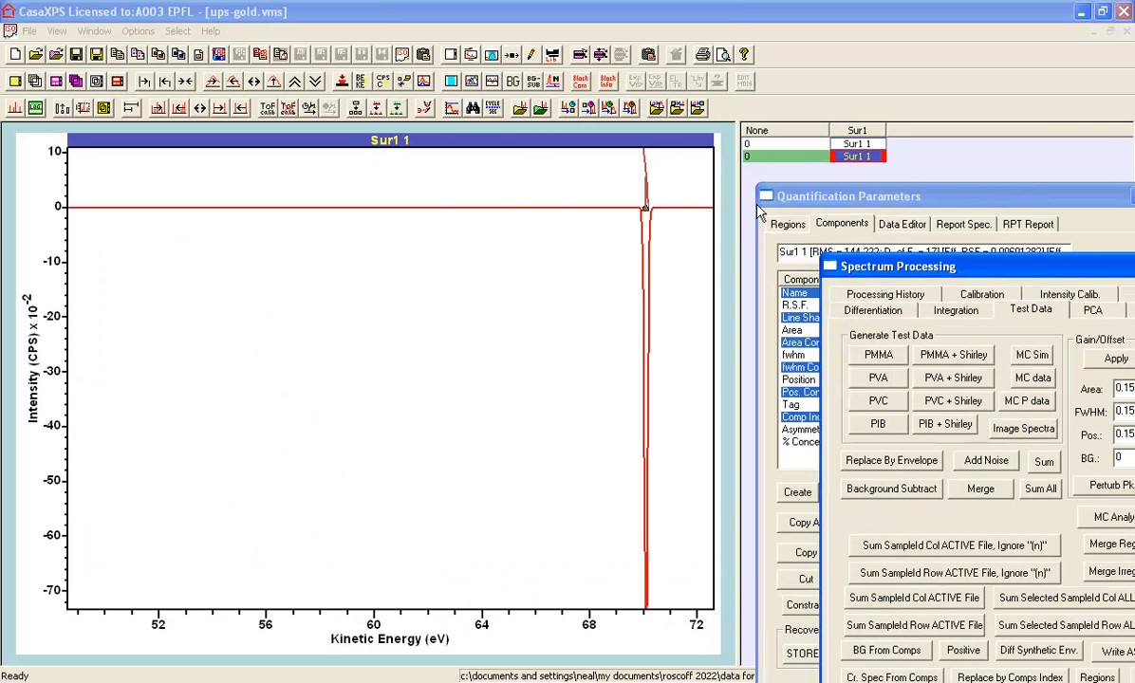
pyautogui.moveTo(611, 186)
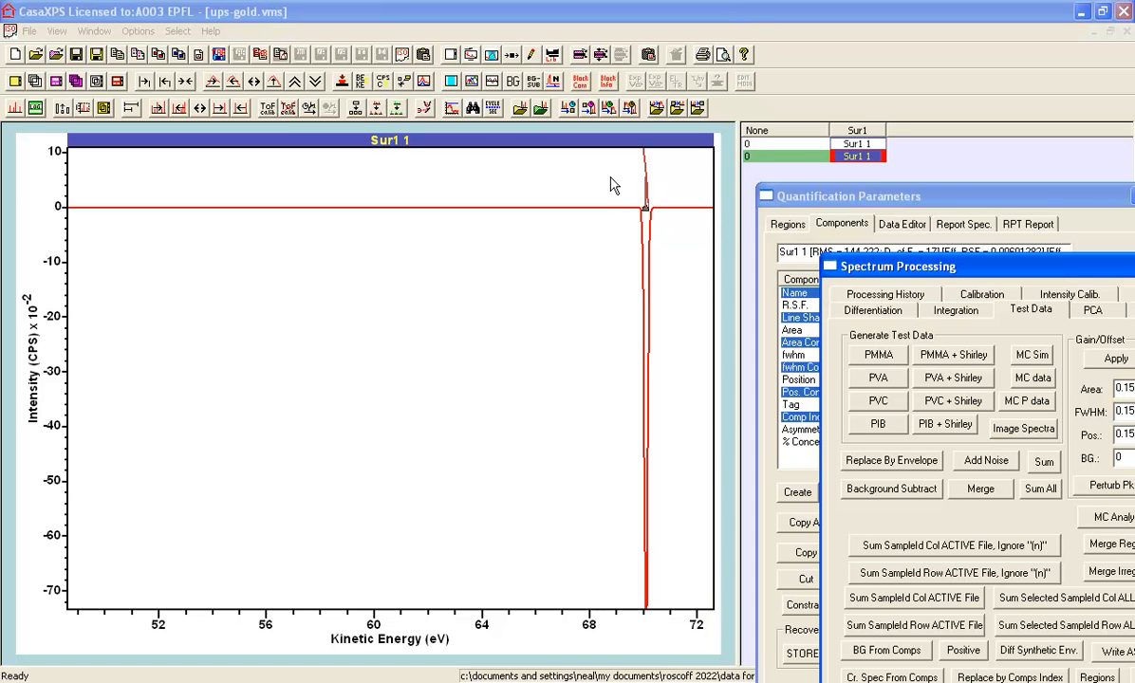
# Step: Zoom onto the derivative's sharp negative peak around 69–71 eV
pyautogui.moveTo(611, 186); pyautogui.dragTo(655, 581)
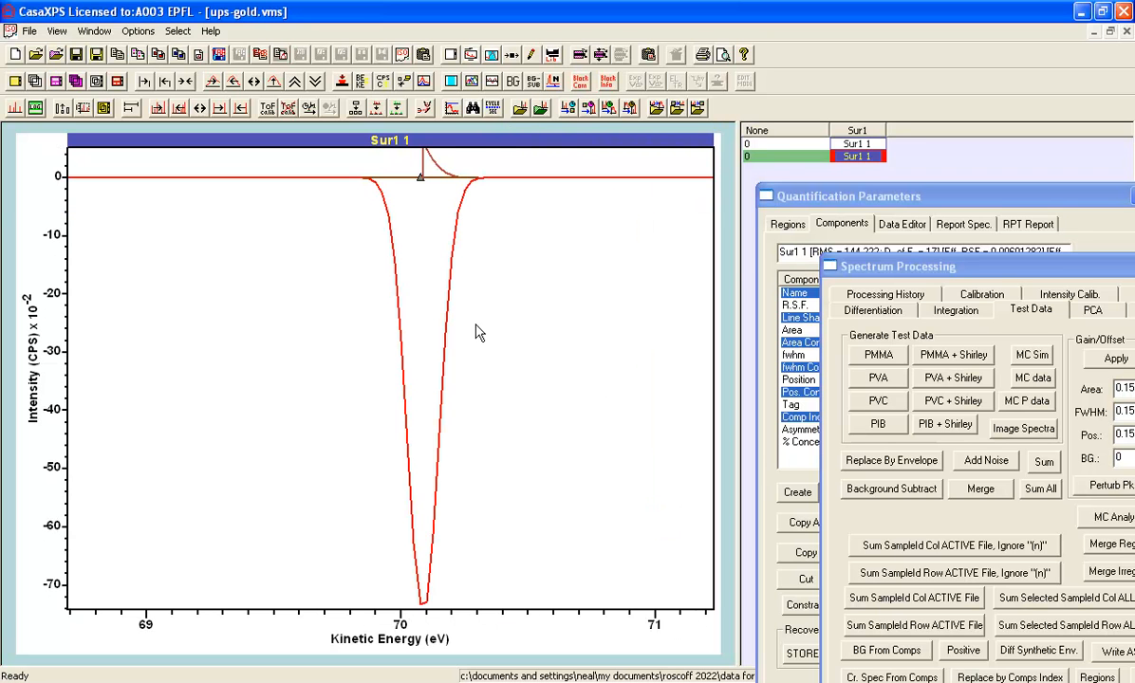
pyautogui.moveTo(424, 581)
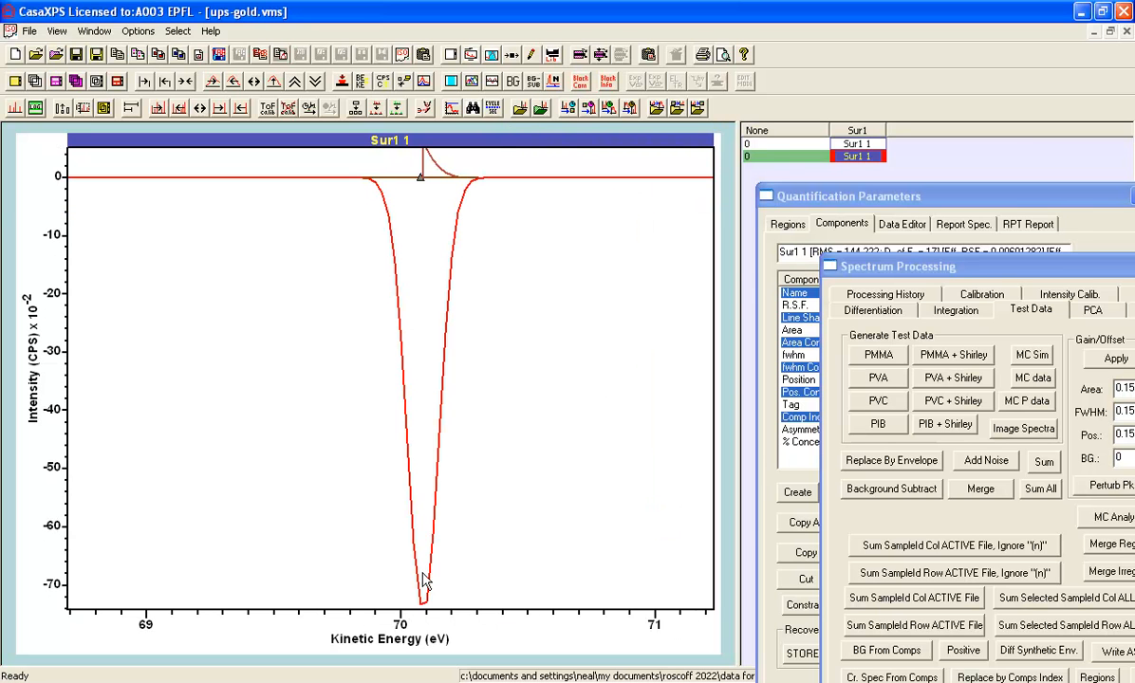
pyautogui.moveTo(410, 408)
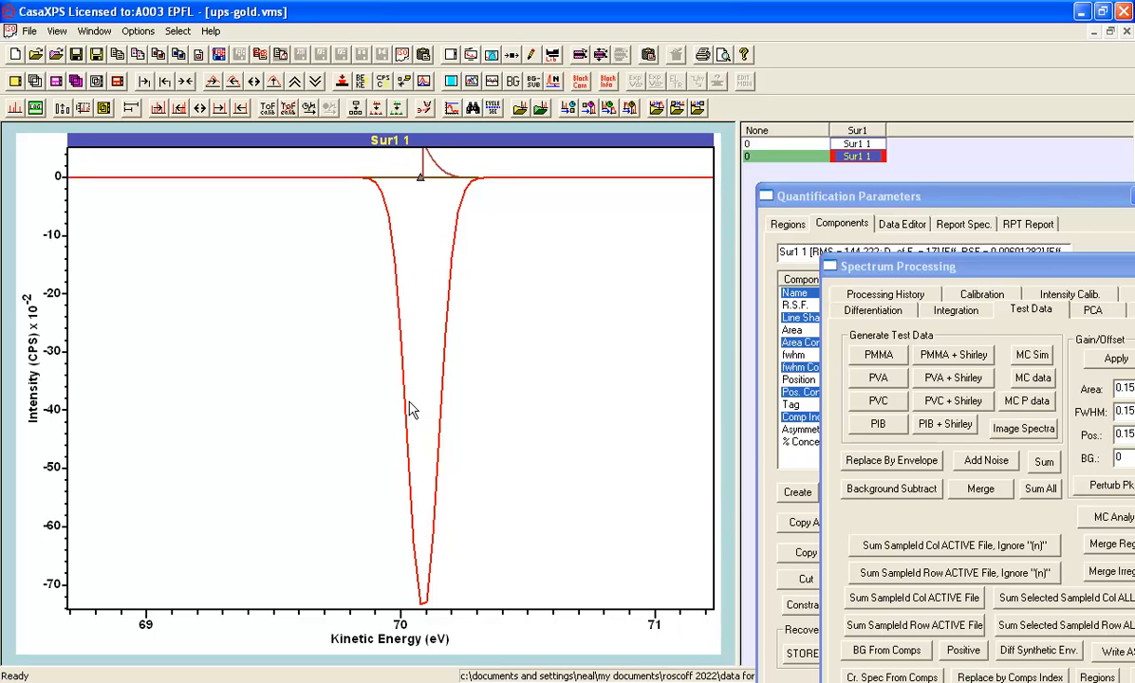
pyautogui.moveTo(402, 315)
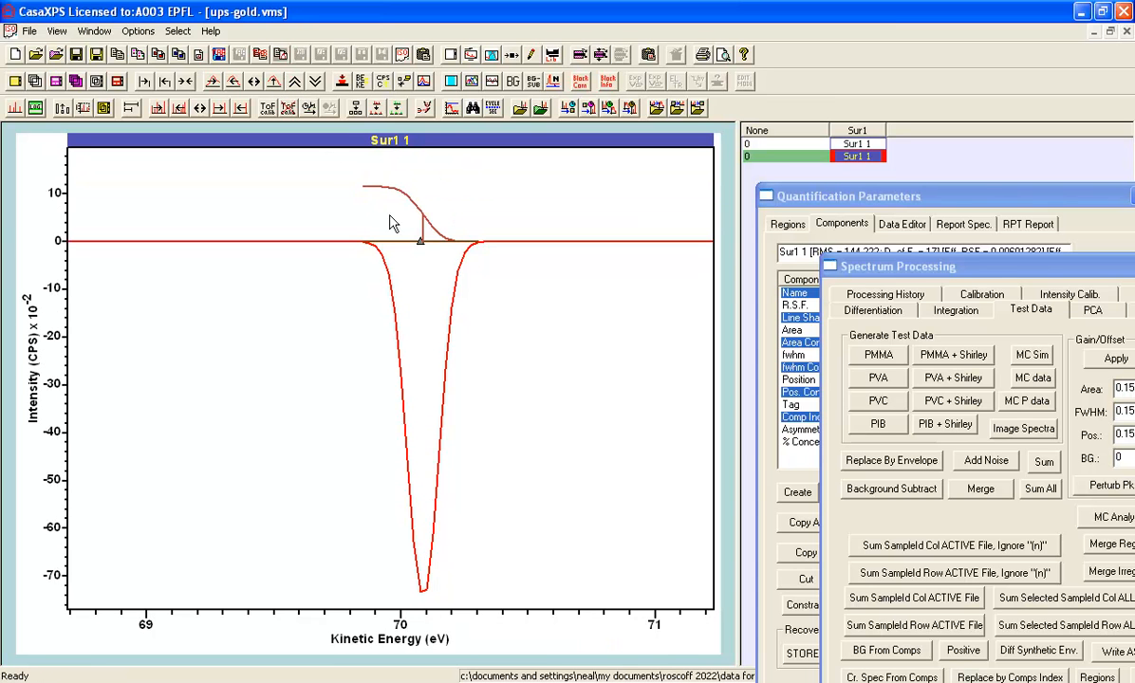
pyautogui.moveTo(423, 213)
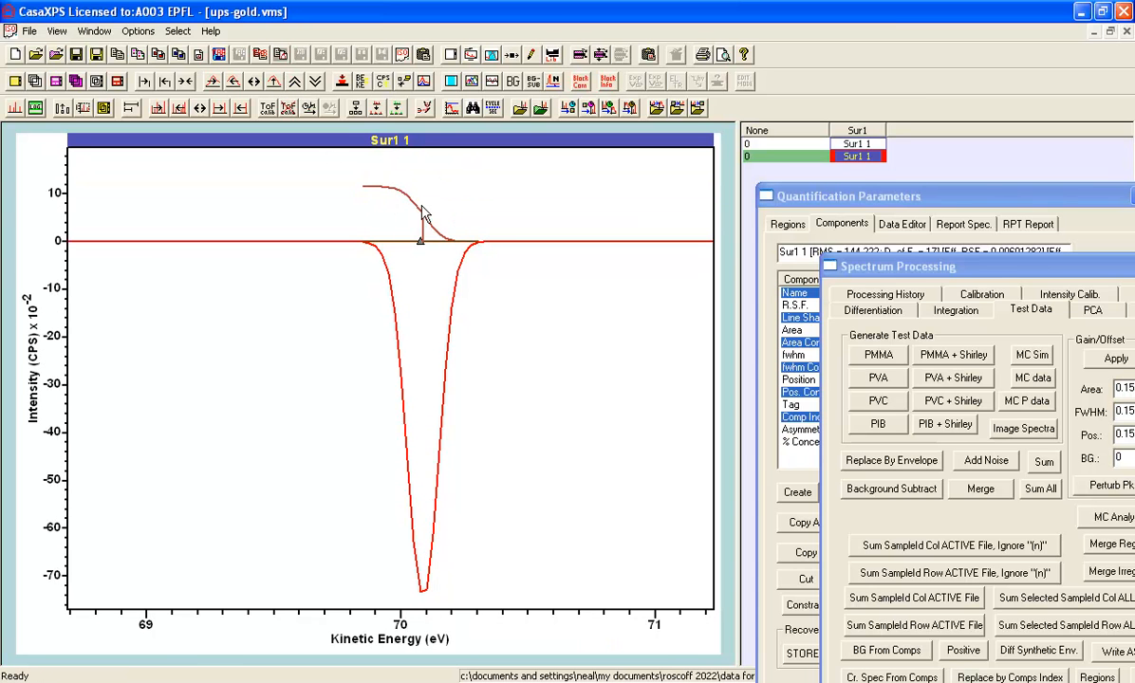
pyautogui.moveTo(366, 224)
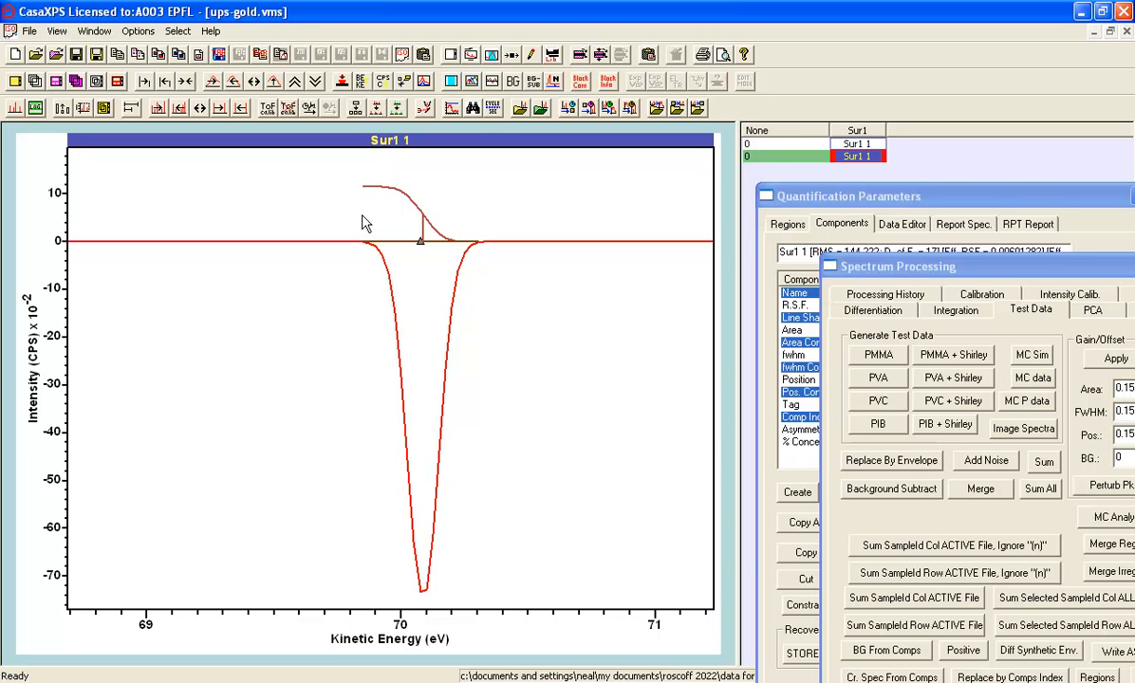
pyautogui.moveTo(393, 289)
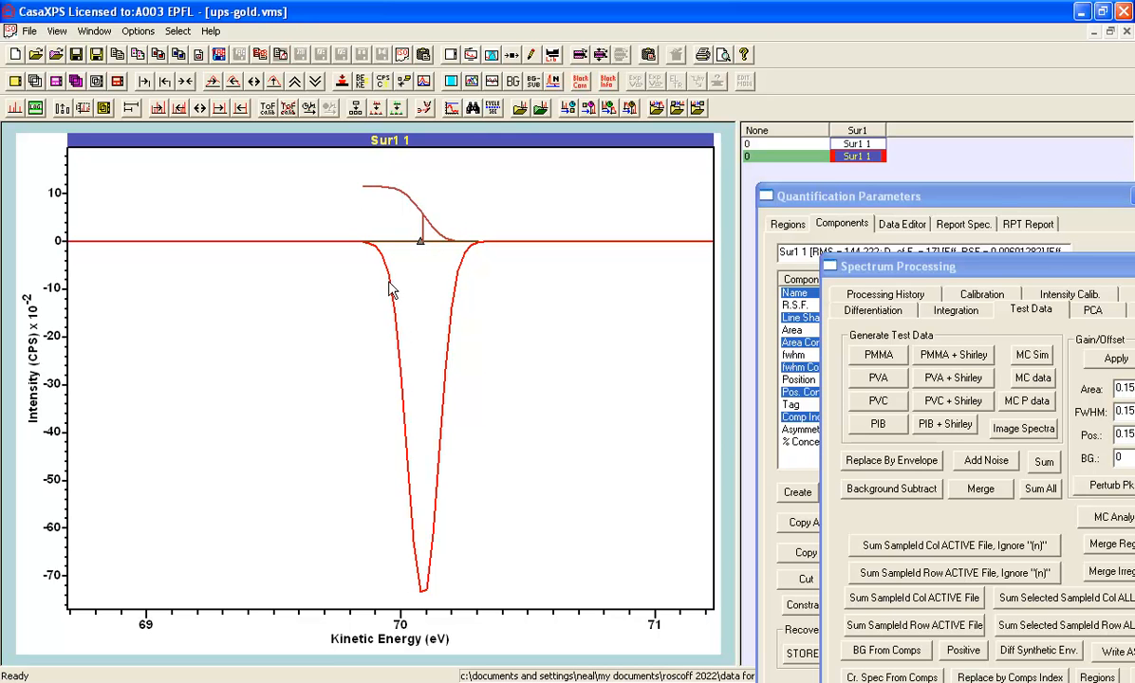
pyautogui.moveTo(452, 296)
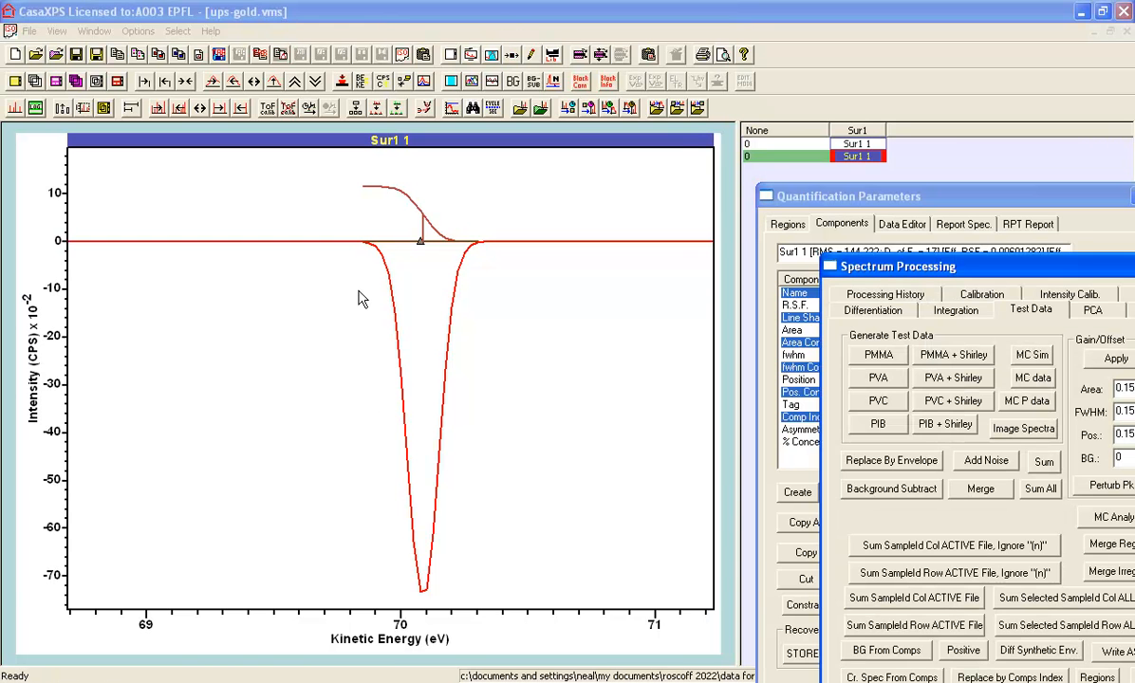
pyautogui.moveTo(1037, 298)
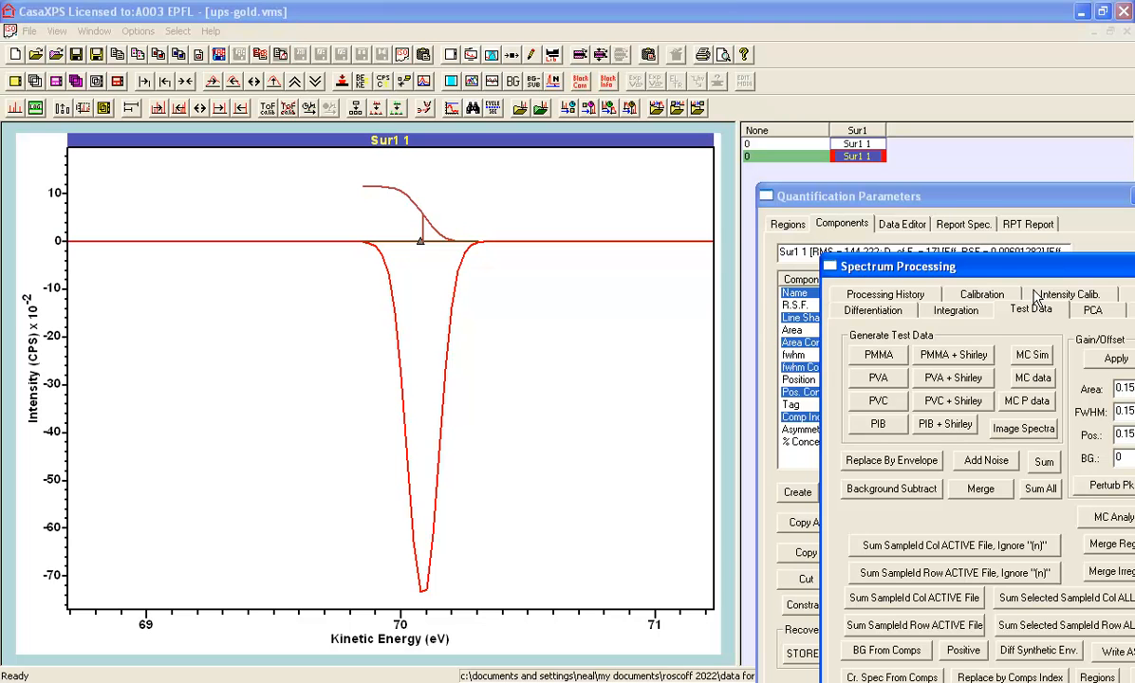
# Step: Apply an SG Quadratic width-5 differentiation again to get the second derivative near 70 eV
pyautogui.click(873, 311)
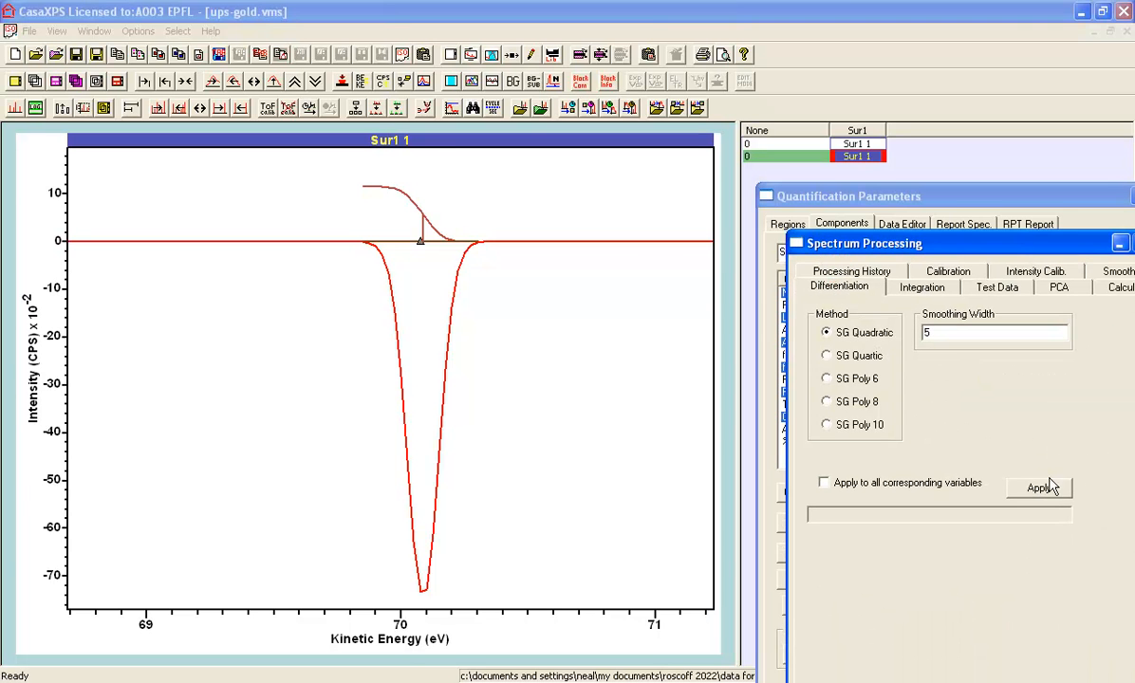
pyautogui.click(1038, 488)
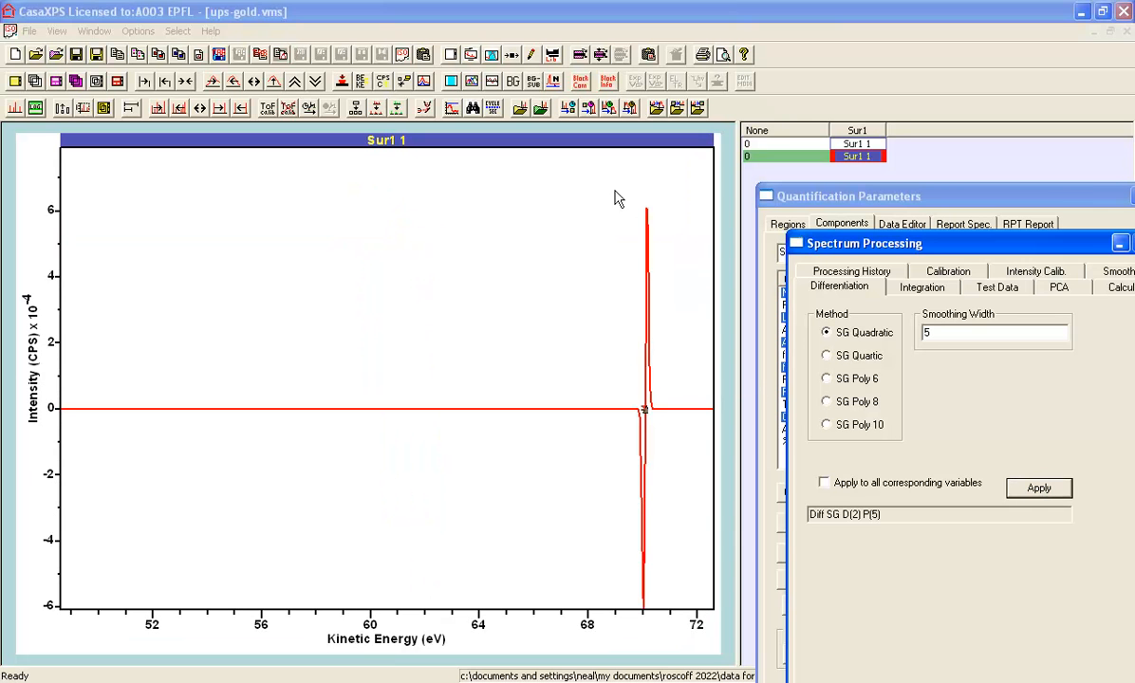
pyautogui.moveTo(618, 190); pyautogui.dragTo(664, 623)
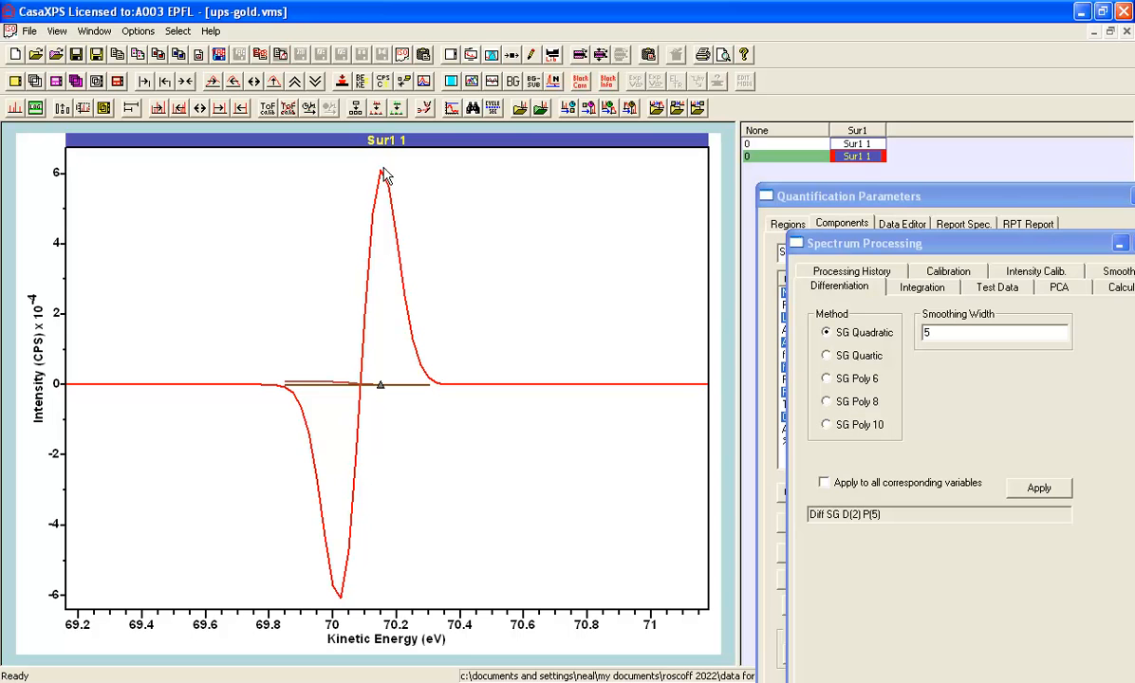
pyautogui.moveTo(385, 186)
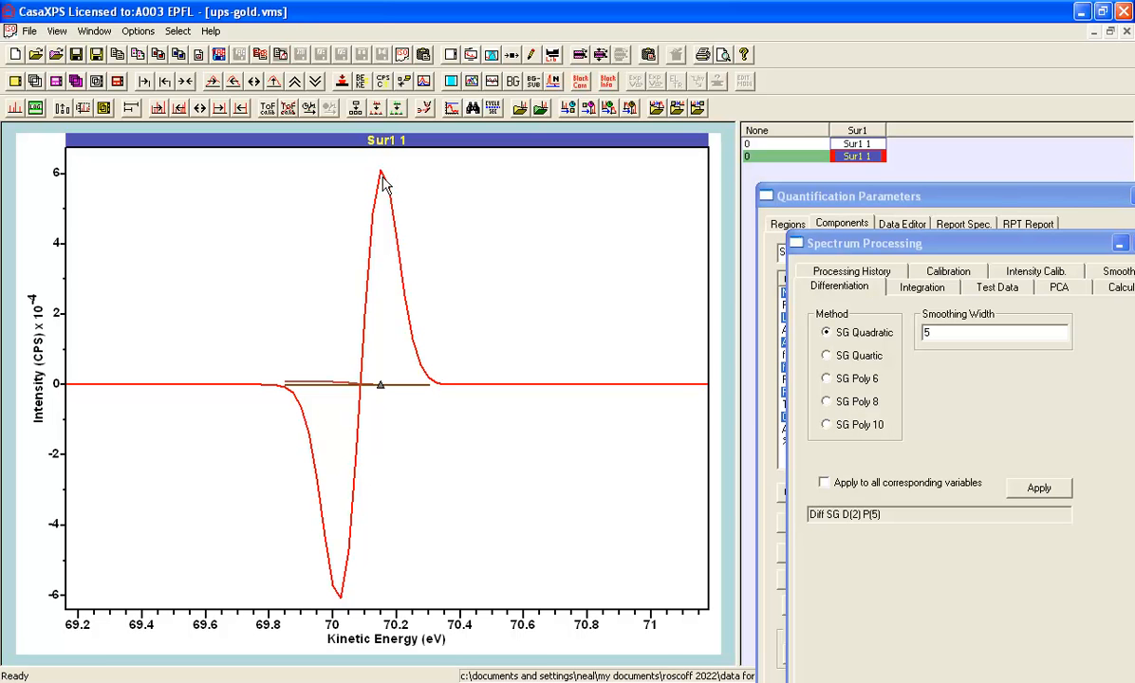
pyautogui.moveTo(384, 182)
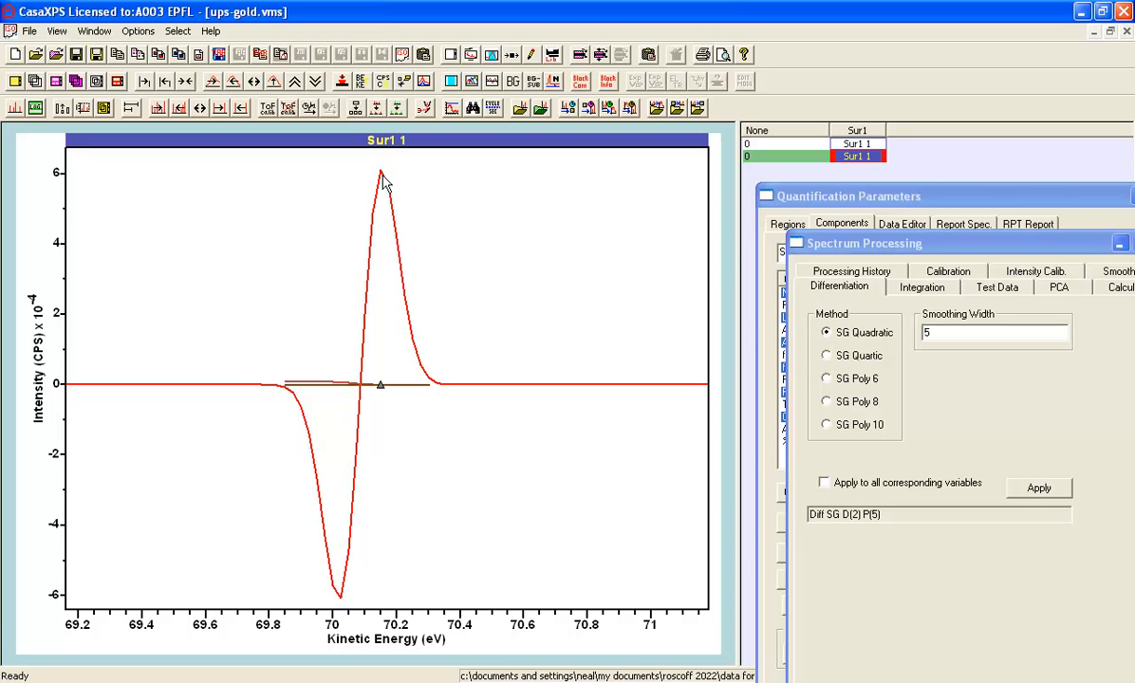
pyautogui.moveTo(383, 182)
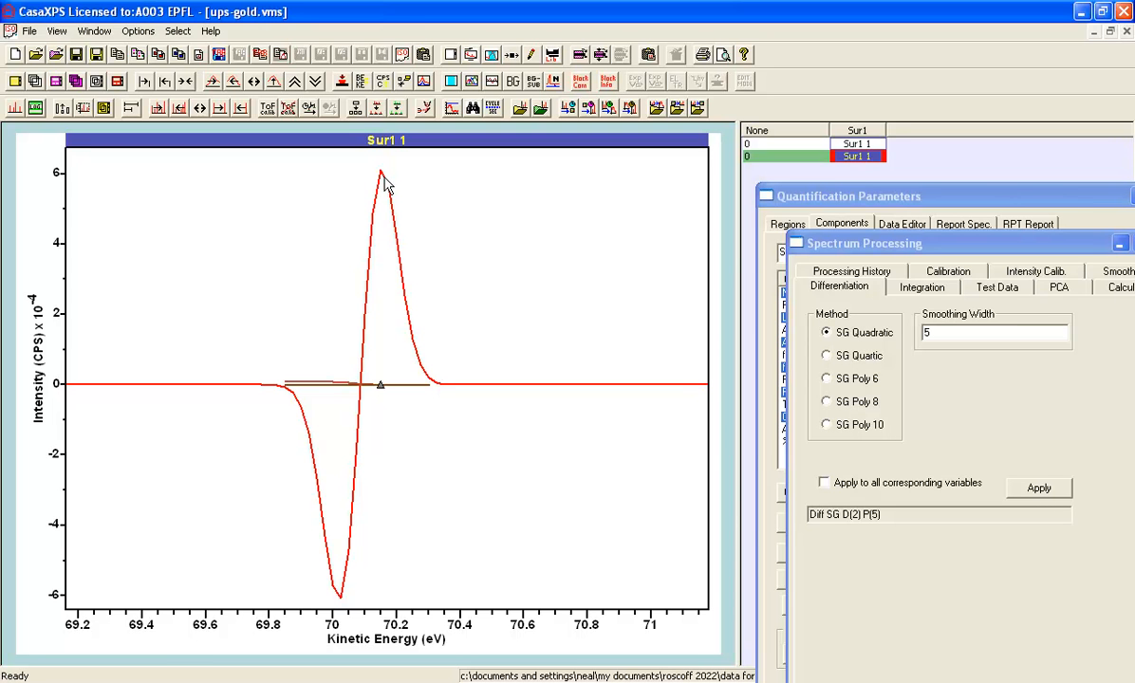
pyautogui.moveTo(717, 199)
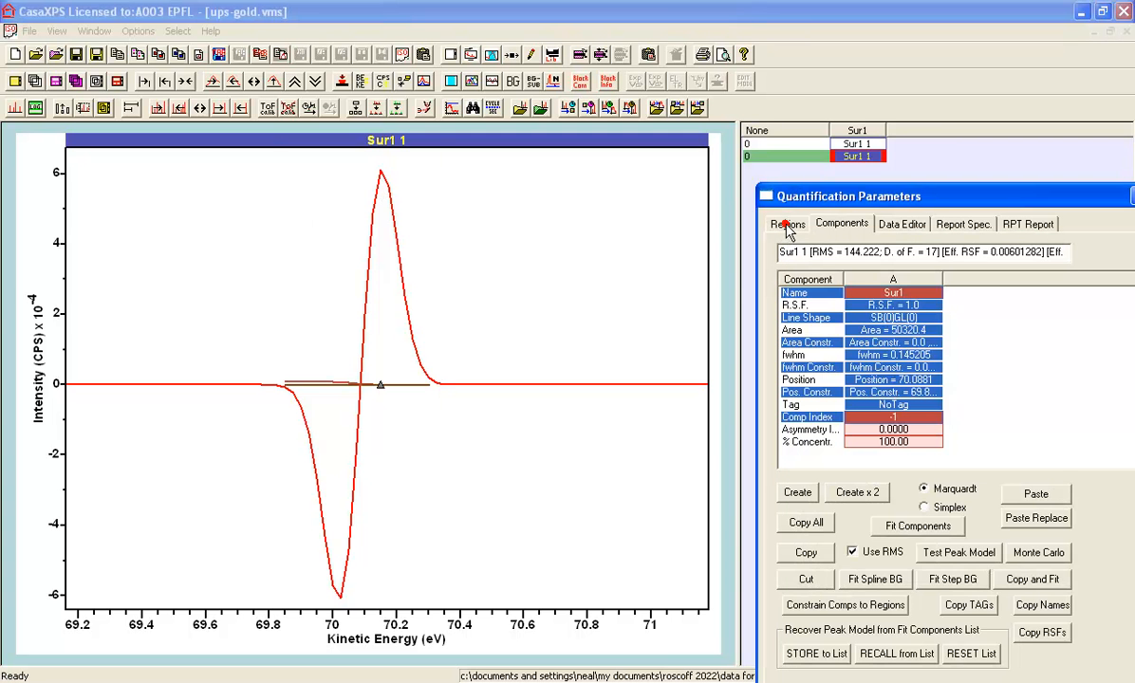
# Step: Enable 'Calc Max' on the region so it reports the second-derivative maximum near 70.16 eV
pyautogui.click(786, 224)
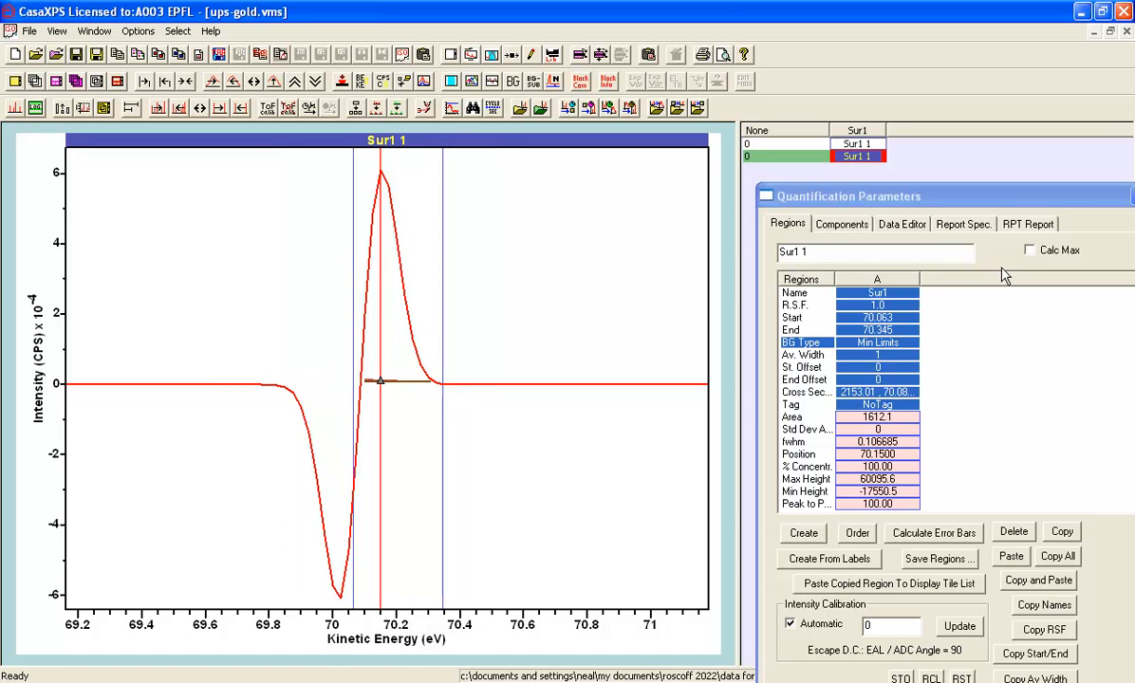
pyautogui.click(1028, 250)
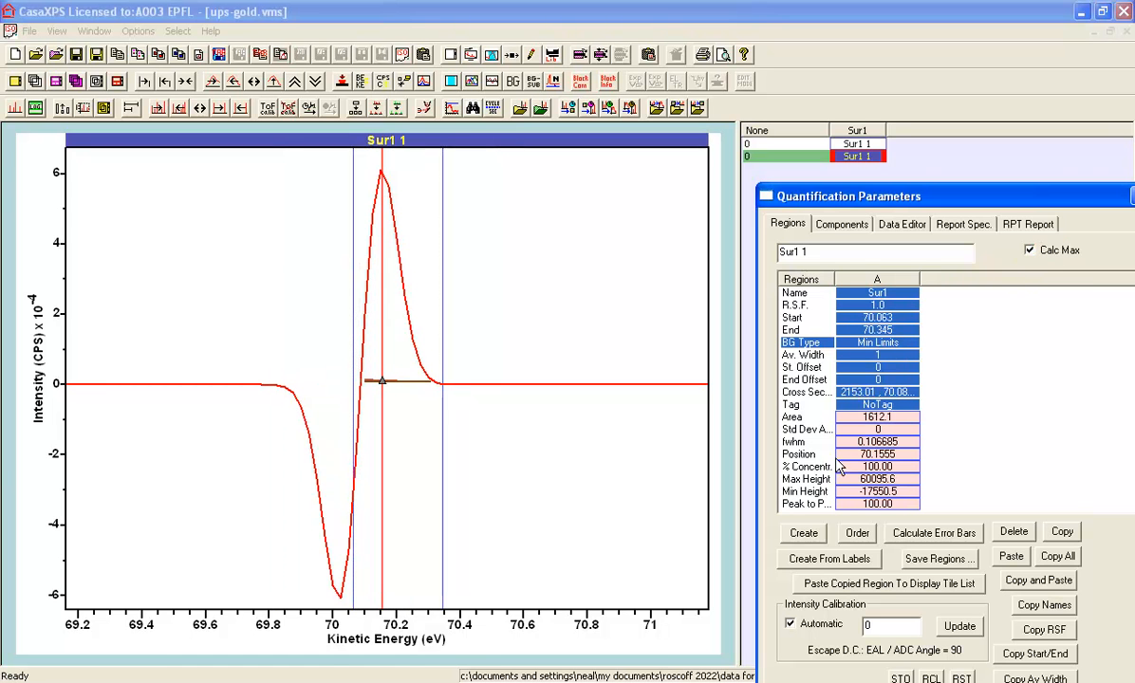
pyautogui.moveTo(395, 197)
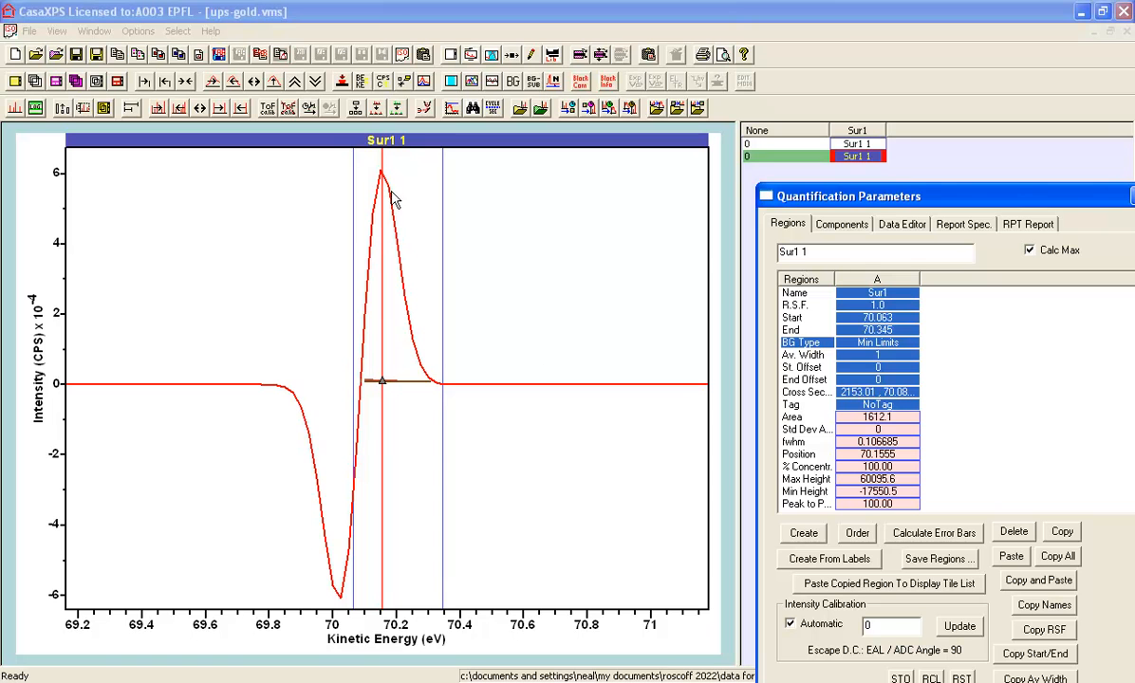
pyautogui.moveTo(797, 457)
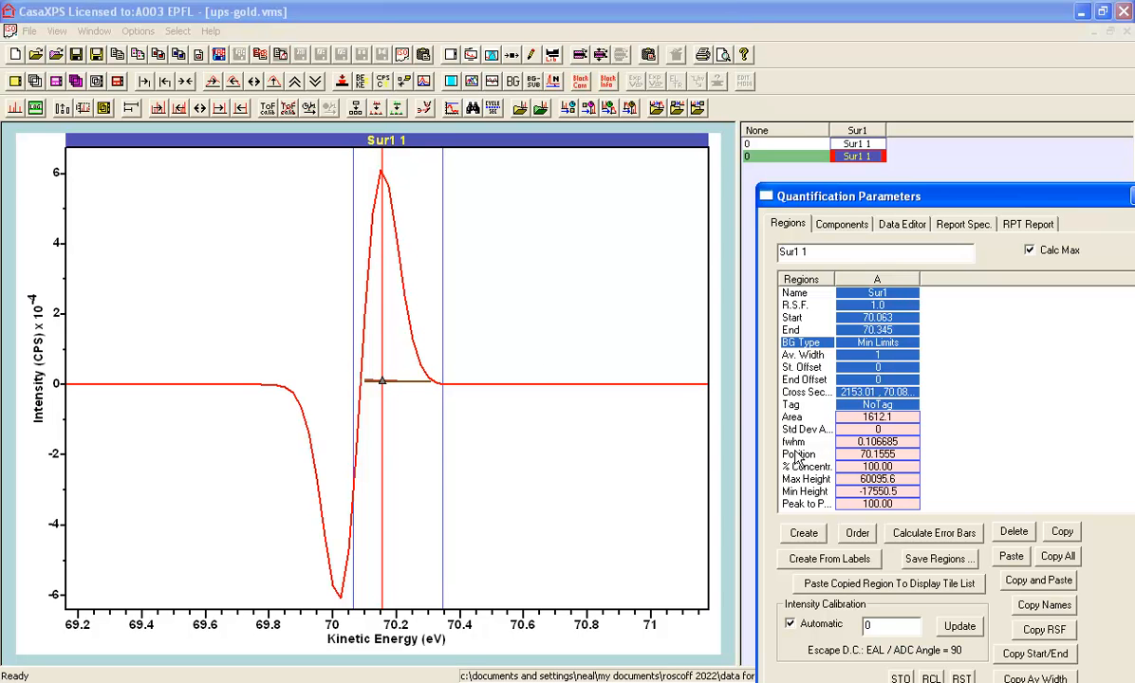